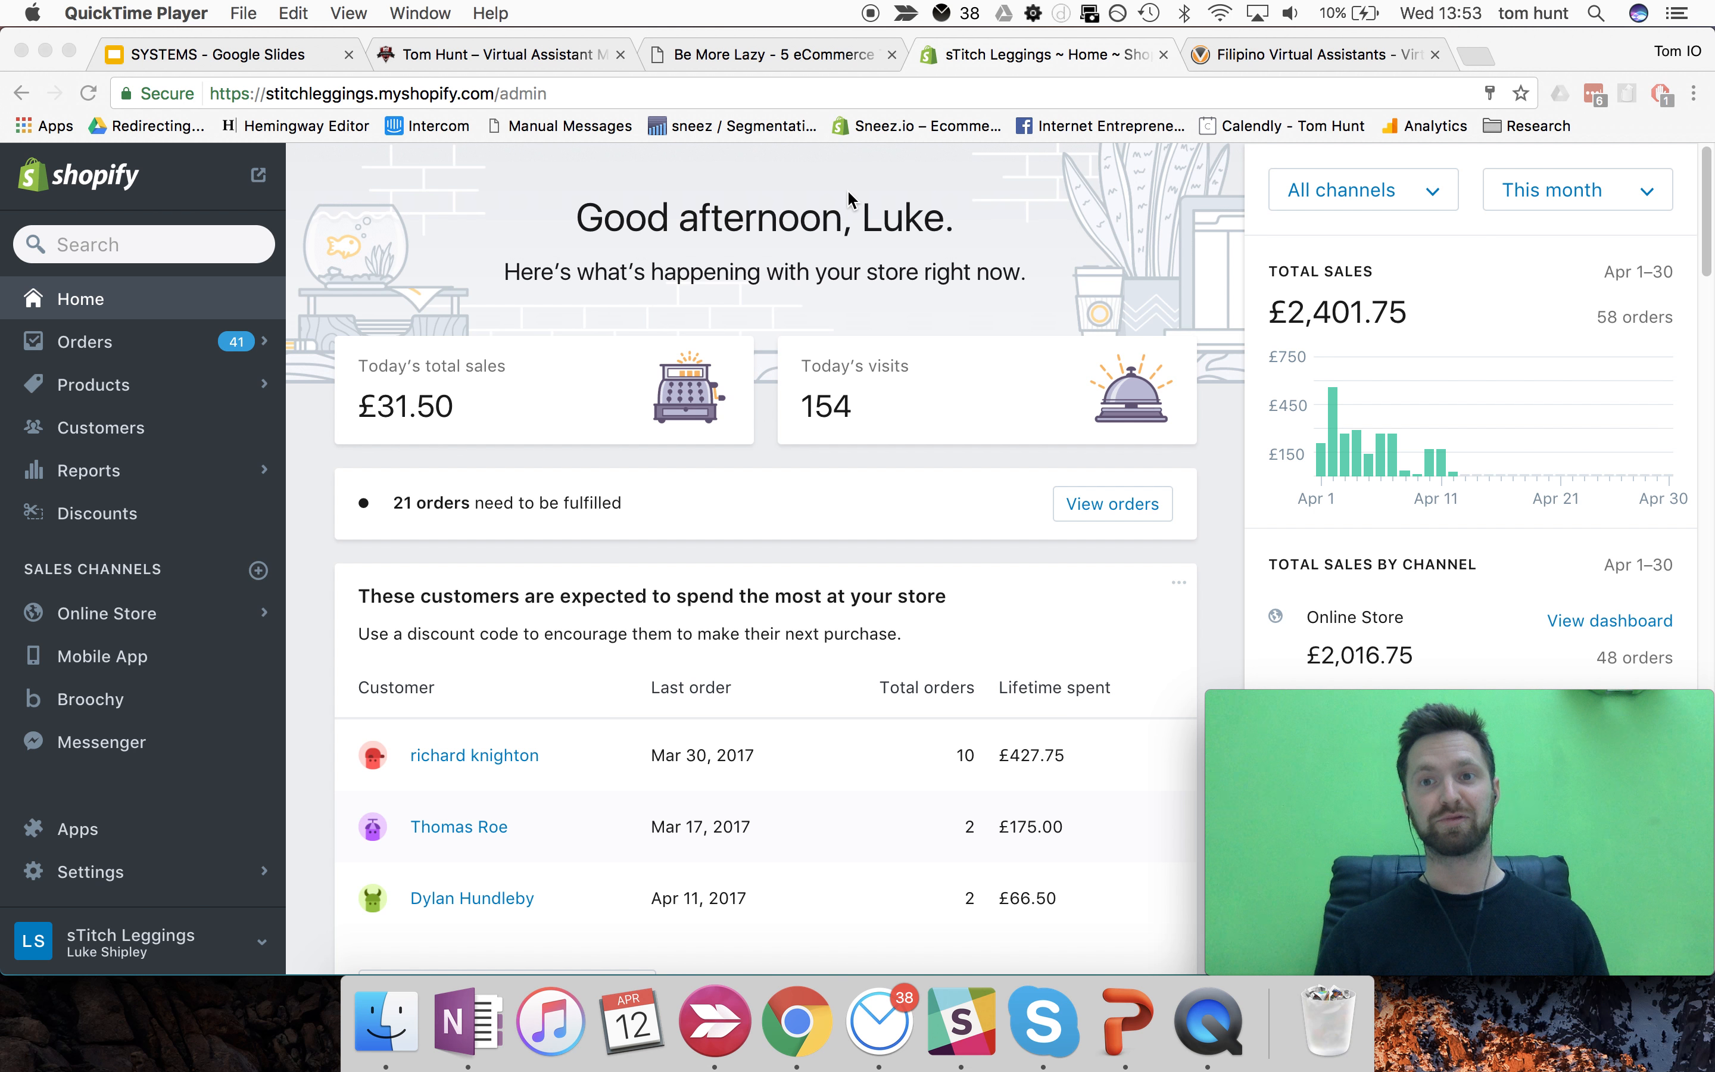
{"action": "mouse_move", "coordinate": [1411, 329]}
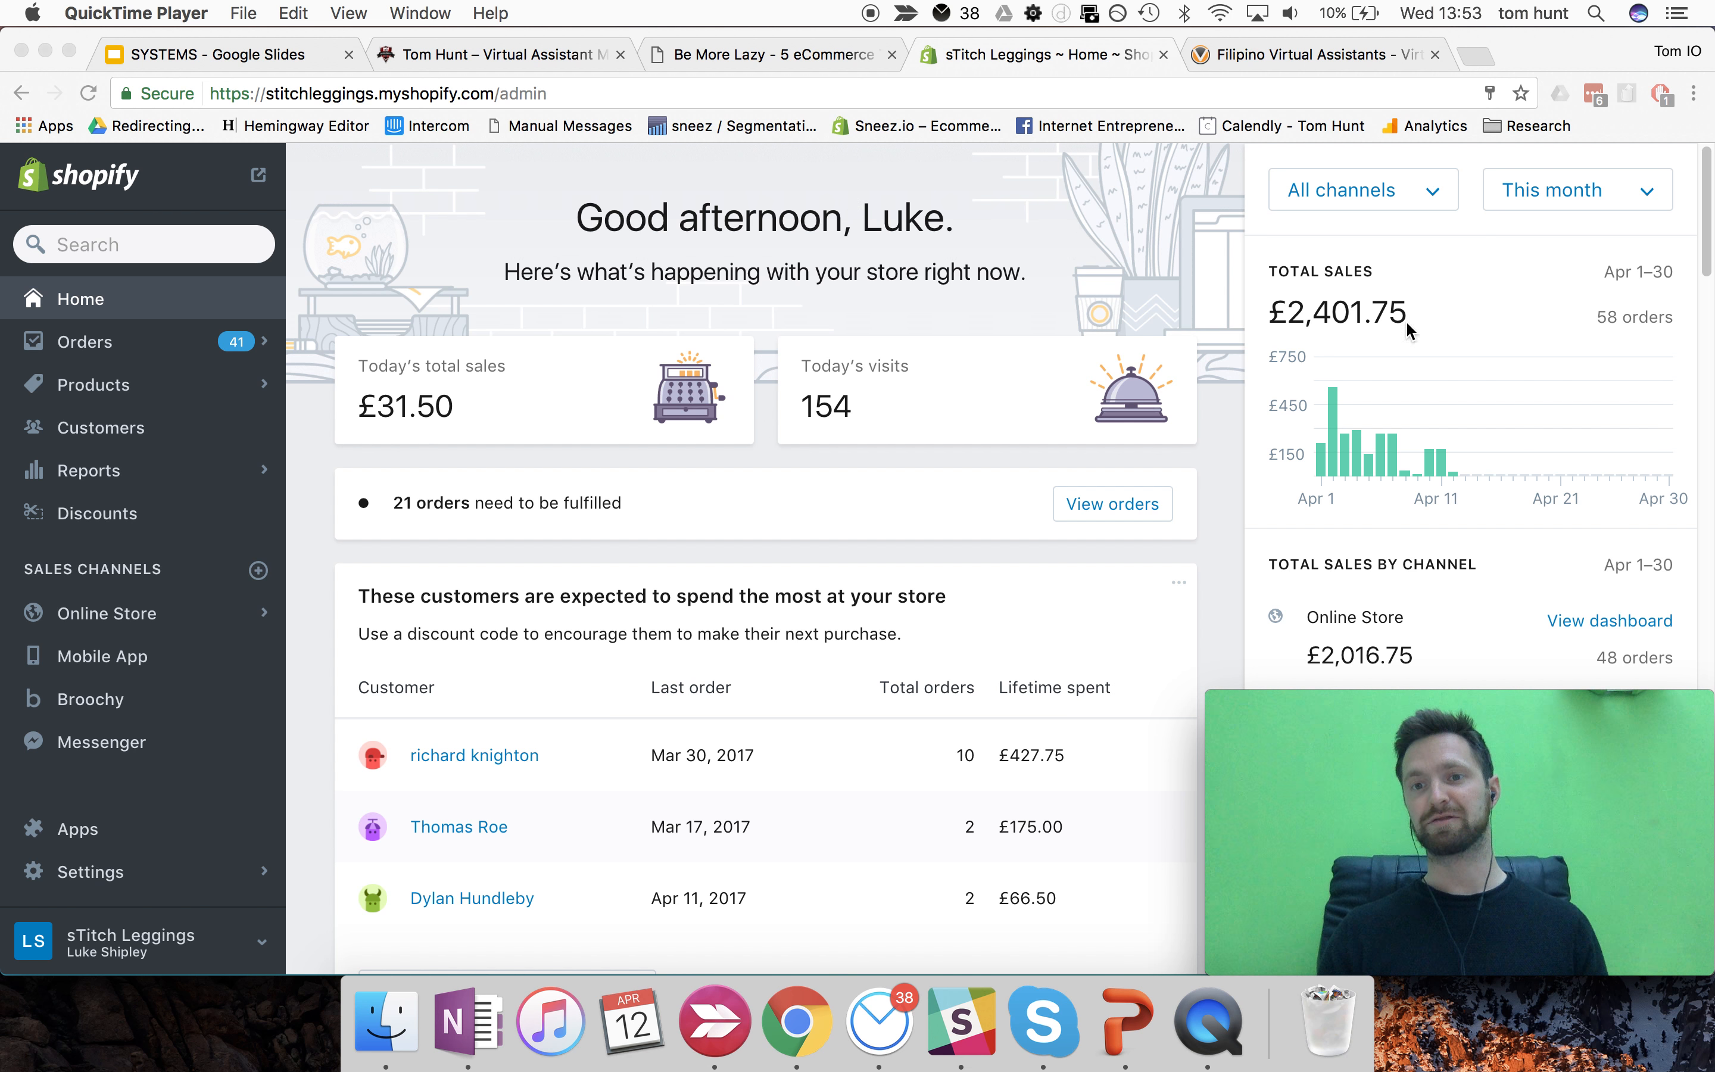
{"action": "mouse_move", "coordinate": [1418, 474]}
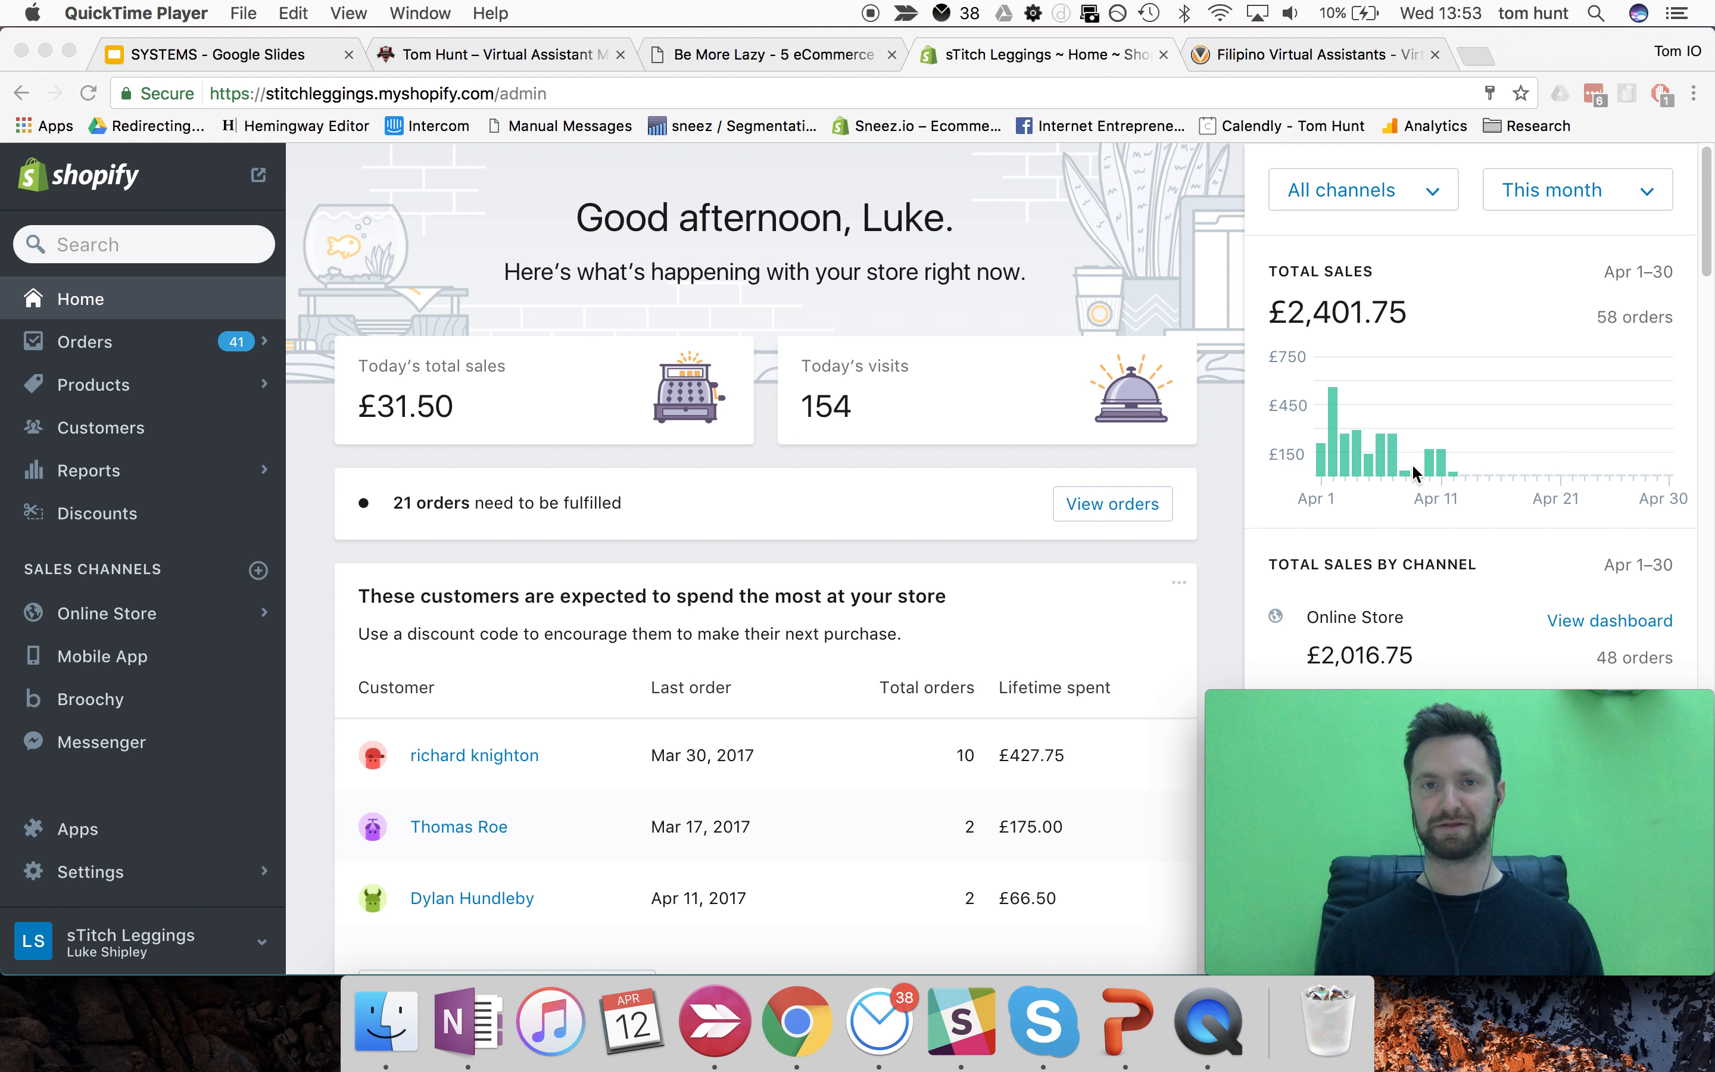
{"action": "mouse_move", "coordinate": [1421, 471]}
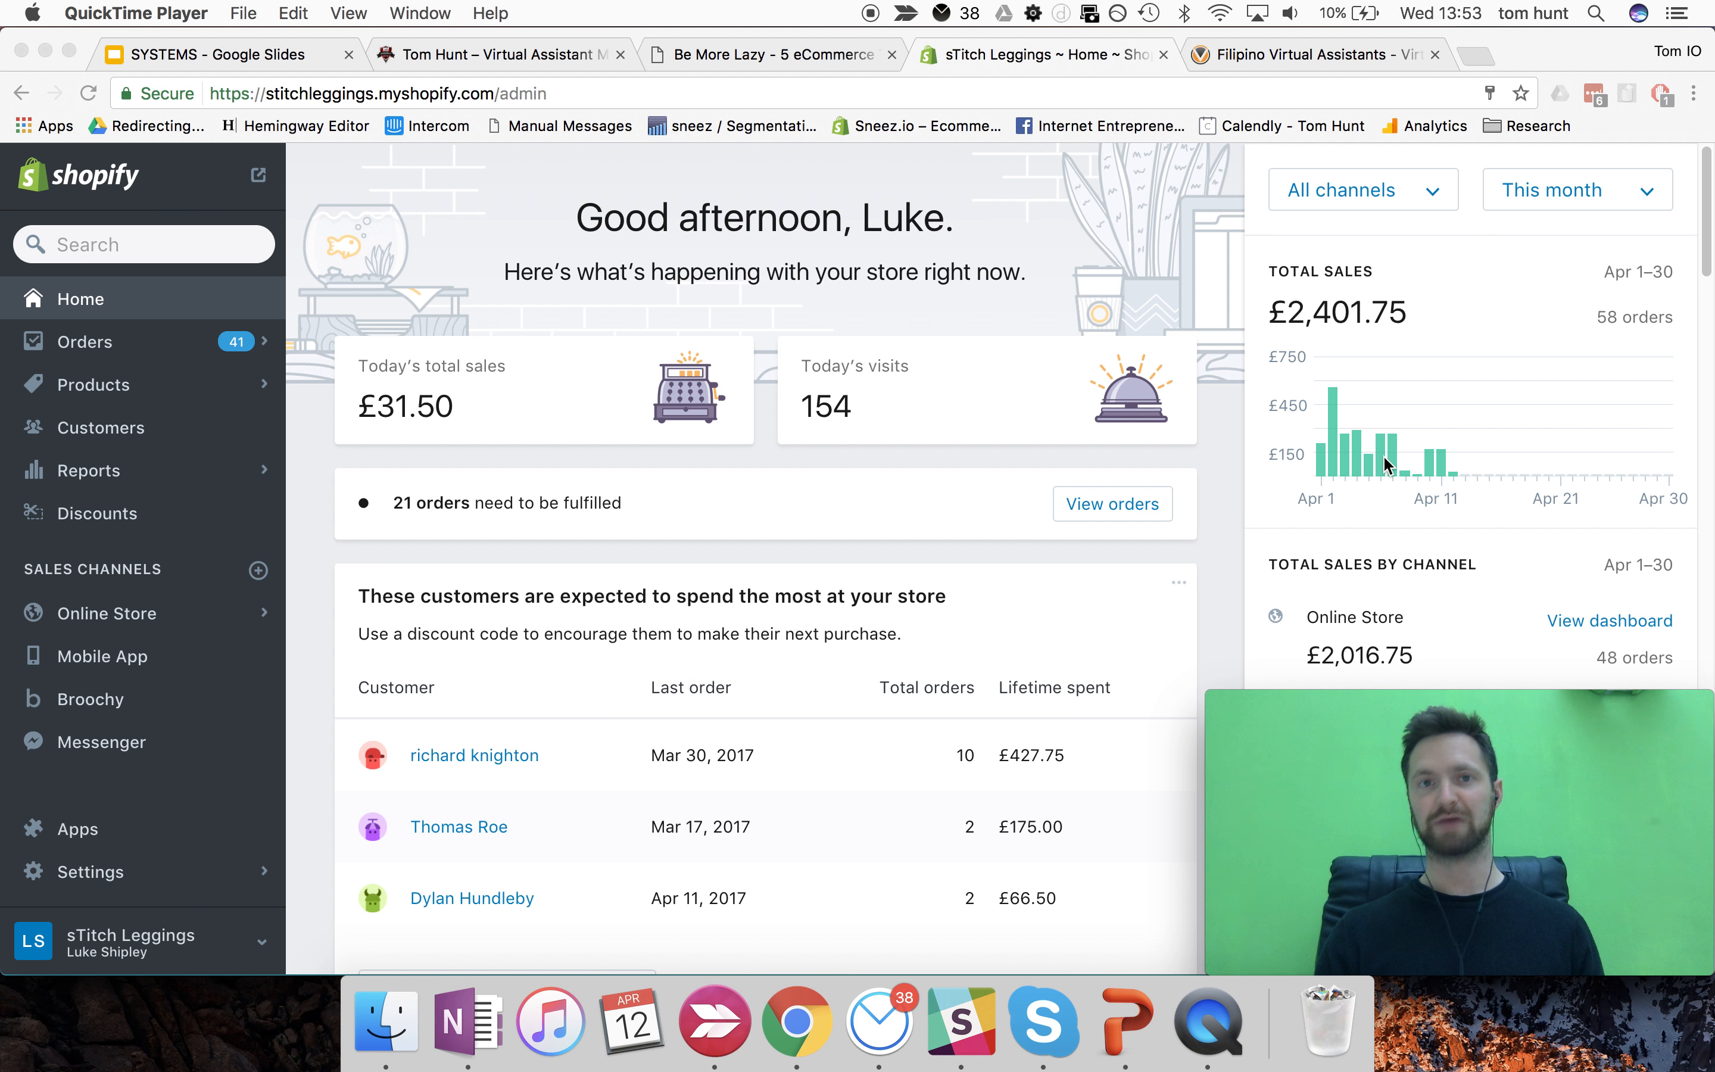
{"action": "mouse_move", "coordinate": [1393, 484]}
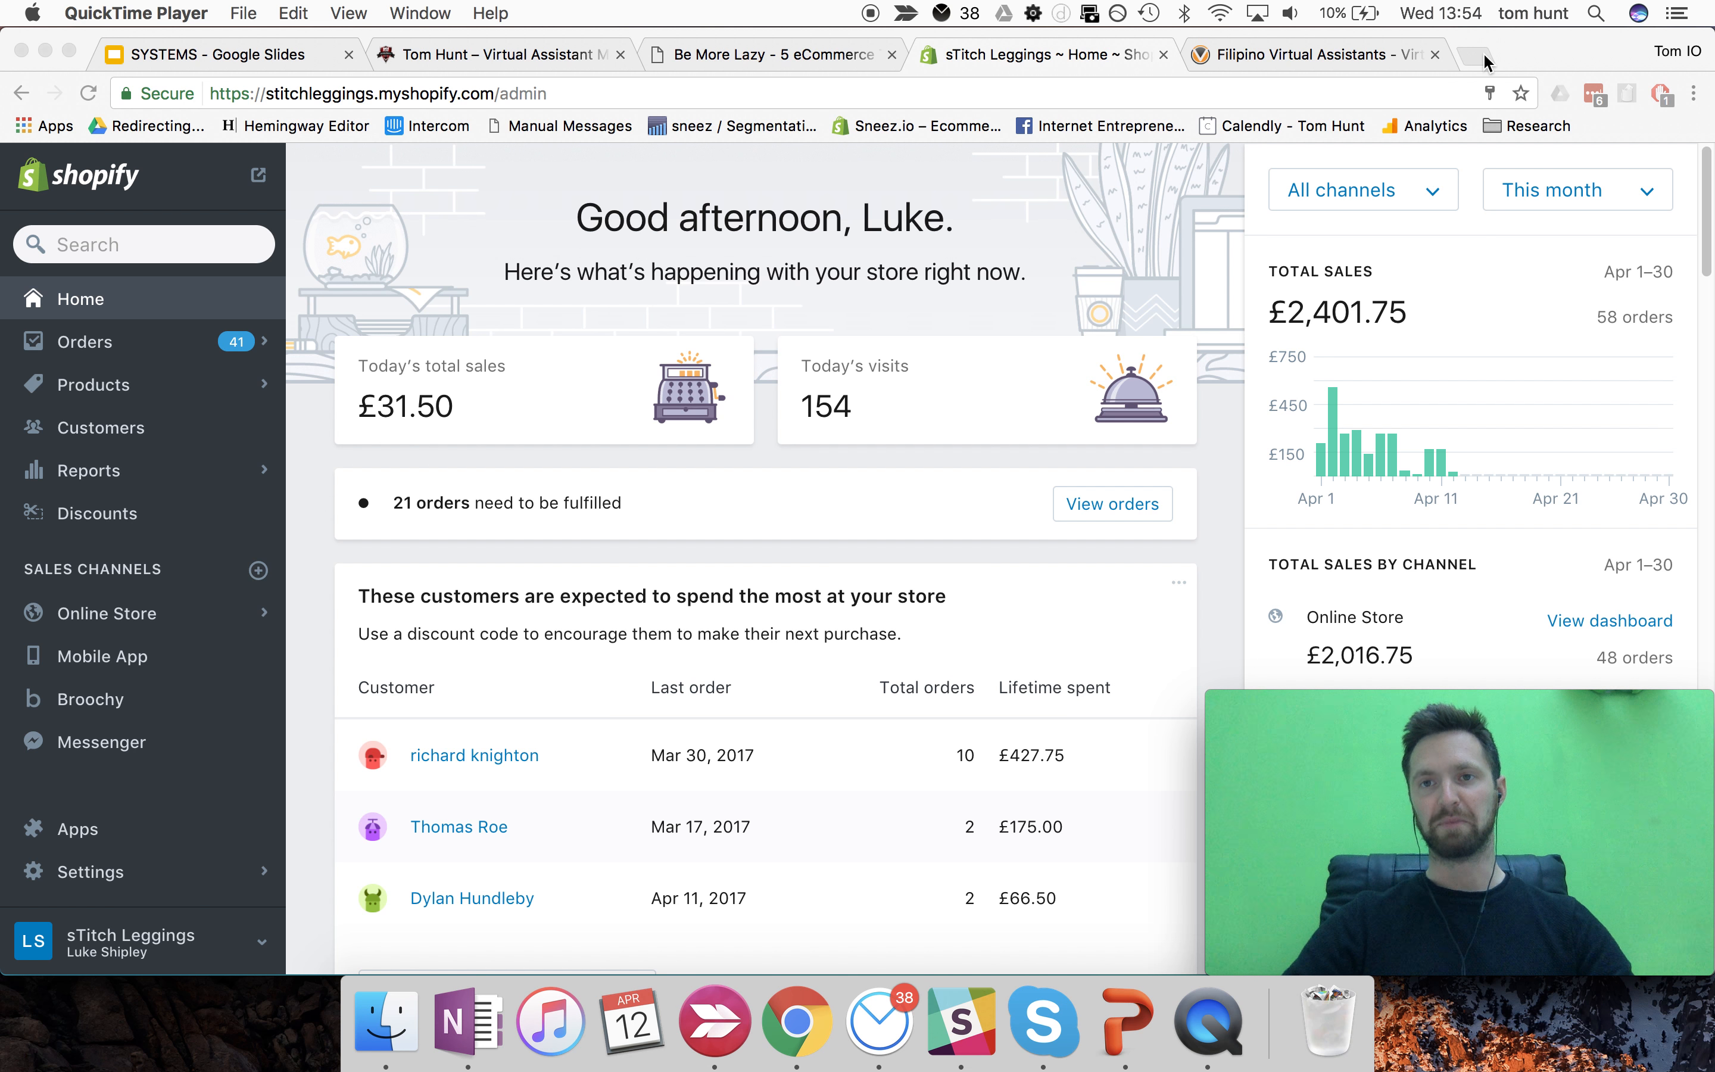
- Search Google for 'buy meggings' in a new tab and skim the shopping ads and results
{"action": "left_click", "coordinate": [1467, 55]}
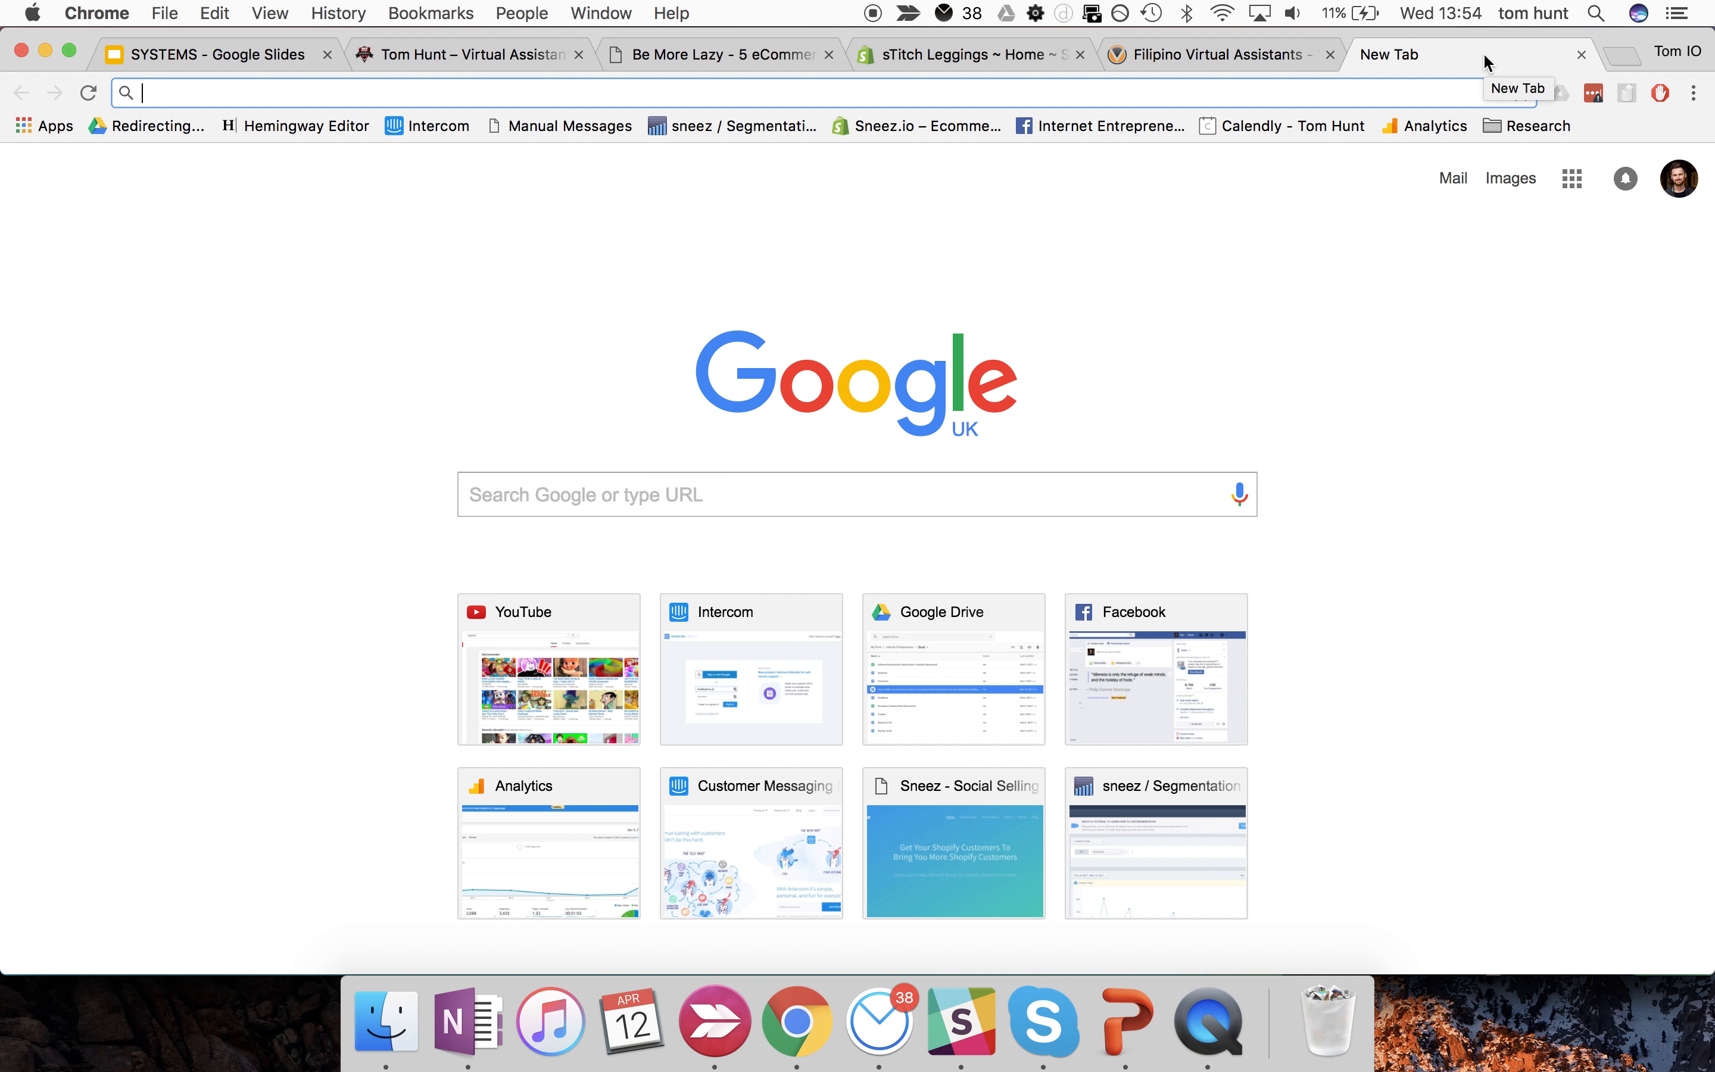
{"action": "type", "text": "buy"}
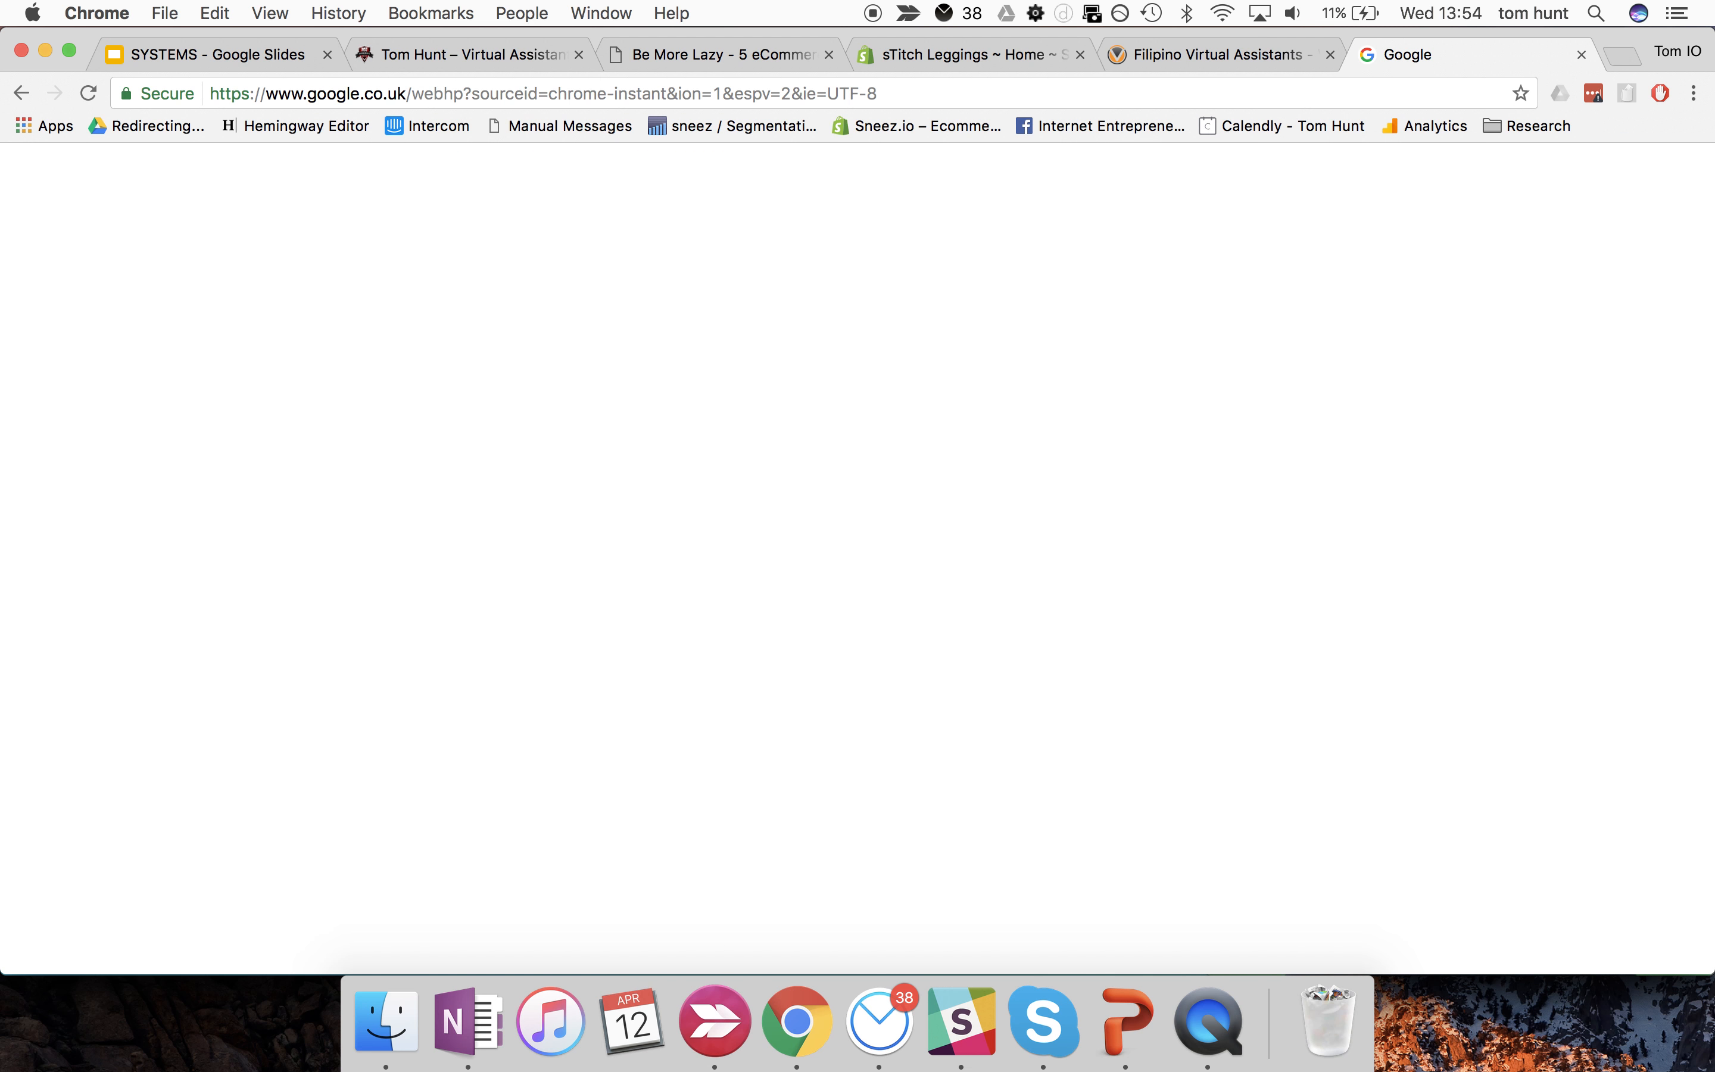
{"action": "type", "text": "buy meggings"}
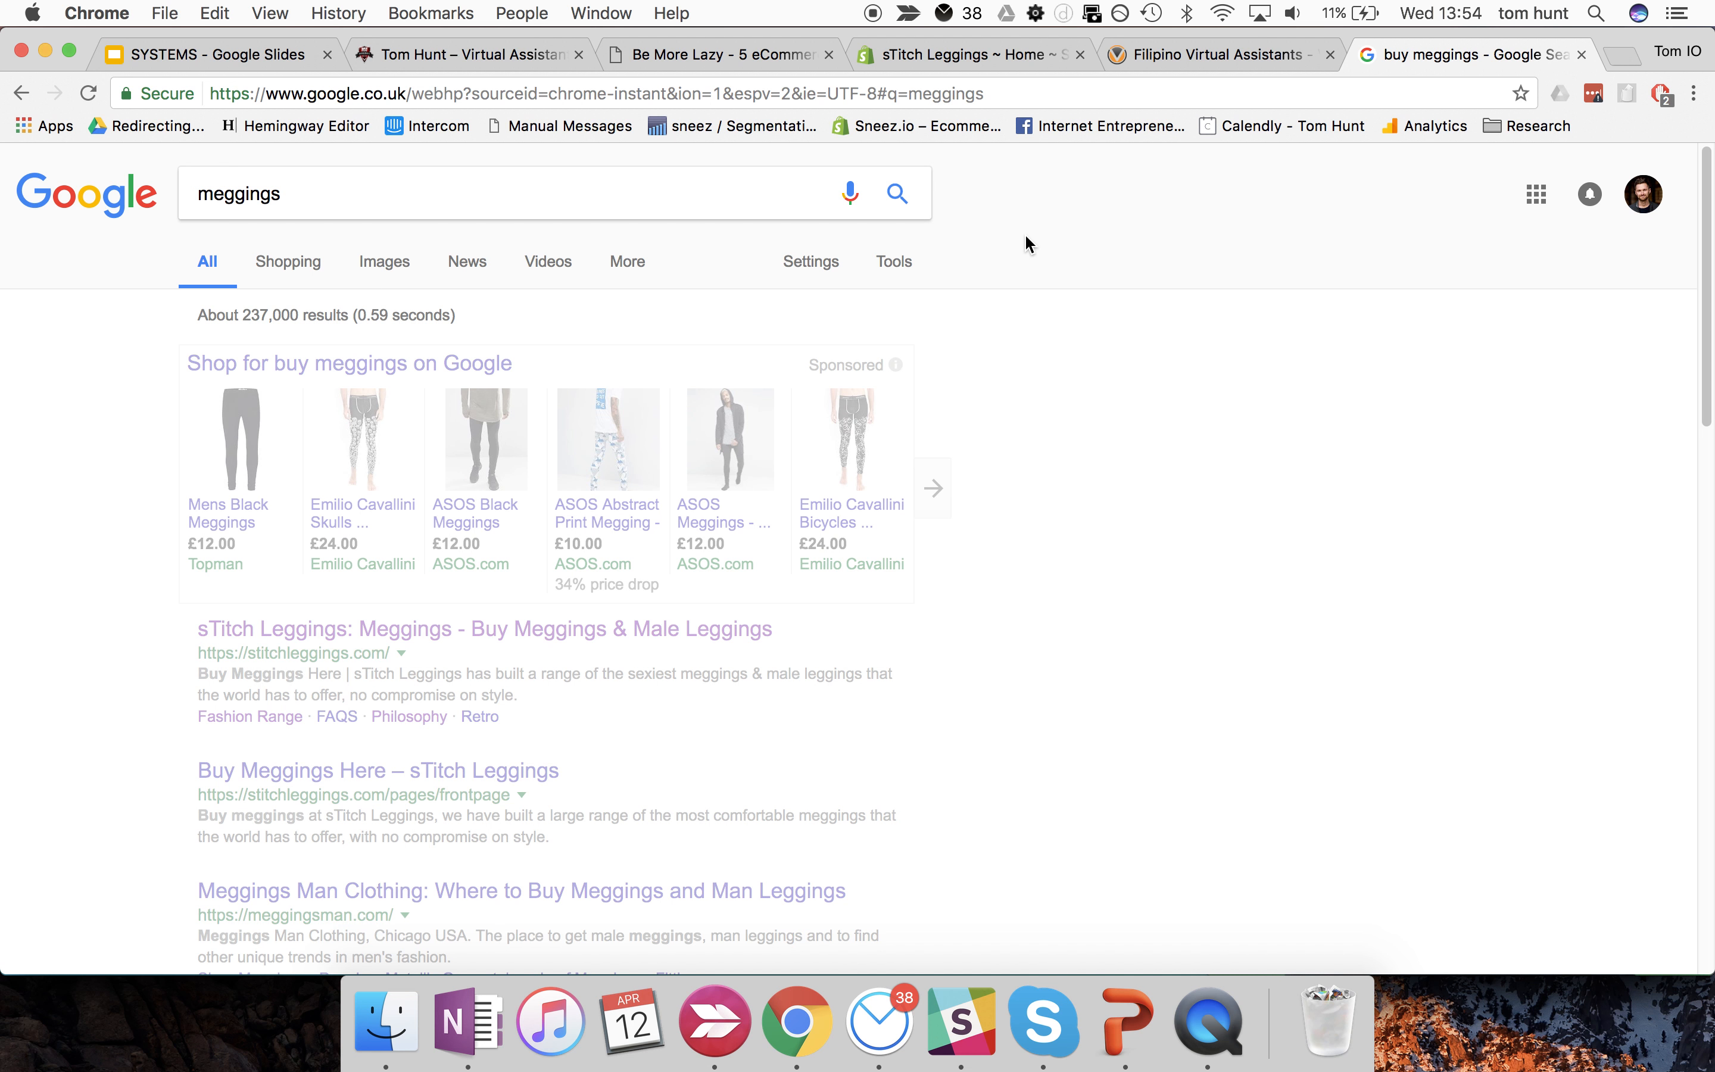
{"action": "scroll", "scroll_direction": "down", "scroll_amount": 3}
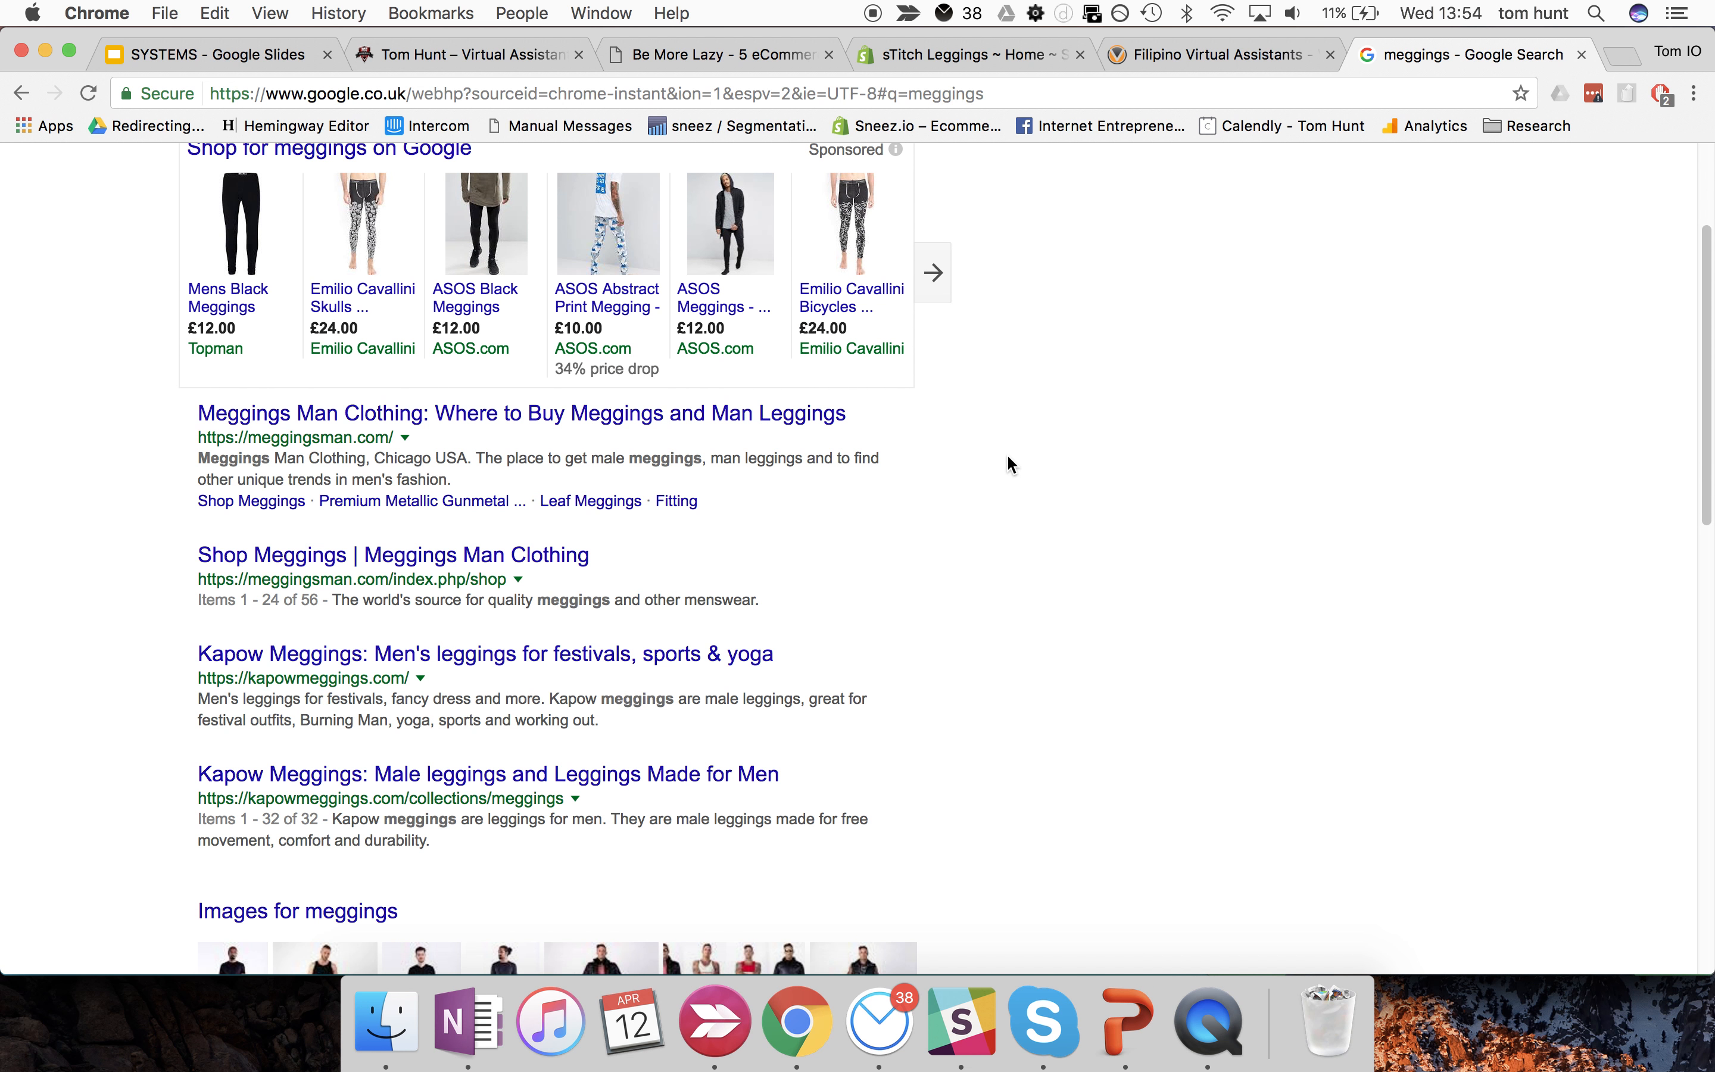
{"action": "scroll", "scroll_direction": "up", "scroll_amount": 3}
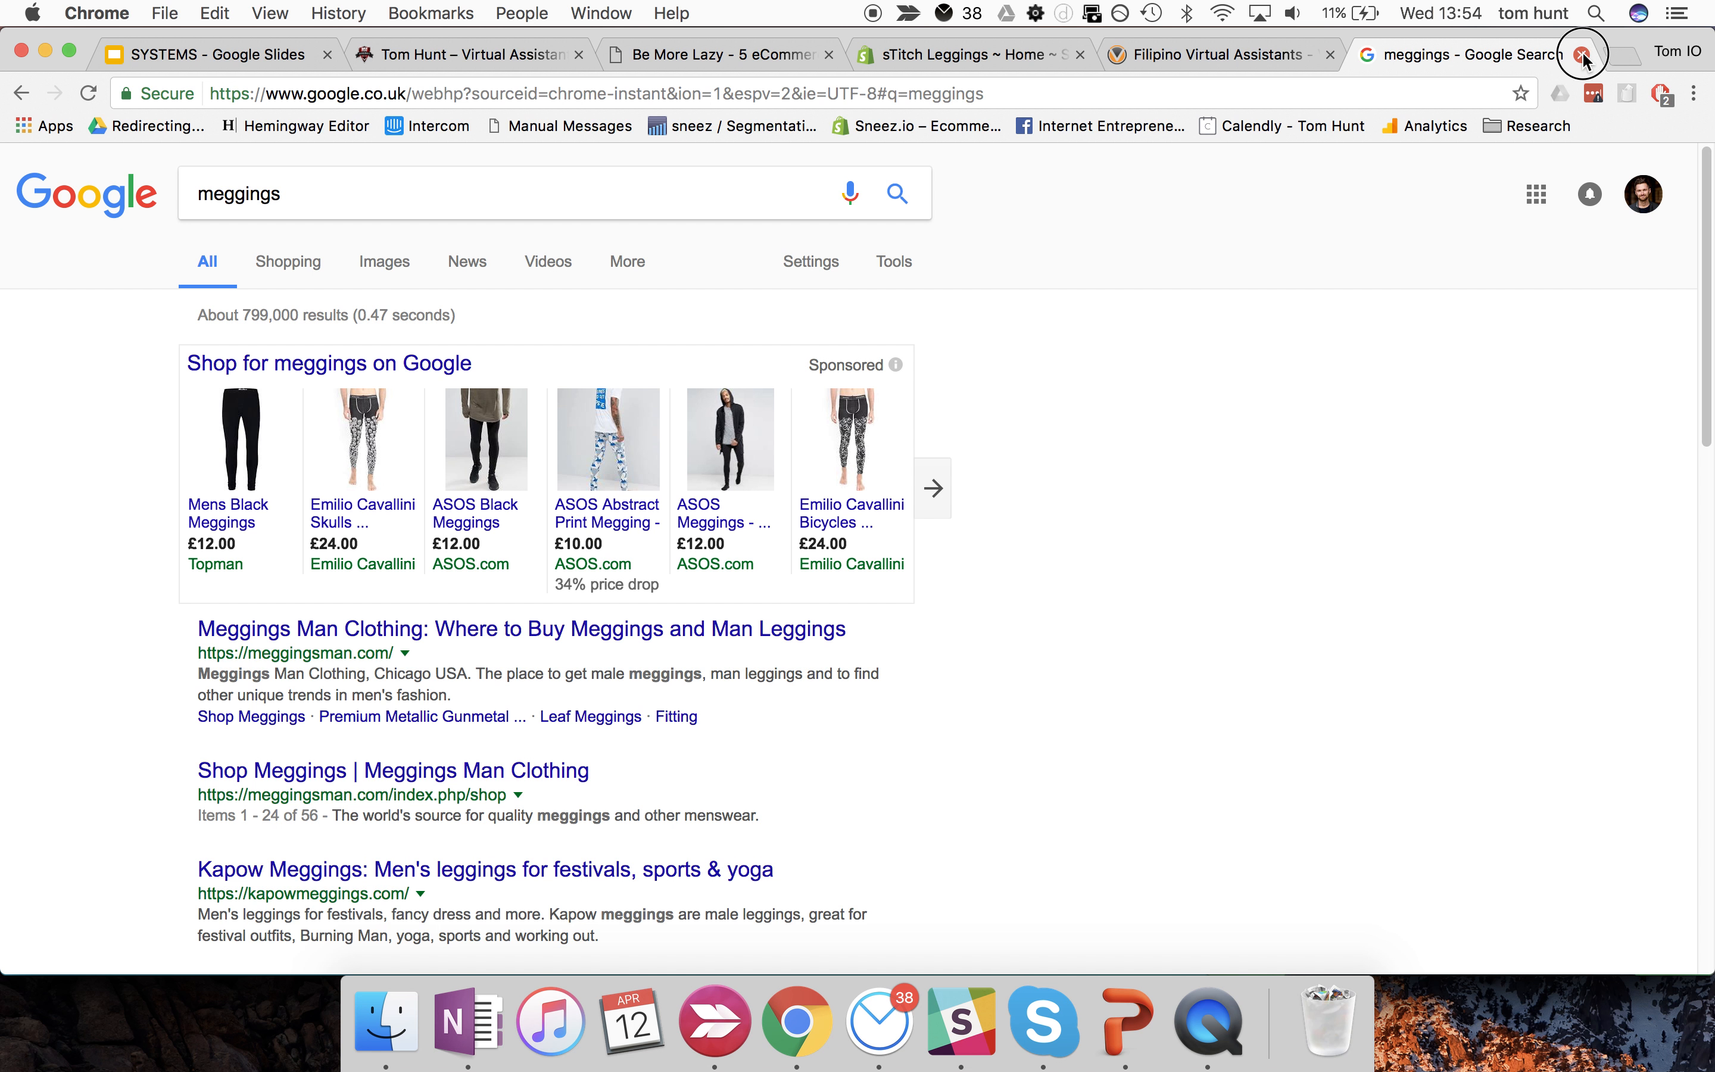
- Close the meggings search tab and return to the sTitch Leggings Shopify admin dashboard
{"action": "left_click", "coordinate": [1580, 54]}
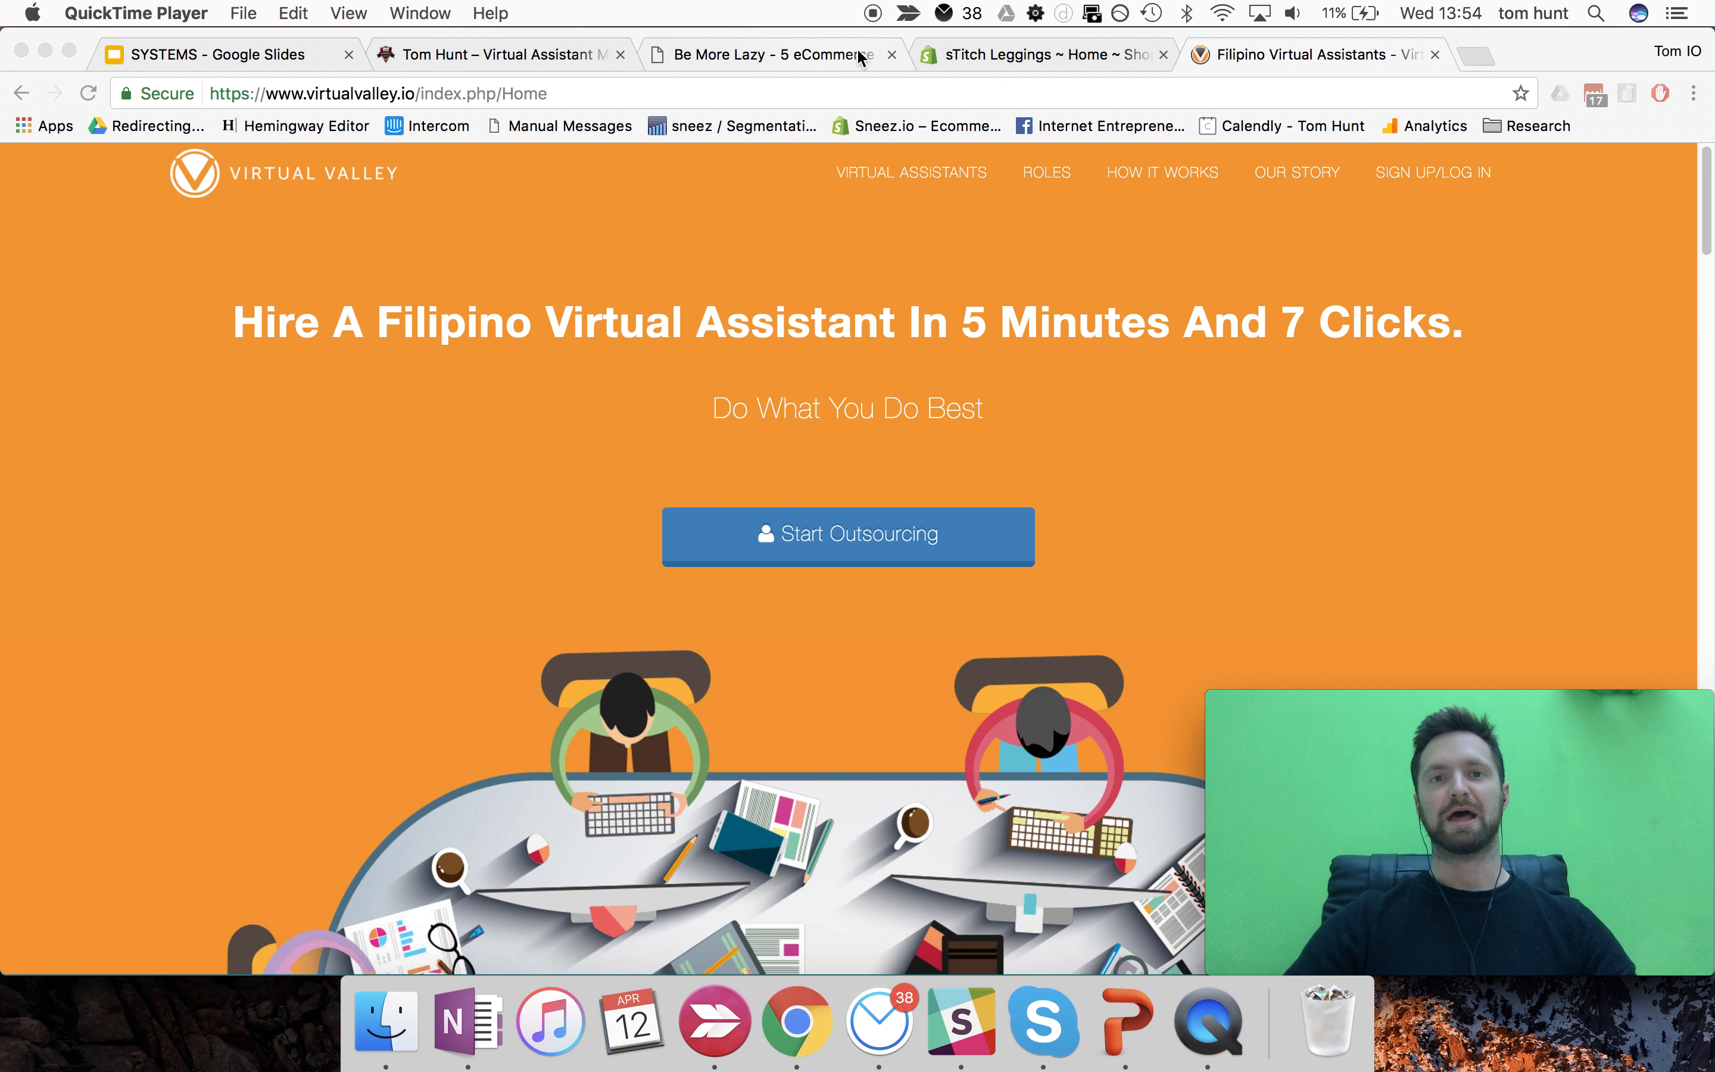
{"action": "left_click", "coordinate": [1039, 54]}
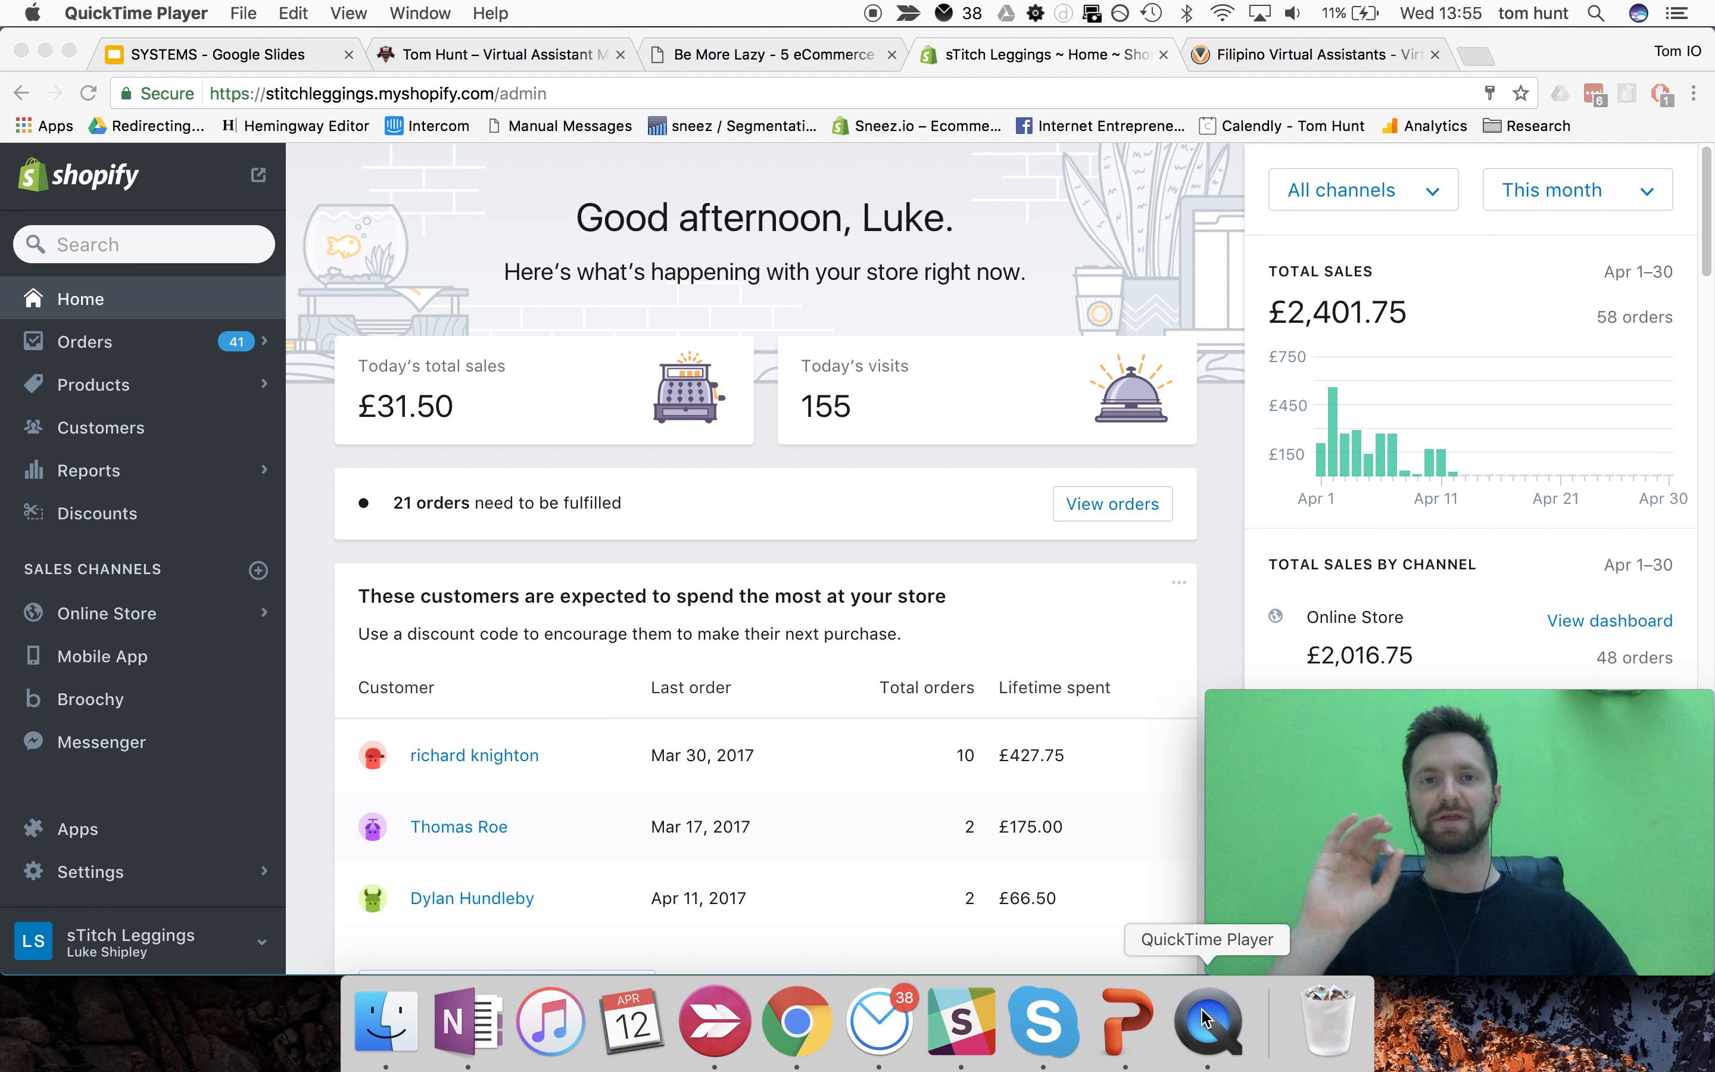
{"action": "mouse_move", "coordinate": [139, 109]}
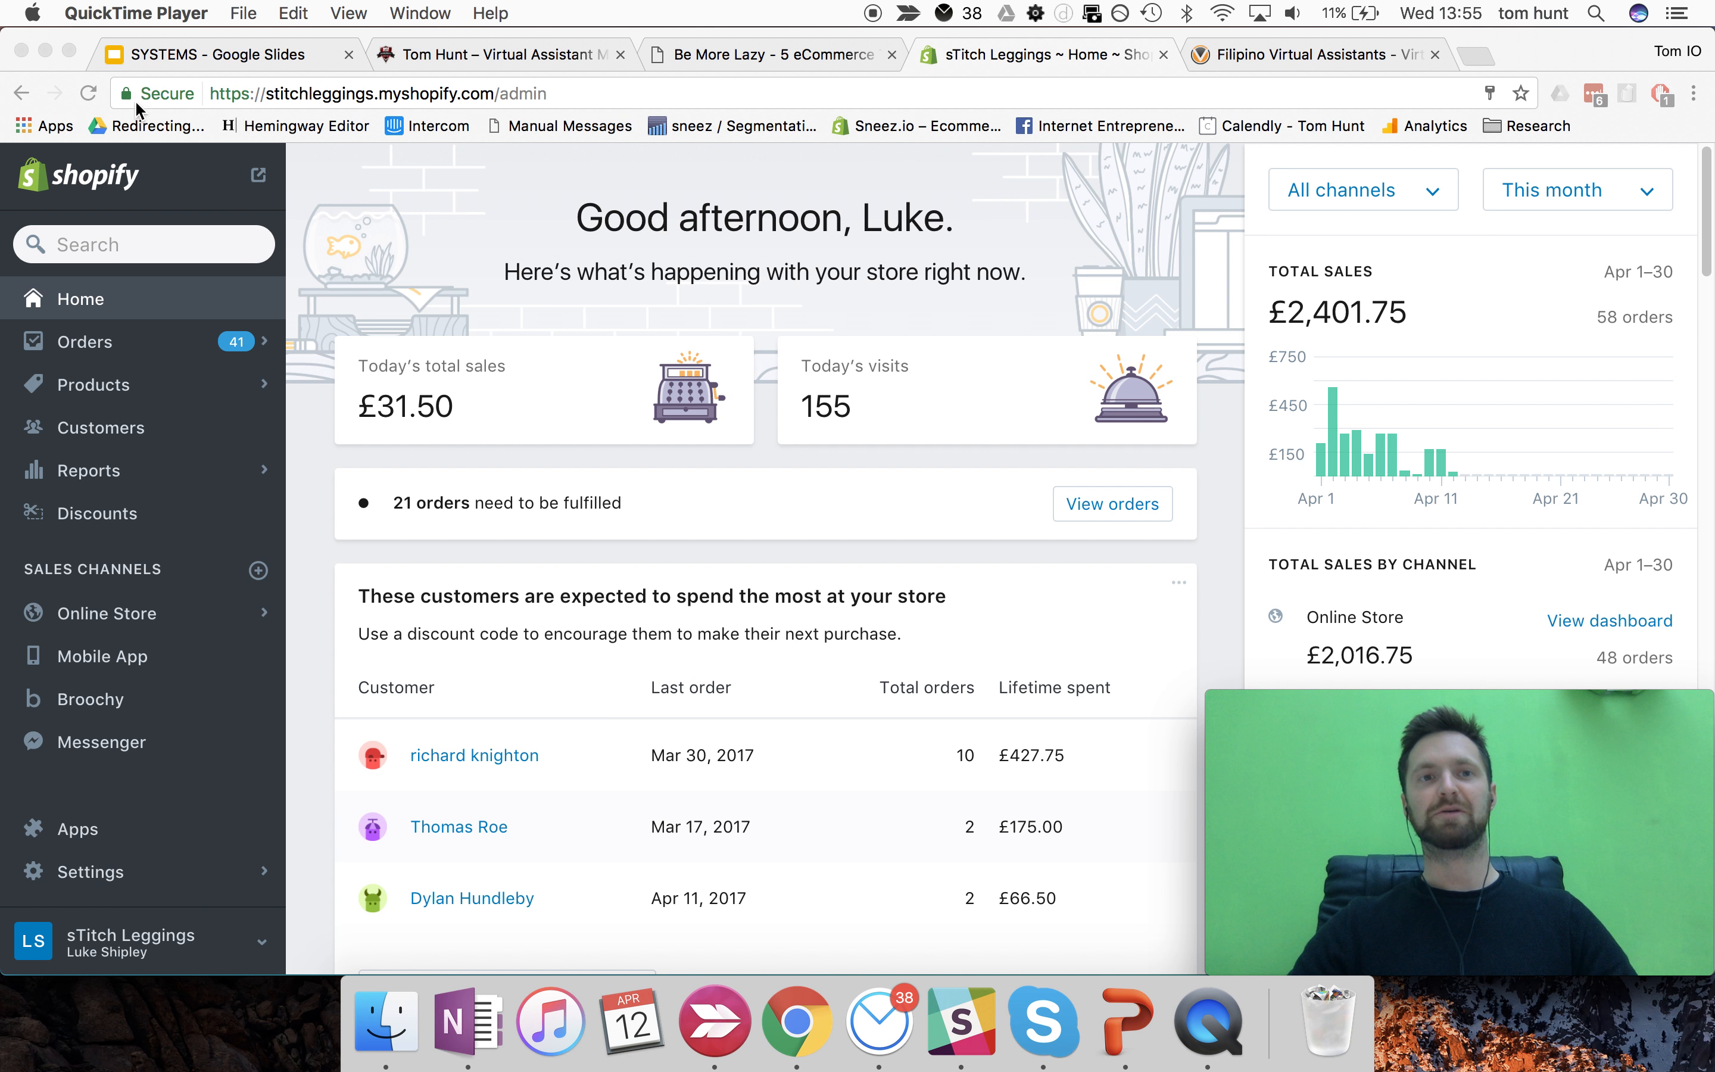
- Switch to the SYSTEMS Google Slides tab showing the Triple S $100k Challenge title slide
{"action": "left_click", "coordinate": [224, 53]}
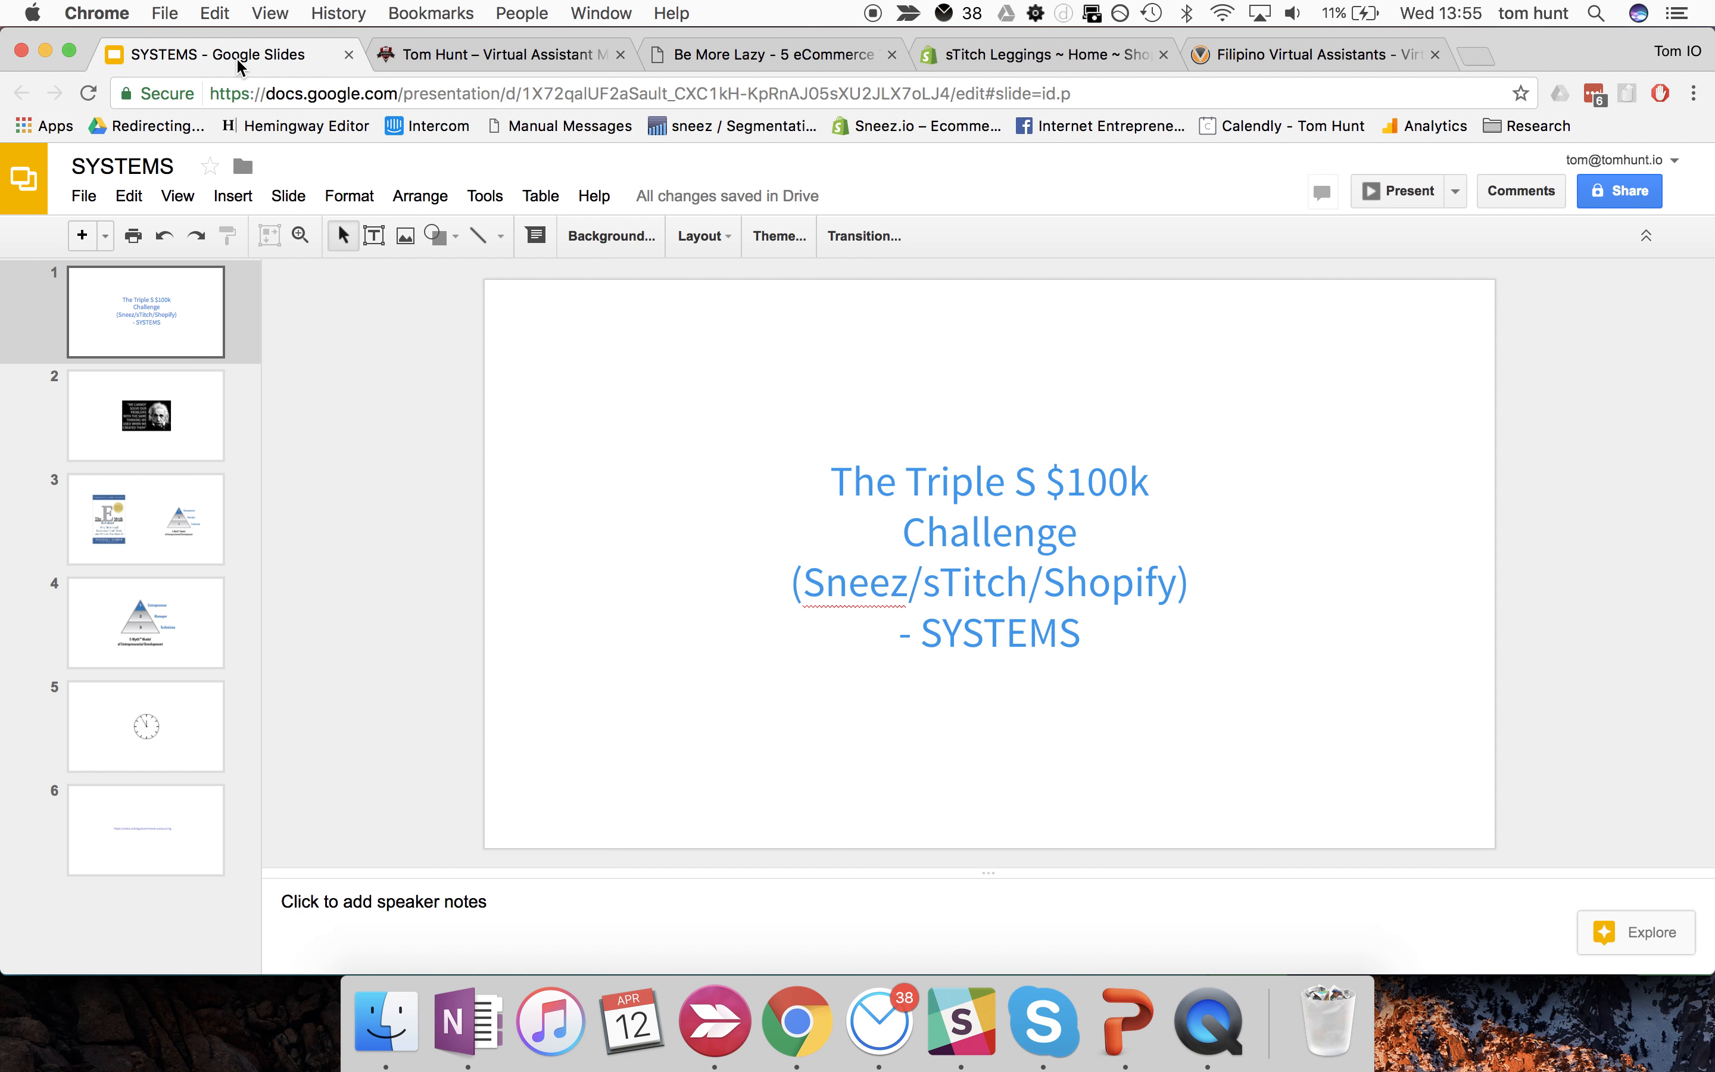
{"action": "mouse_move", "coordinate": [146, 459]}
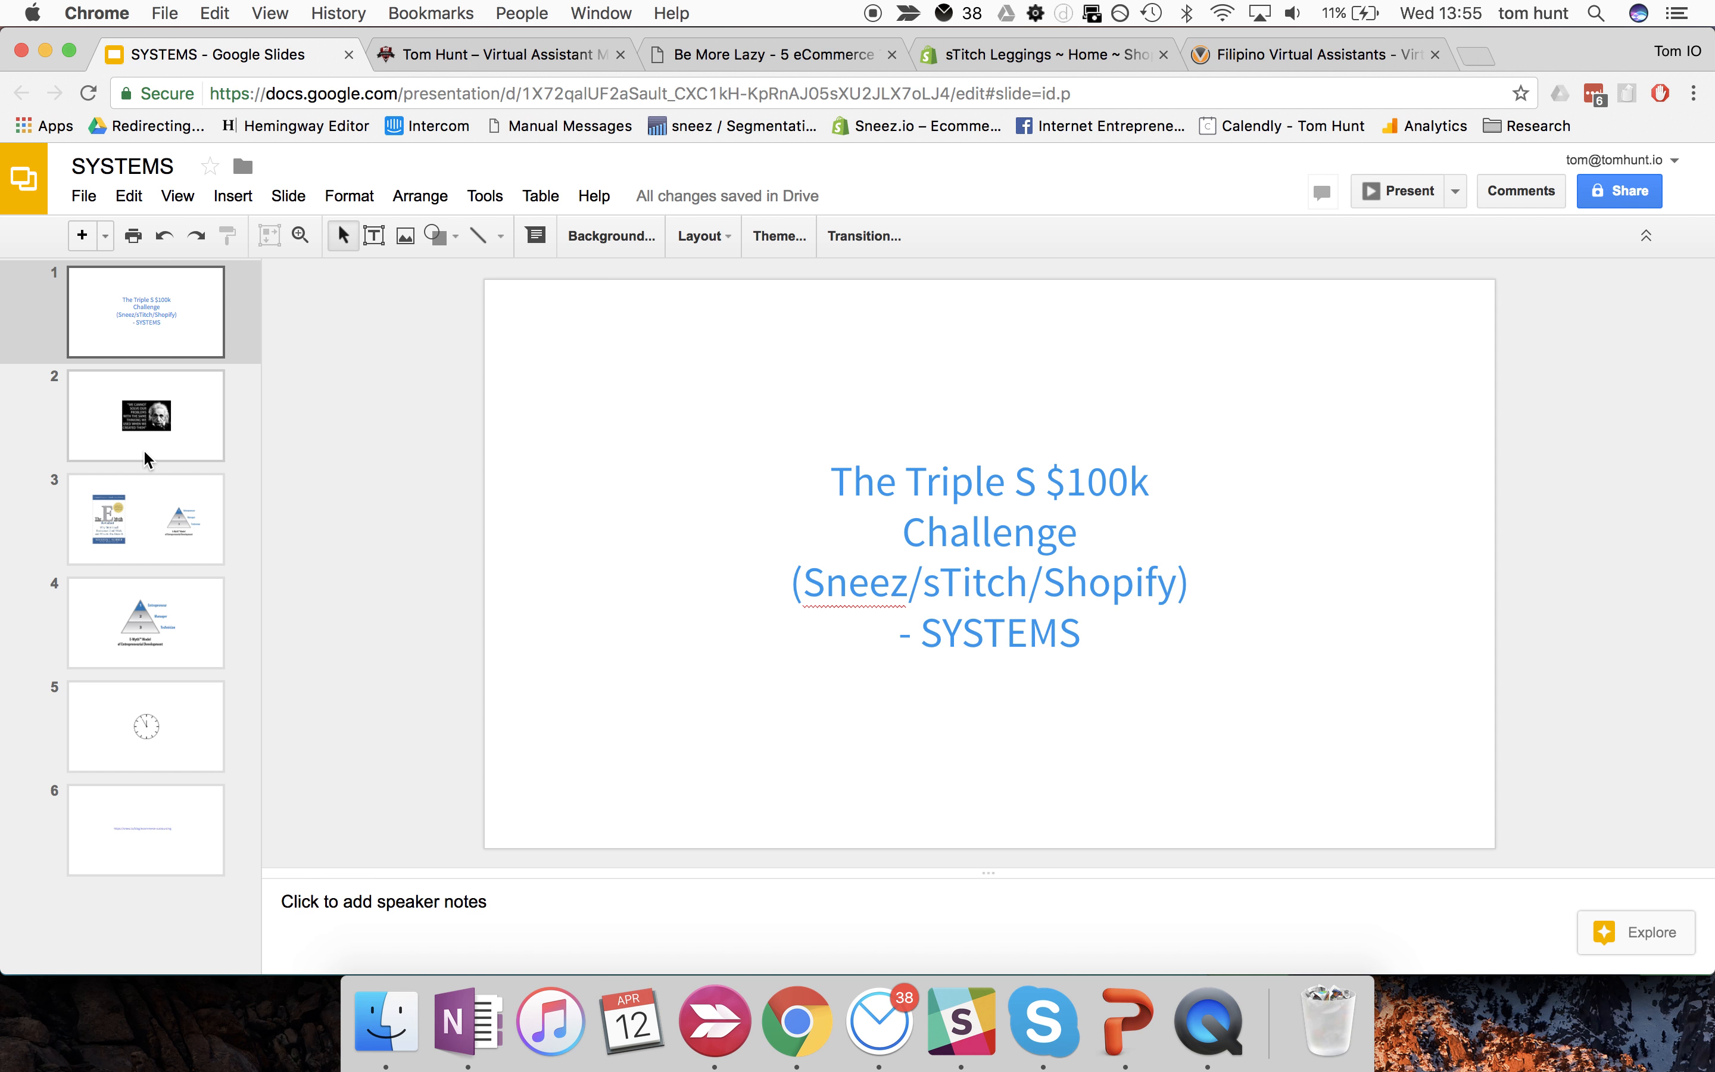
{"action": "mouse_move", "coordinate": [214, 663]}
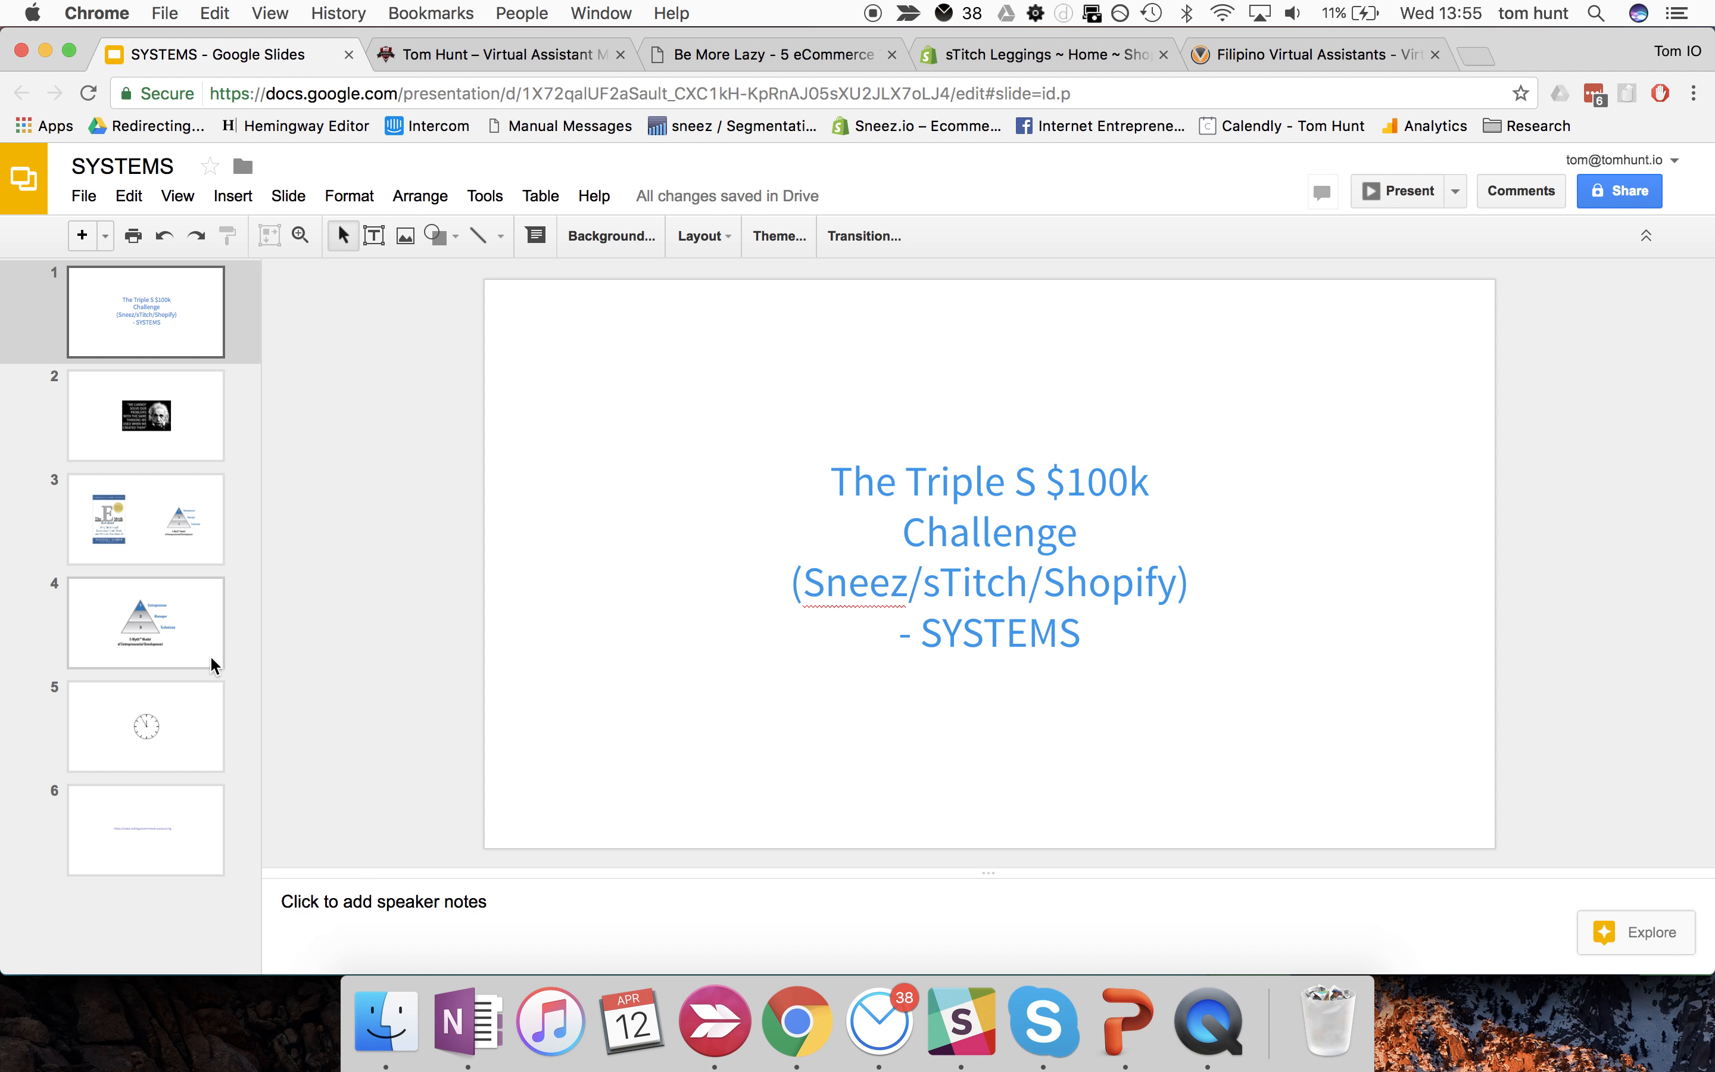
{"action": "mouse_move", "coordinate": [516, 102]}
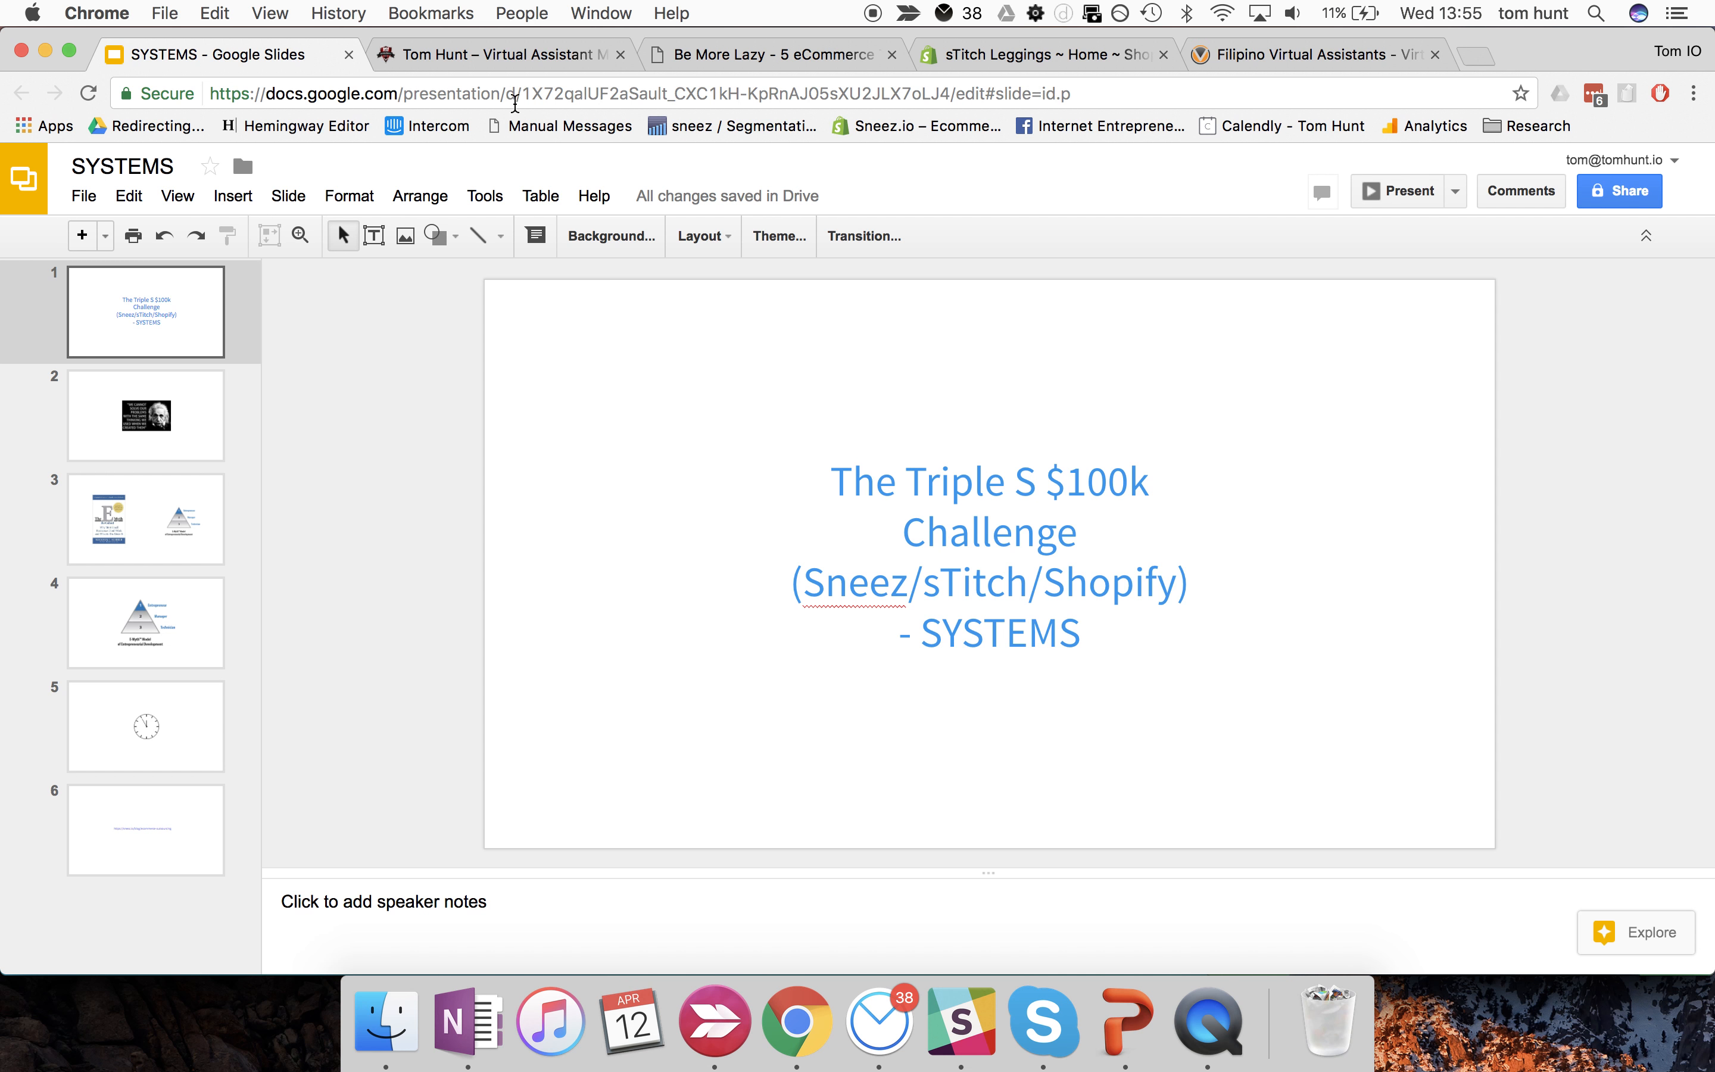
- Review the Tom Hunt Virtual Assistant Mastery course page from its modules back up to the title
{"action": "left_click", "coordinate": [501, 54]}
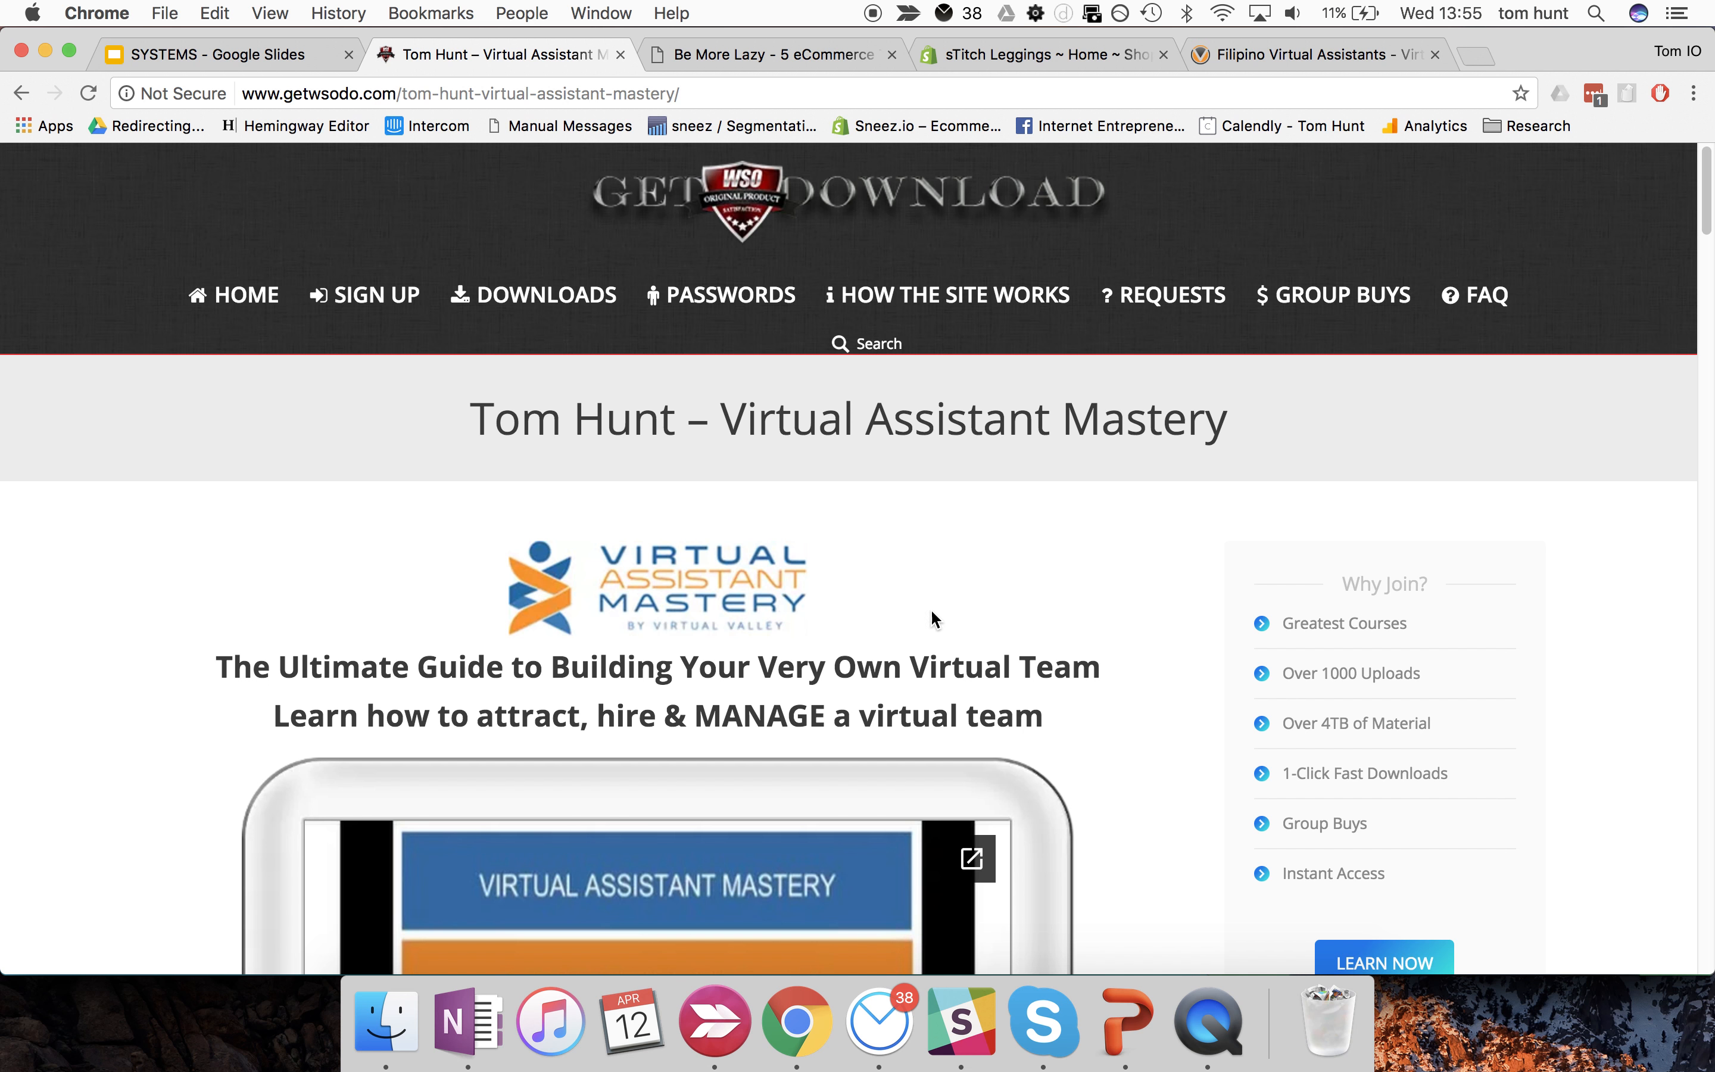
{"action": "double_click", "coordinate": [957, 420]}
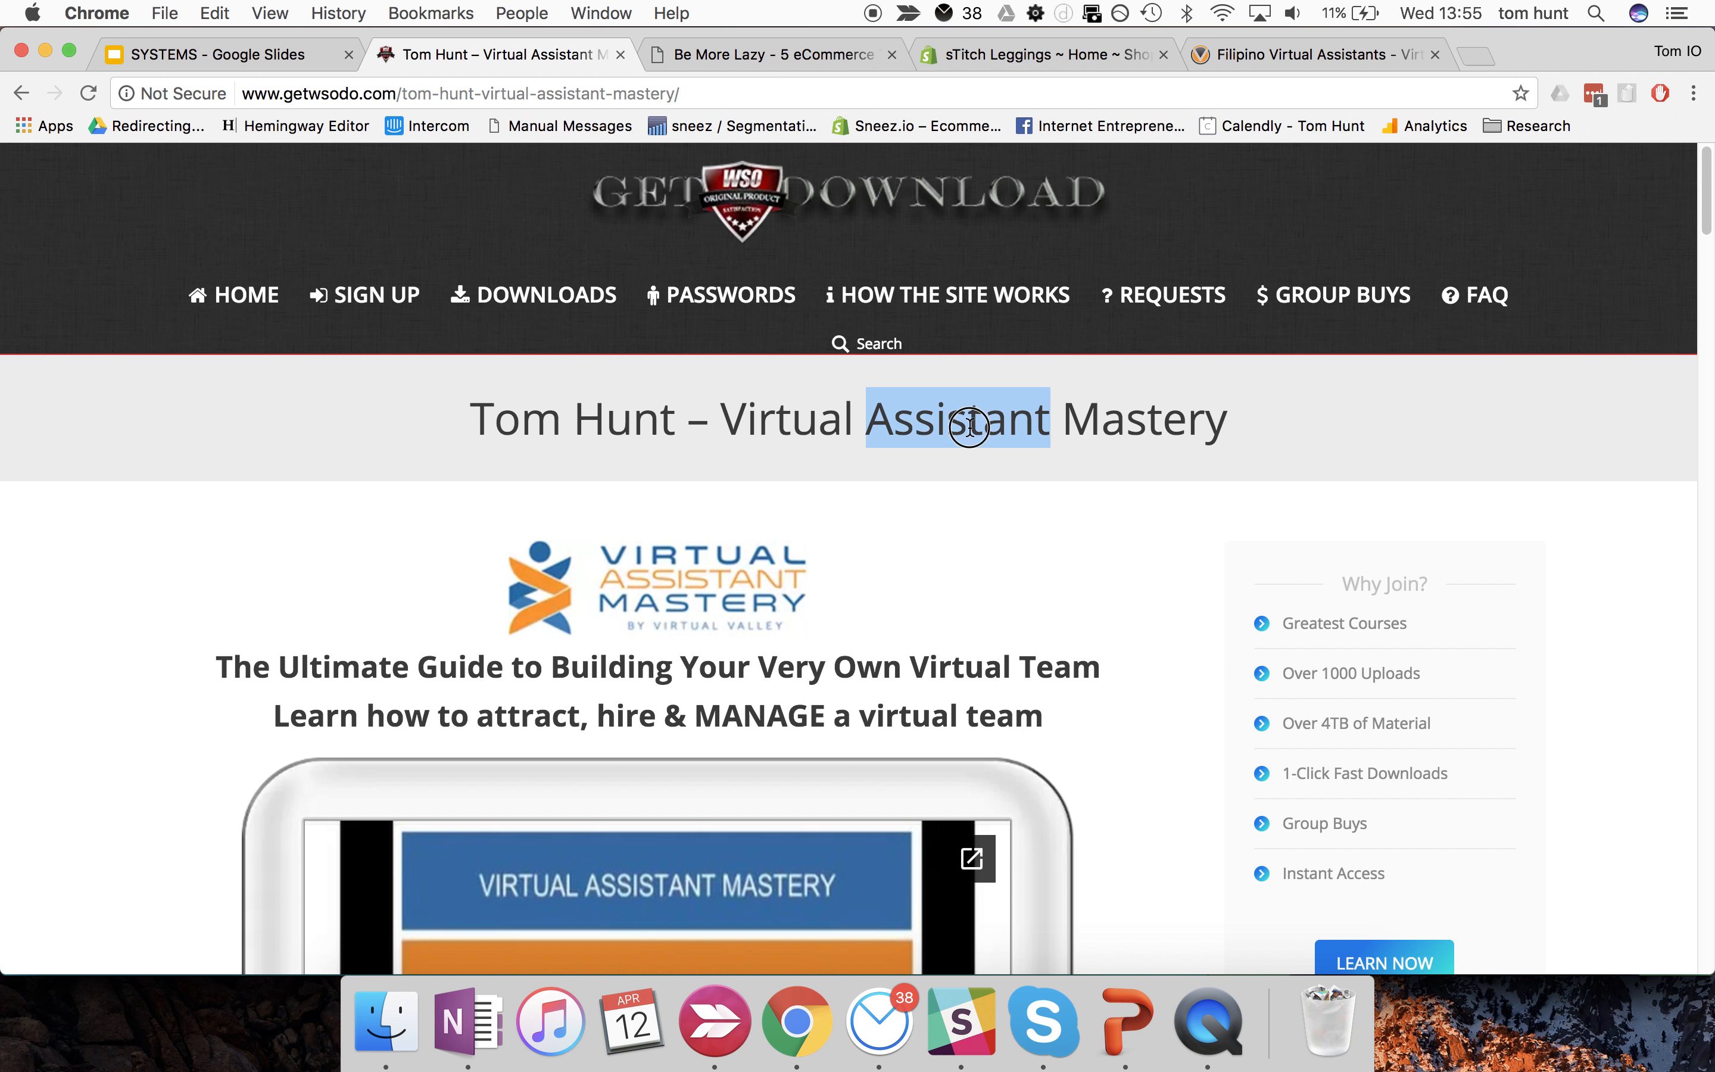
{"action": "scroll", "scroll_direction": "up", "scroll_amount": 3}
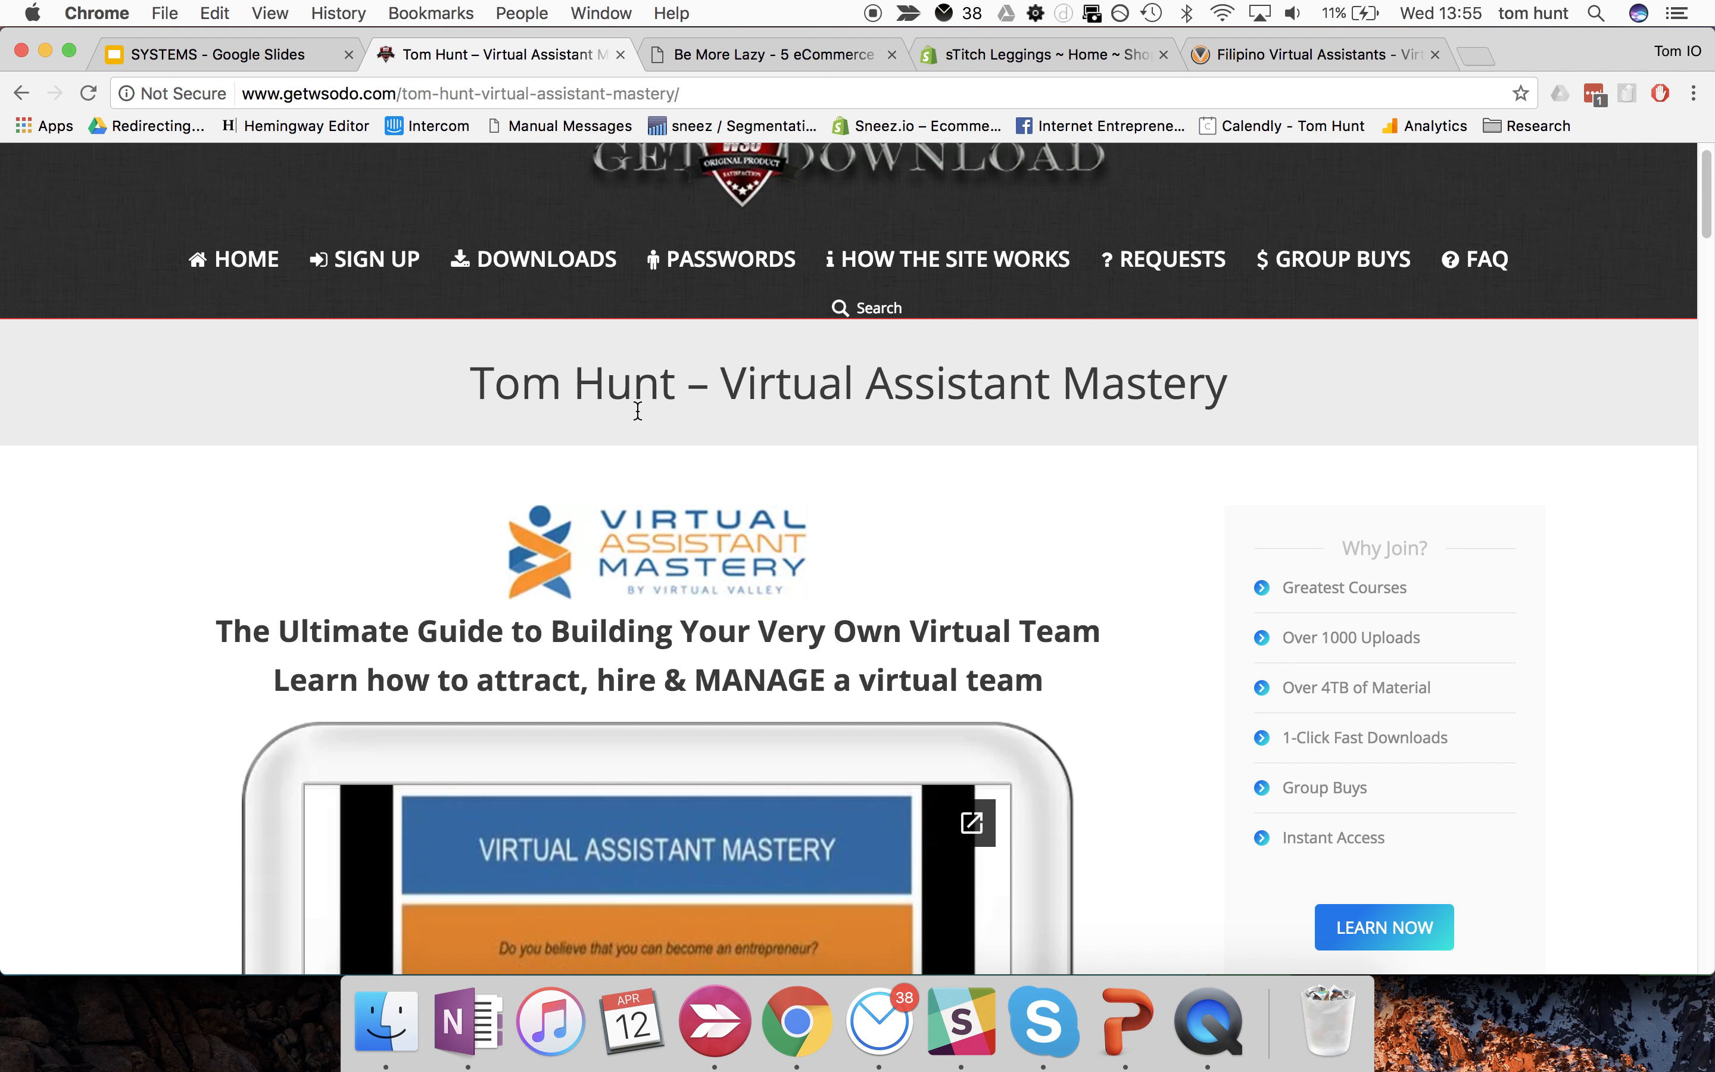
{"action": "scroll", "scroll_direction": "down", "scroll_amount": 3}
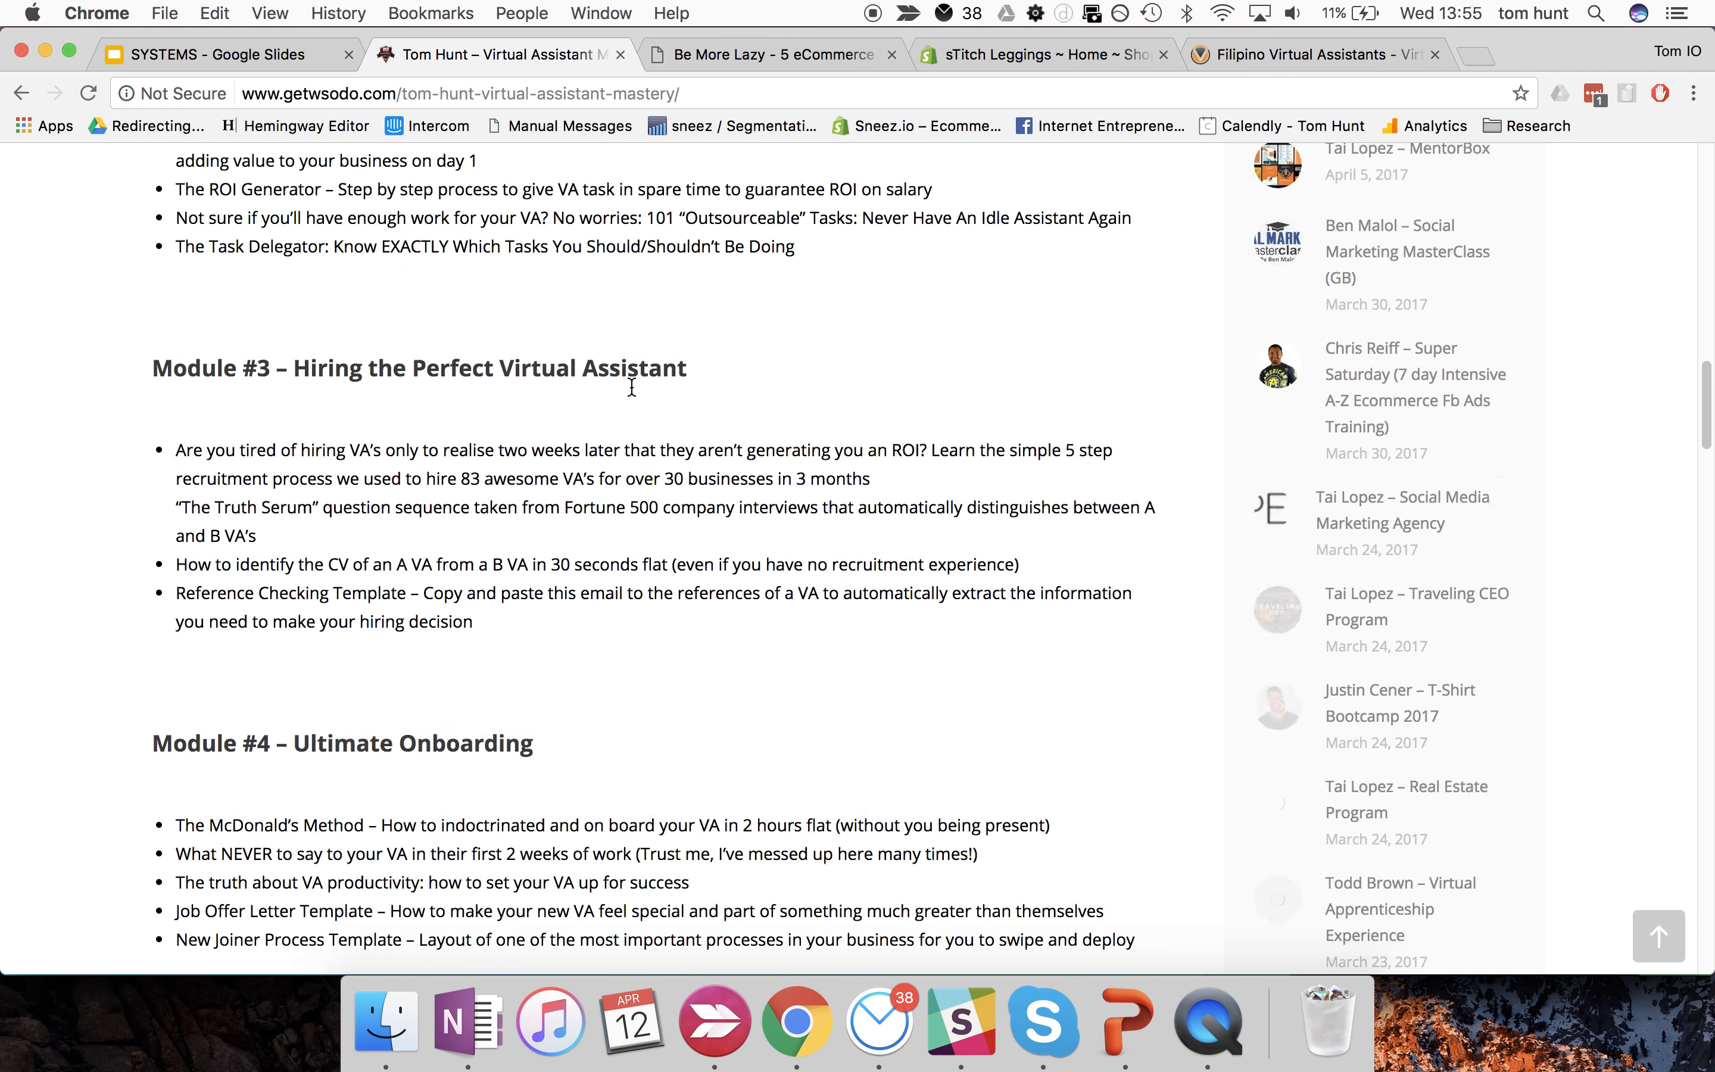
{"action": "scroll", "scroll_direction": "down", "scroll_amount": 3}
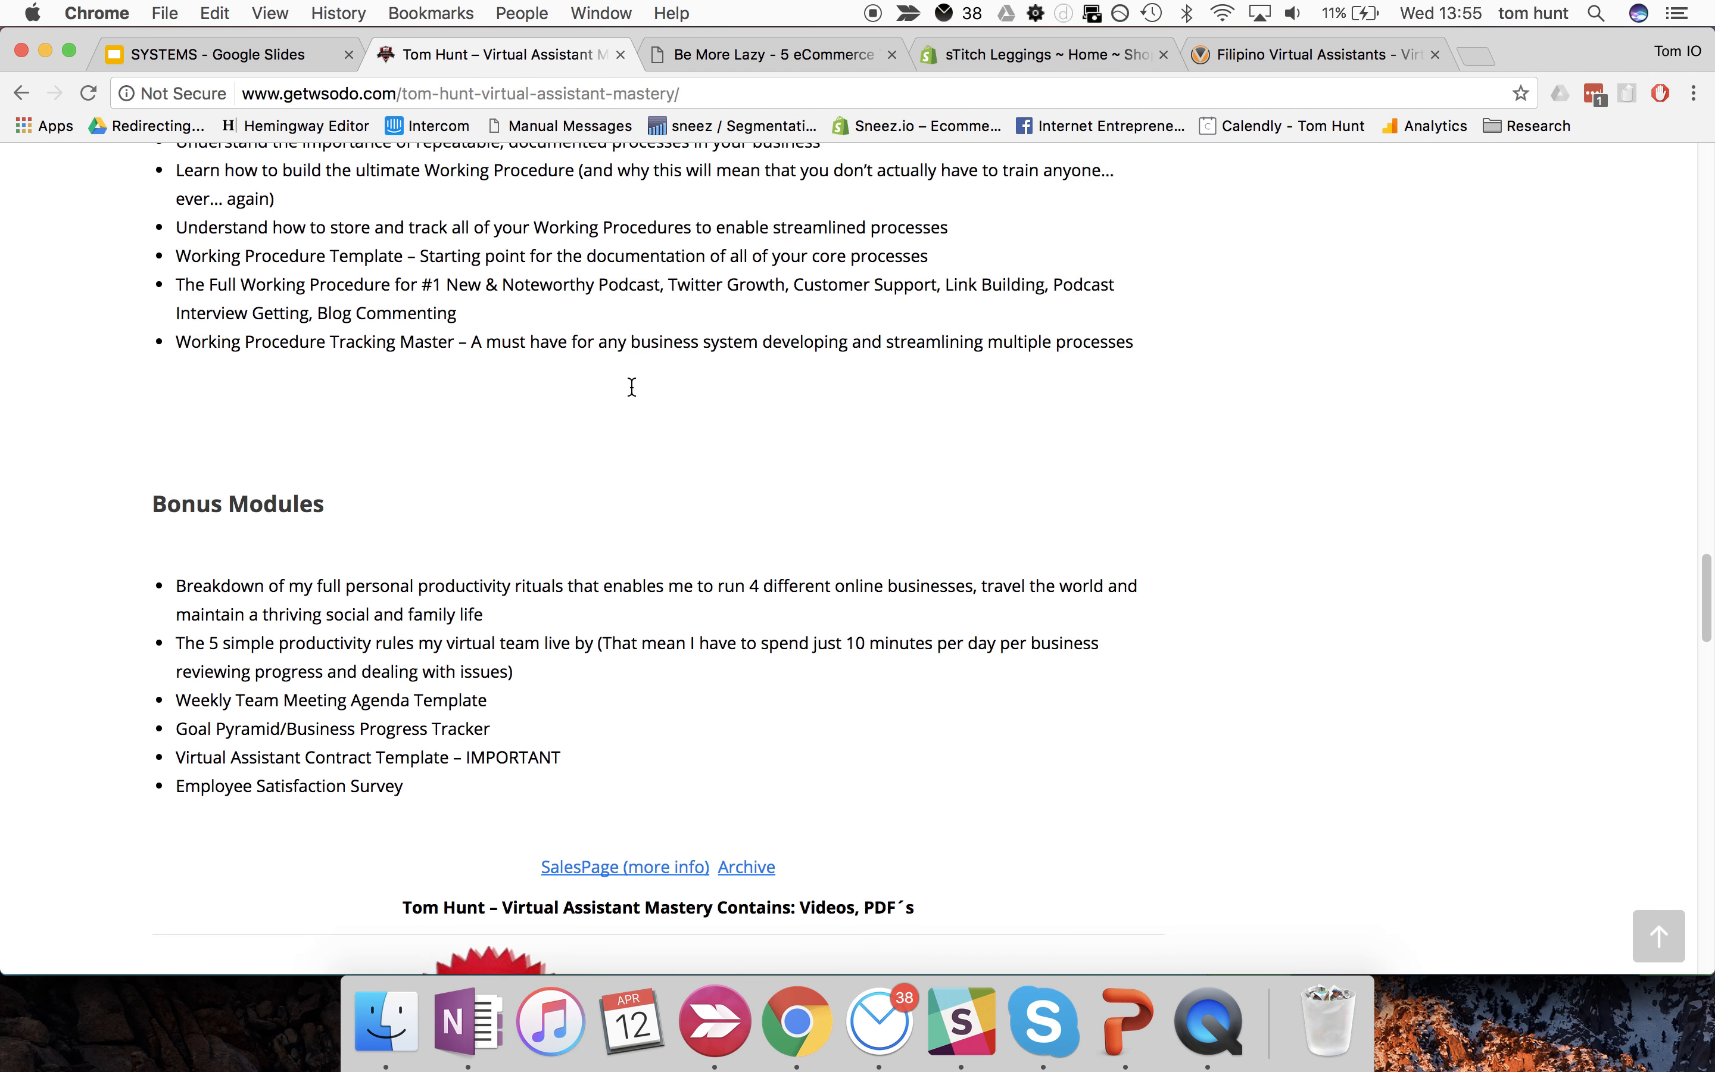
{"action": "scroll", "scroll_direction": "up", "scroll_amount": 3}
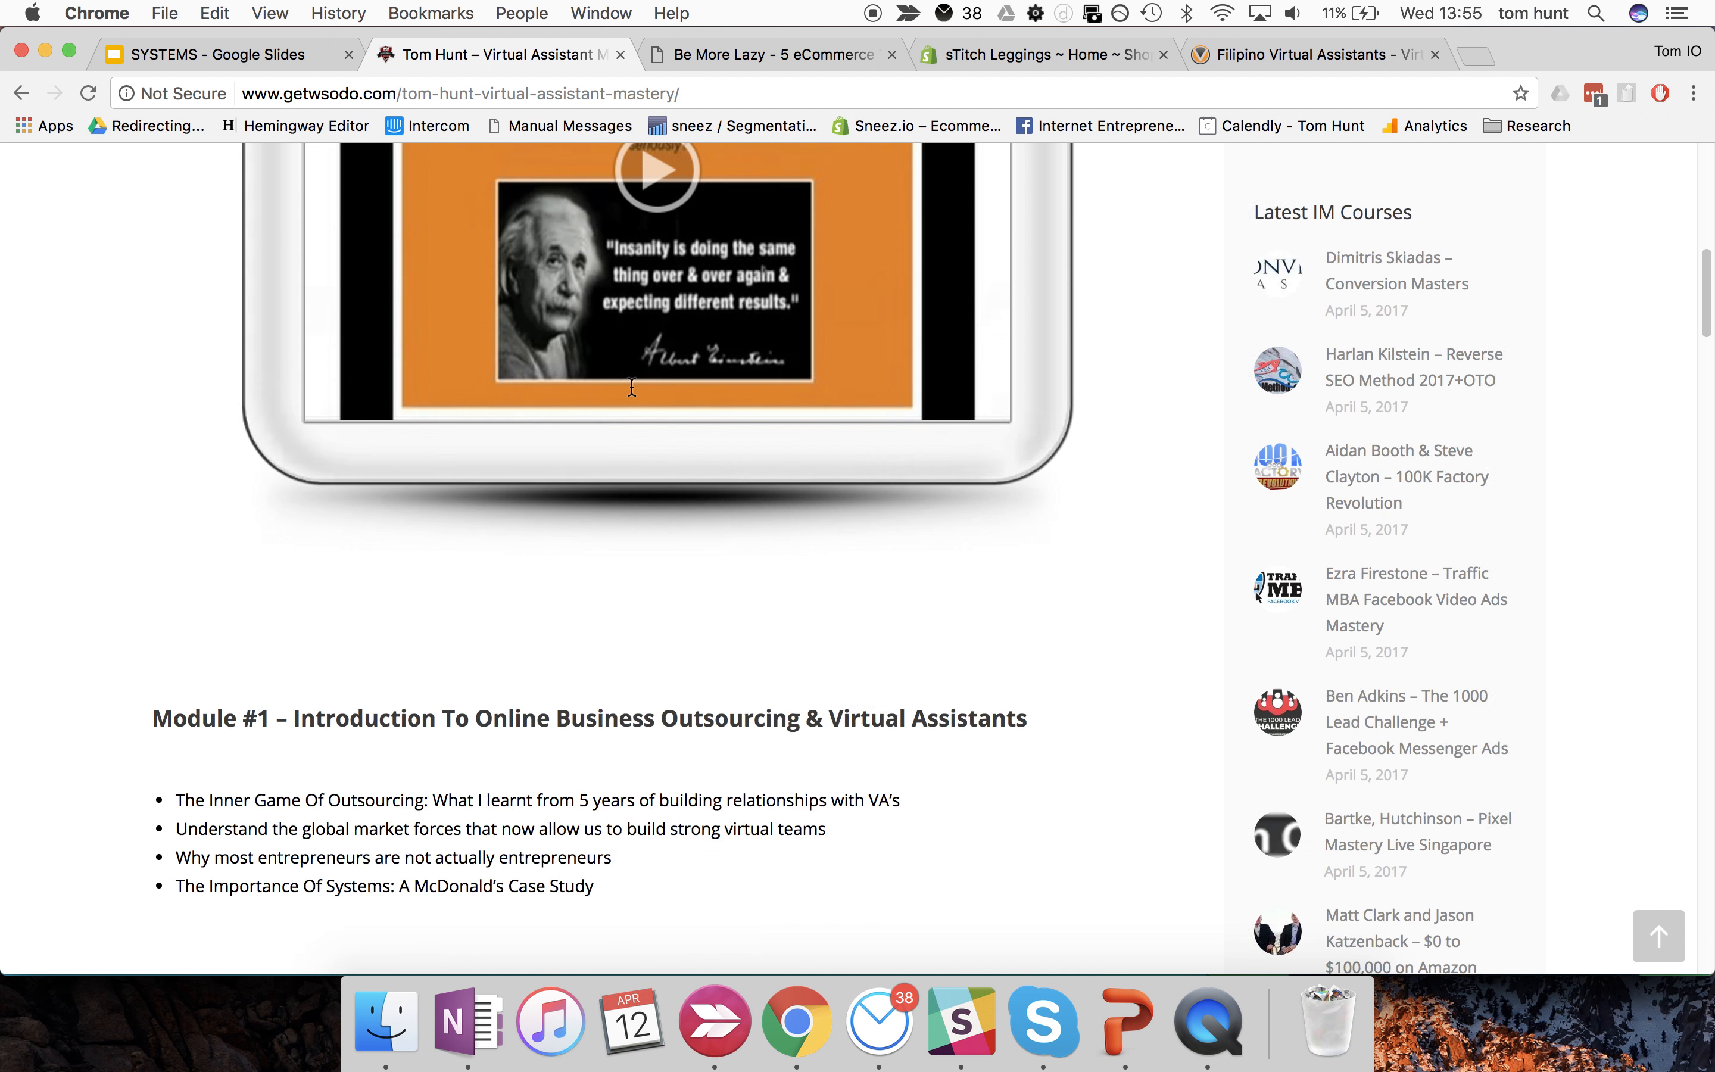
{"action": "scroll", "scroll_direction": "up", "scroll_amount": 3}
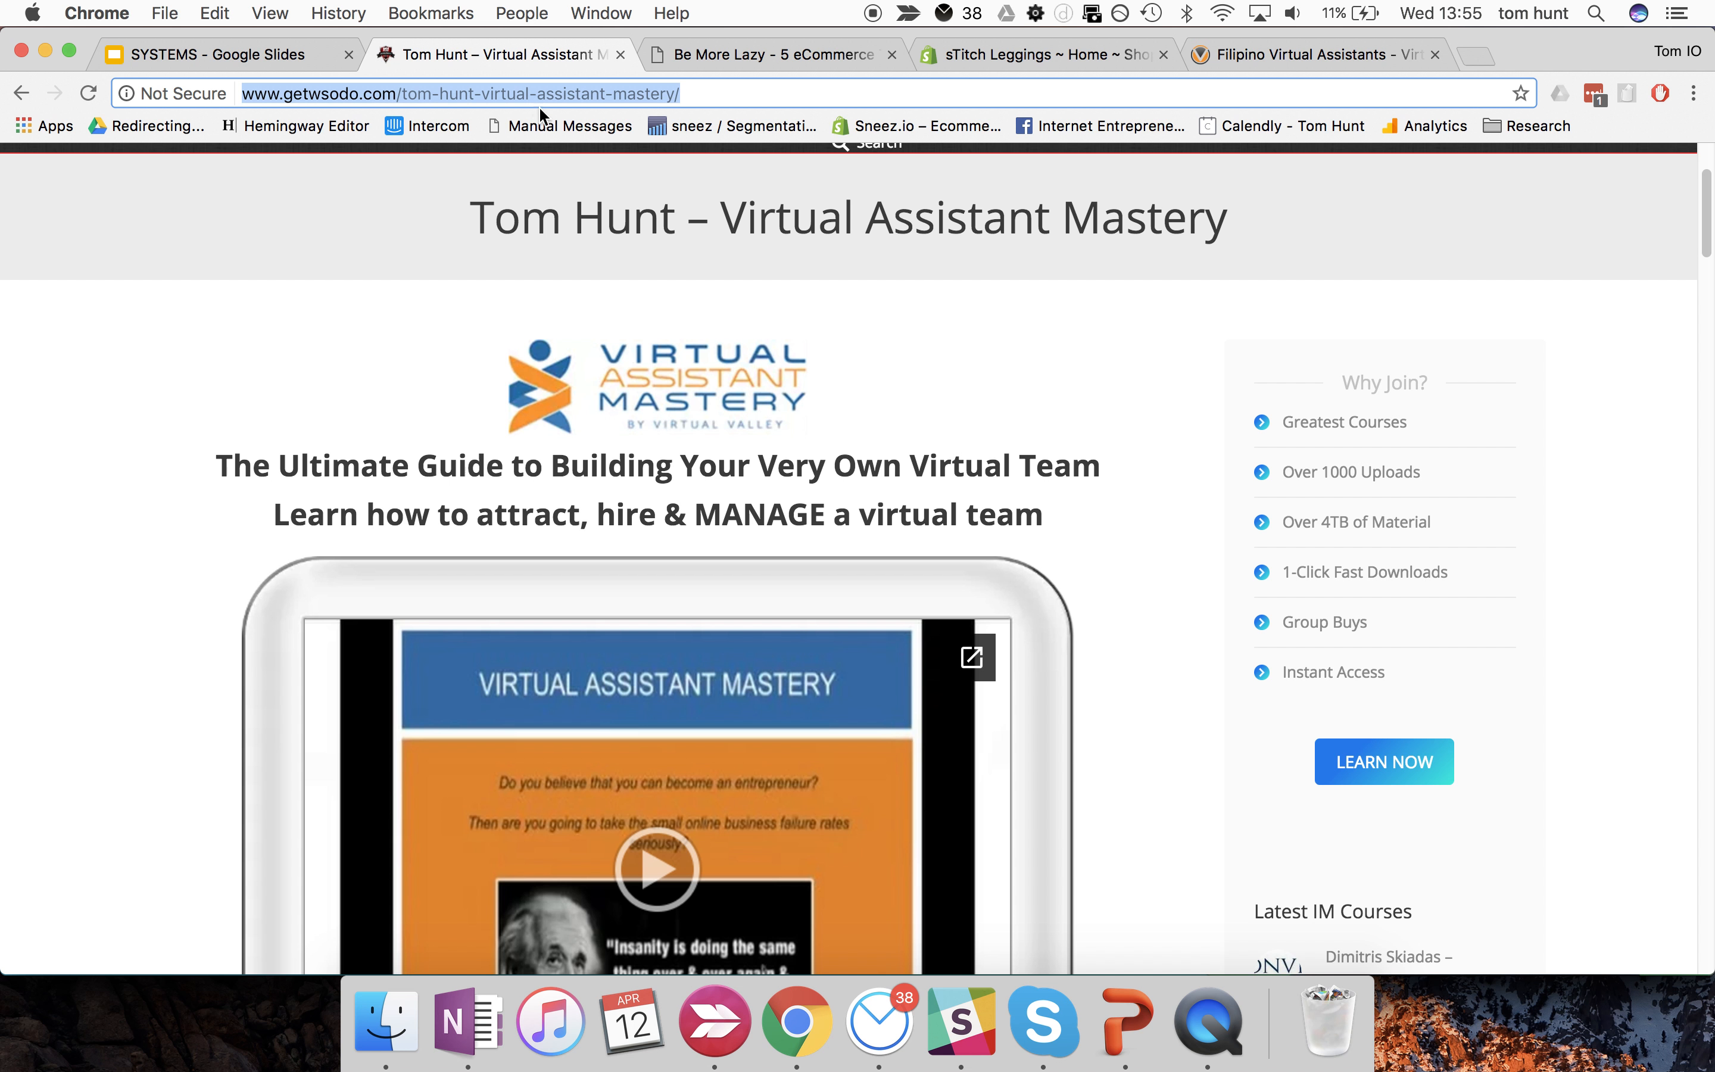
{"action": "scroll", "scroll_direction": "up", "scroll_amount": 3}
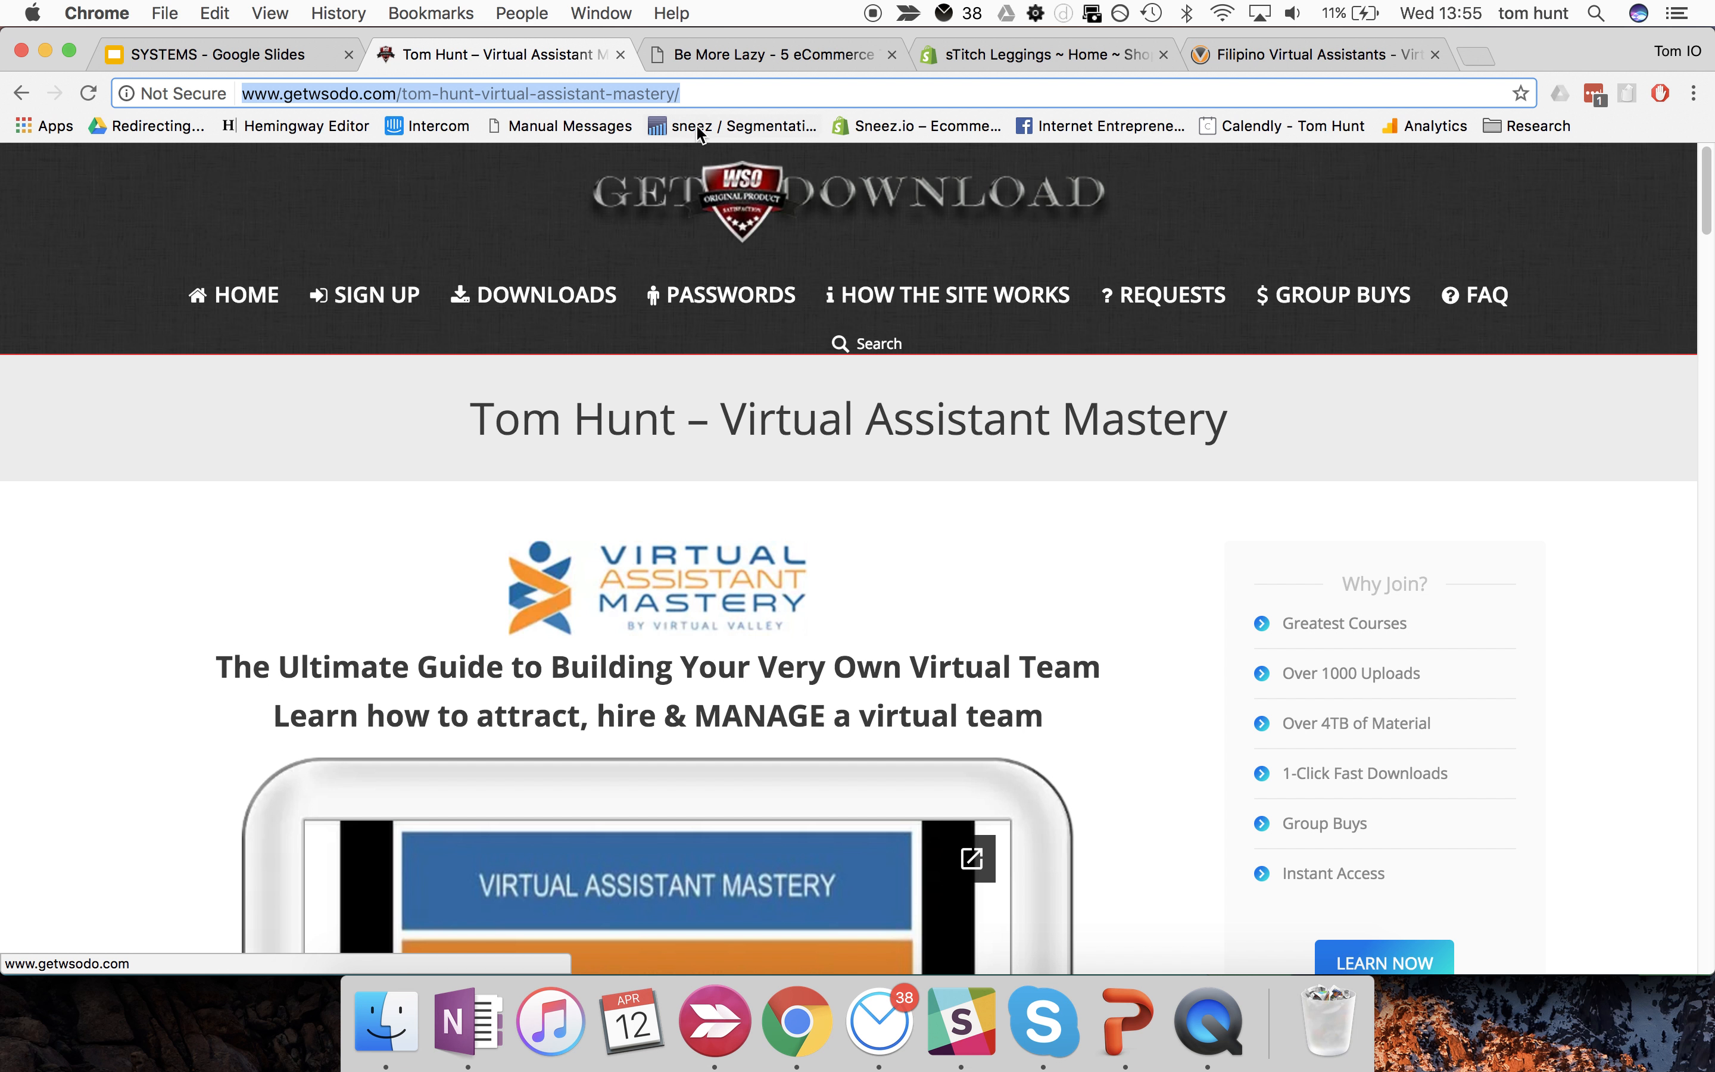
{"action": "mouse_move", "coordinate": [731, 296]}
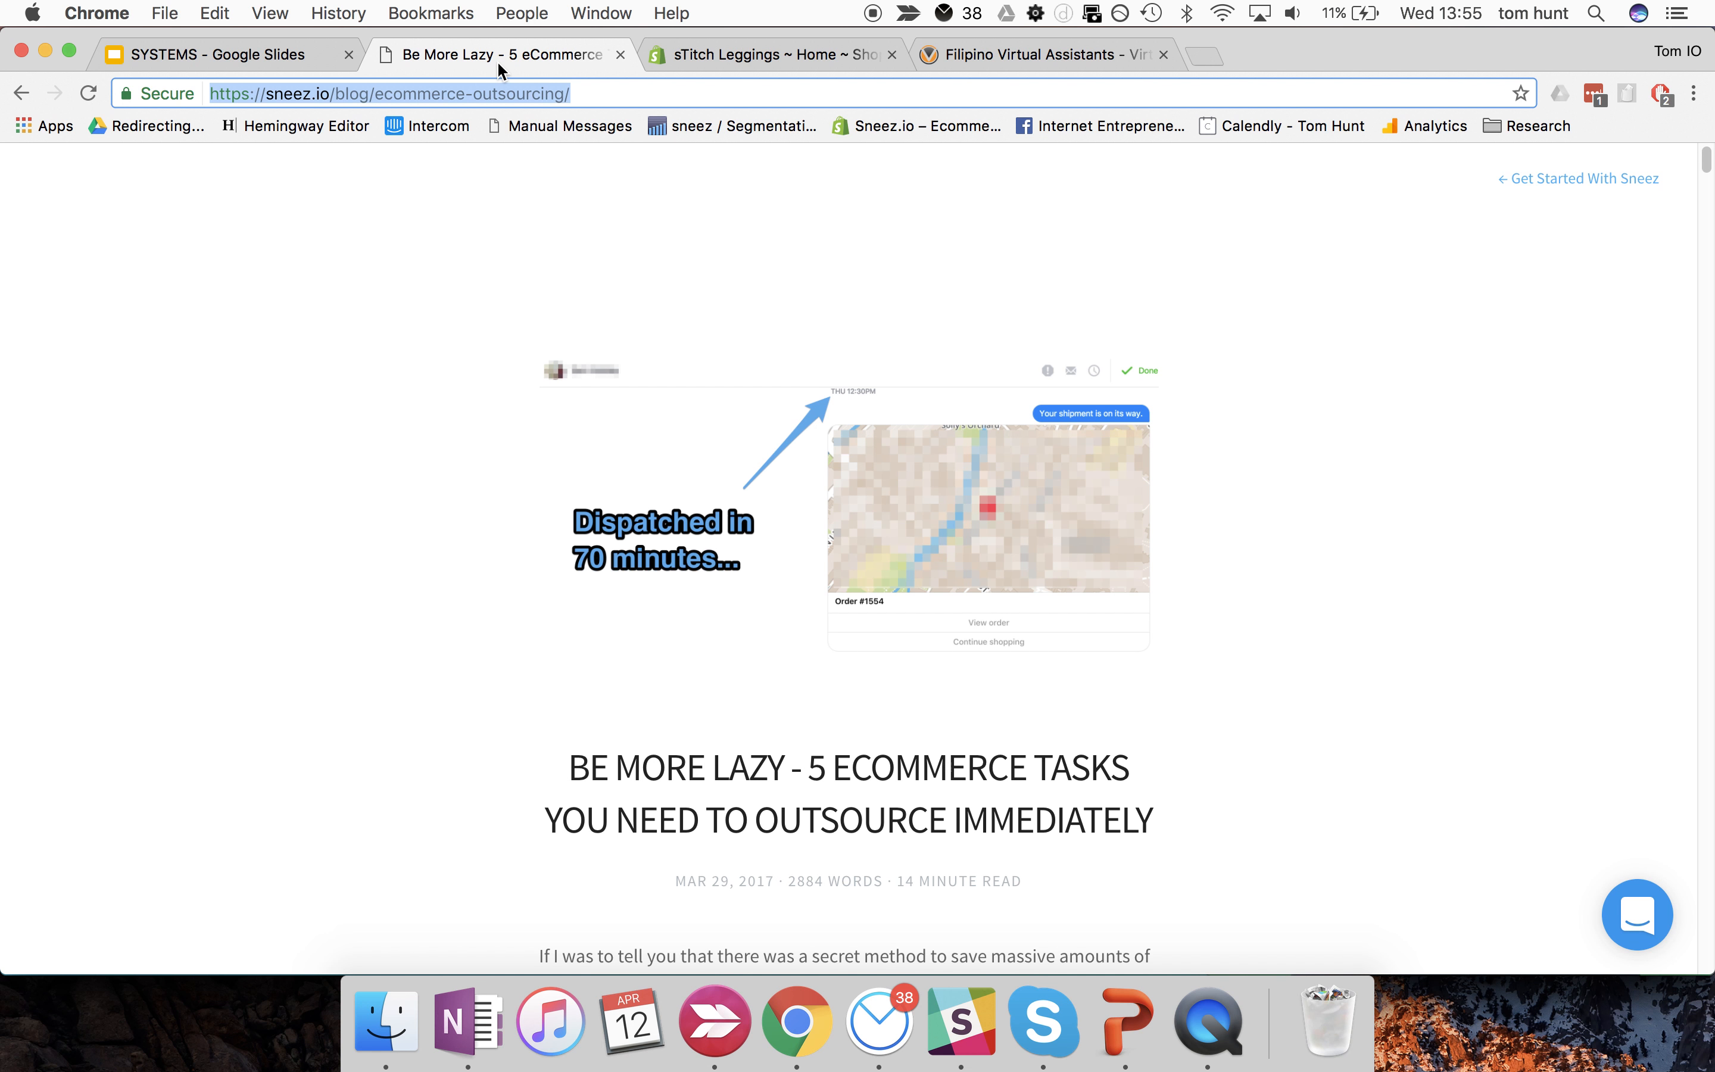
{"action": "mouse_move", "coordinate": [711, 82]}
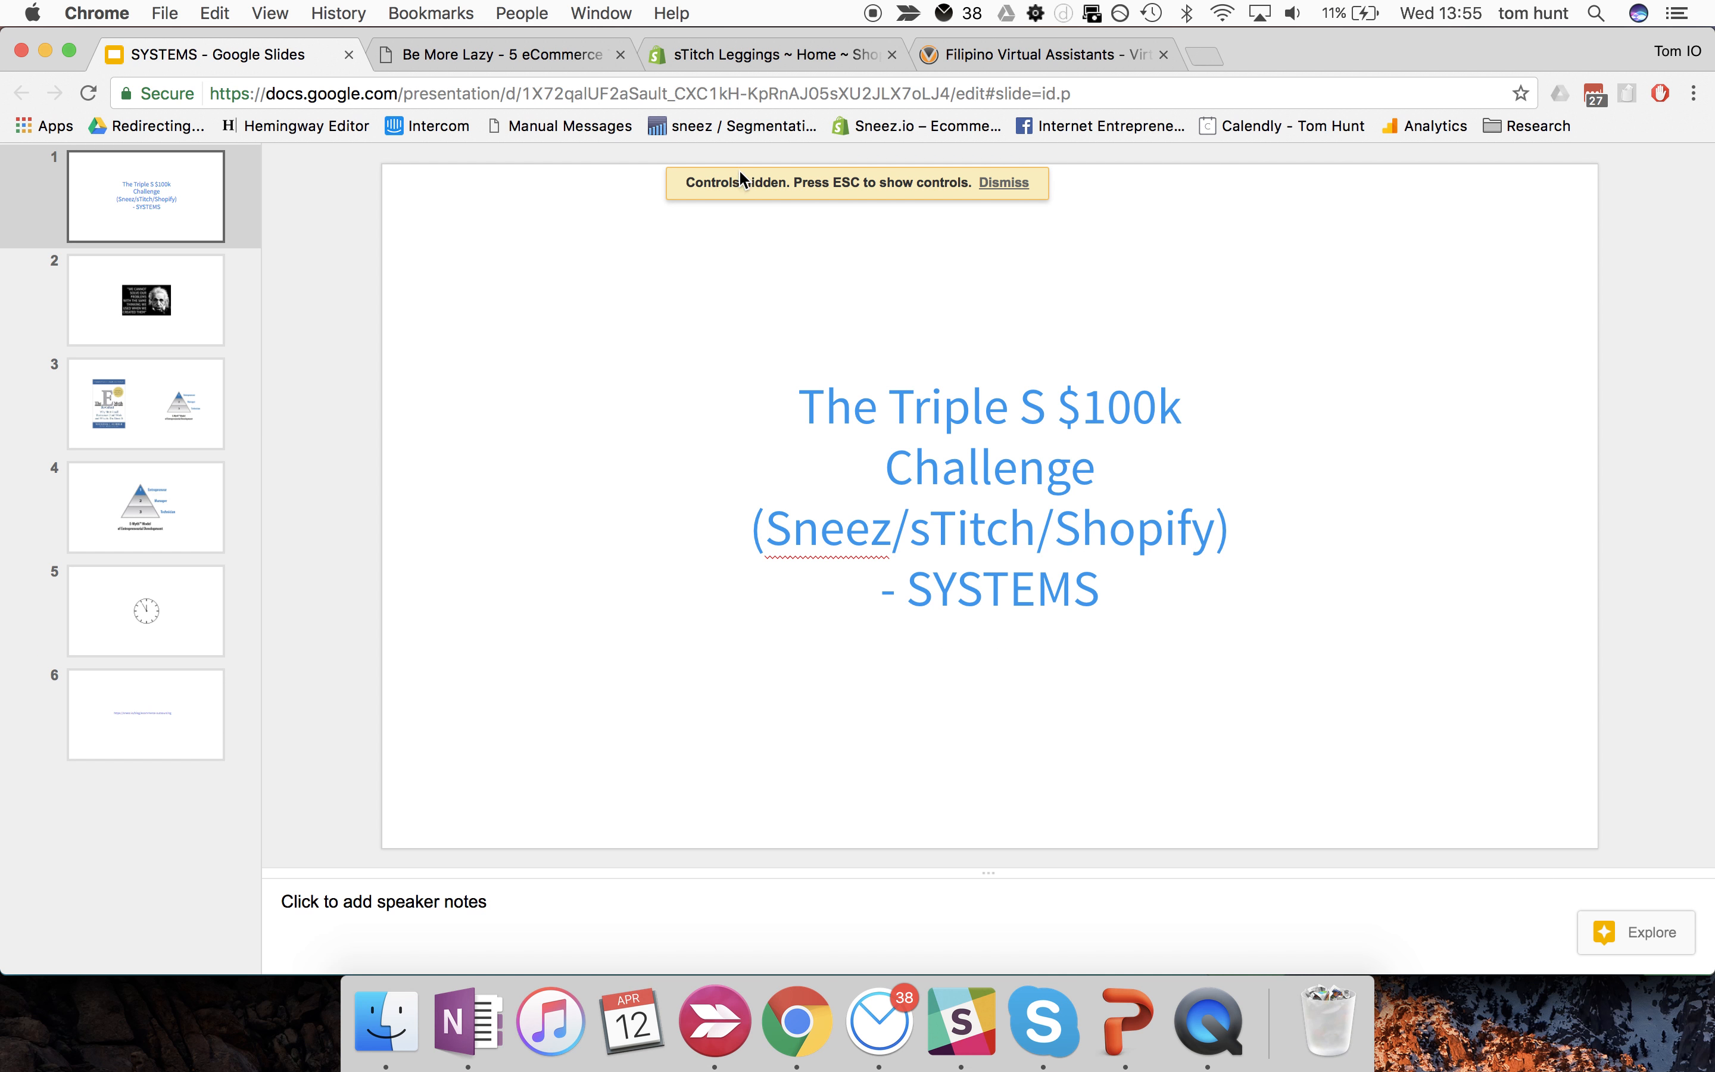
{"action": "mouse_move", "coordinate": [302, 331]}
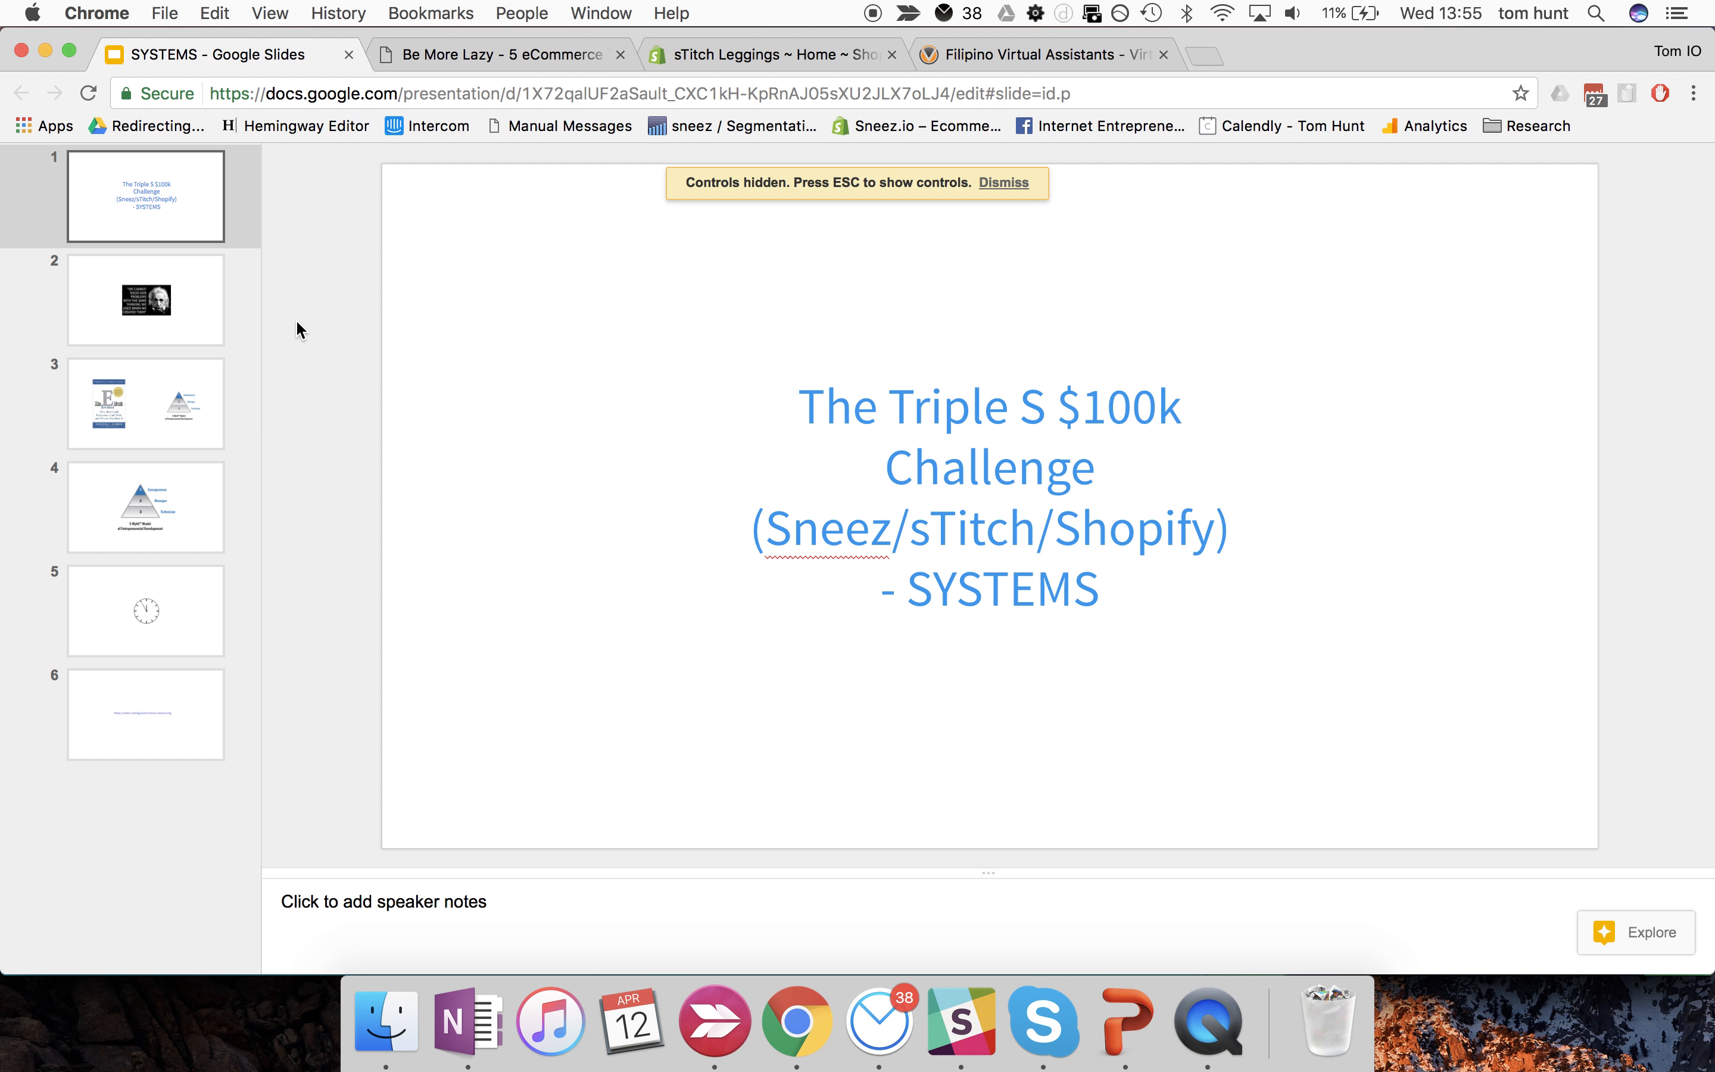
{"action": "left_click", "coordinate": [145, 300]}
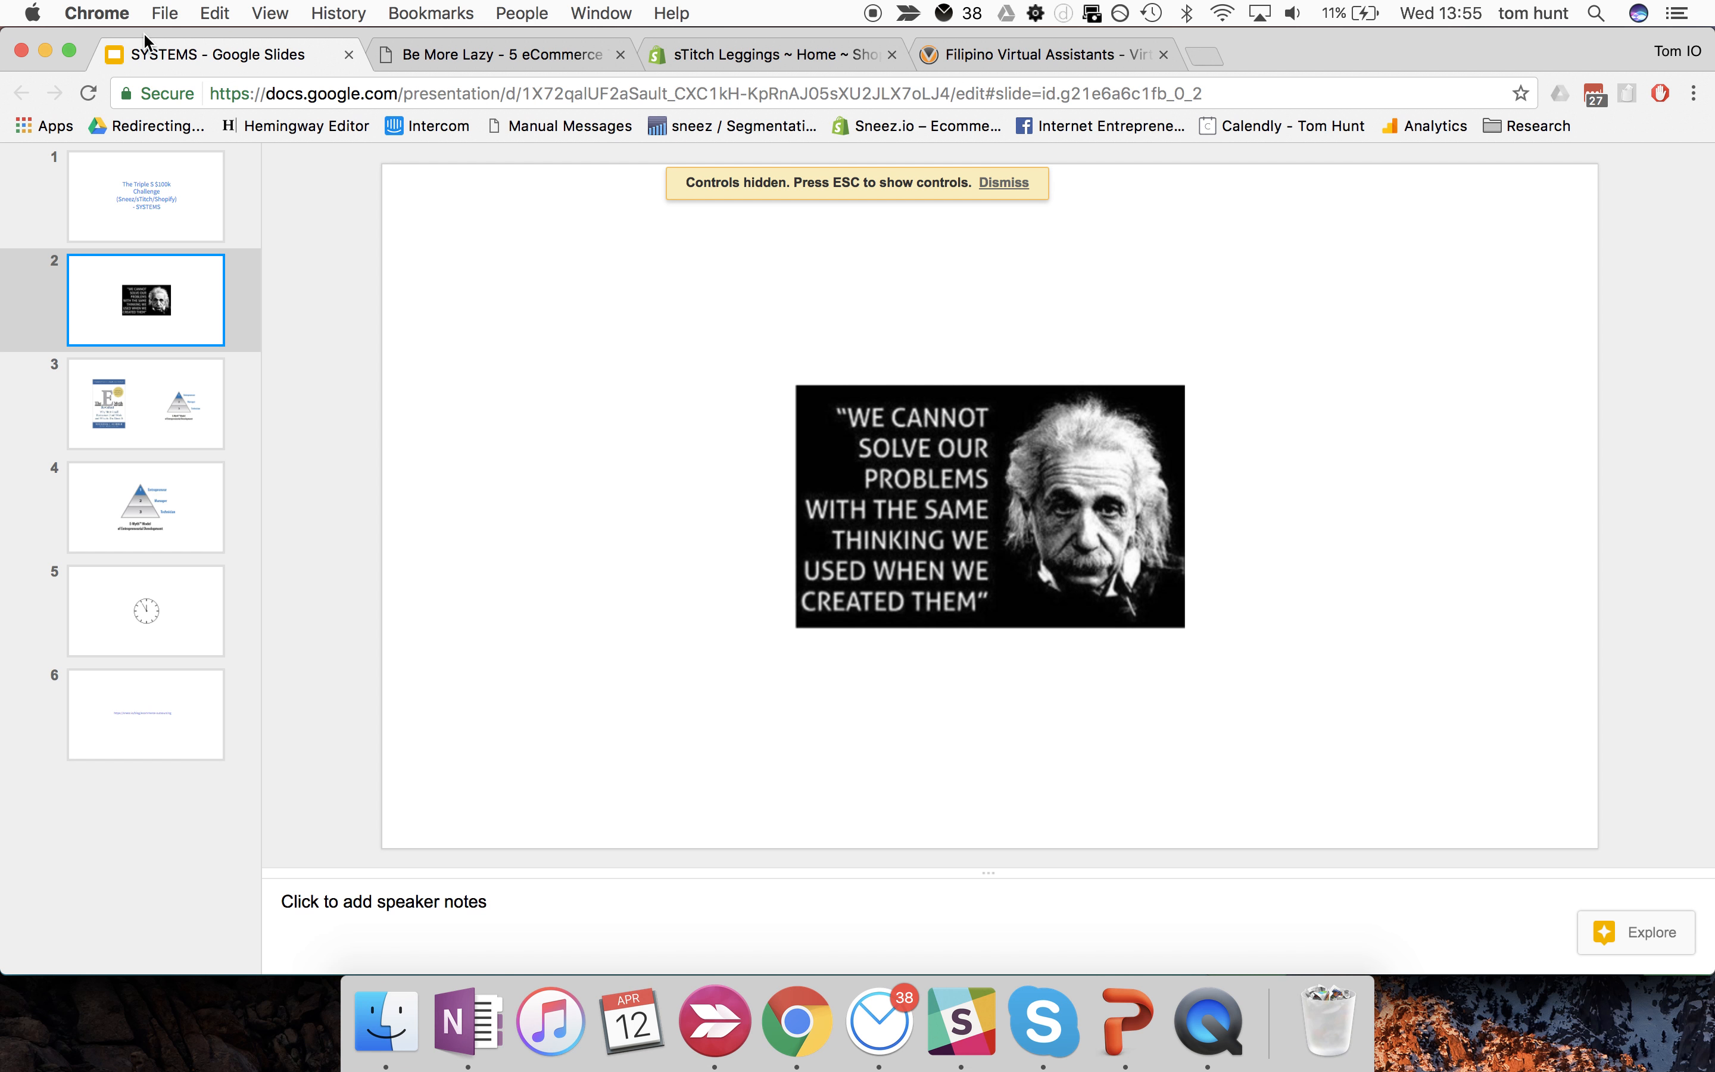
{"action": "left_click", "coordinate": [163, 13]}
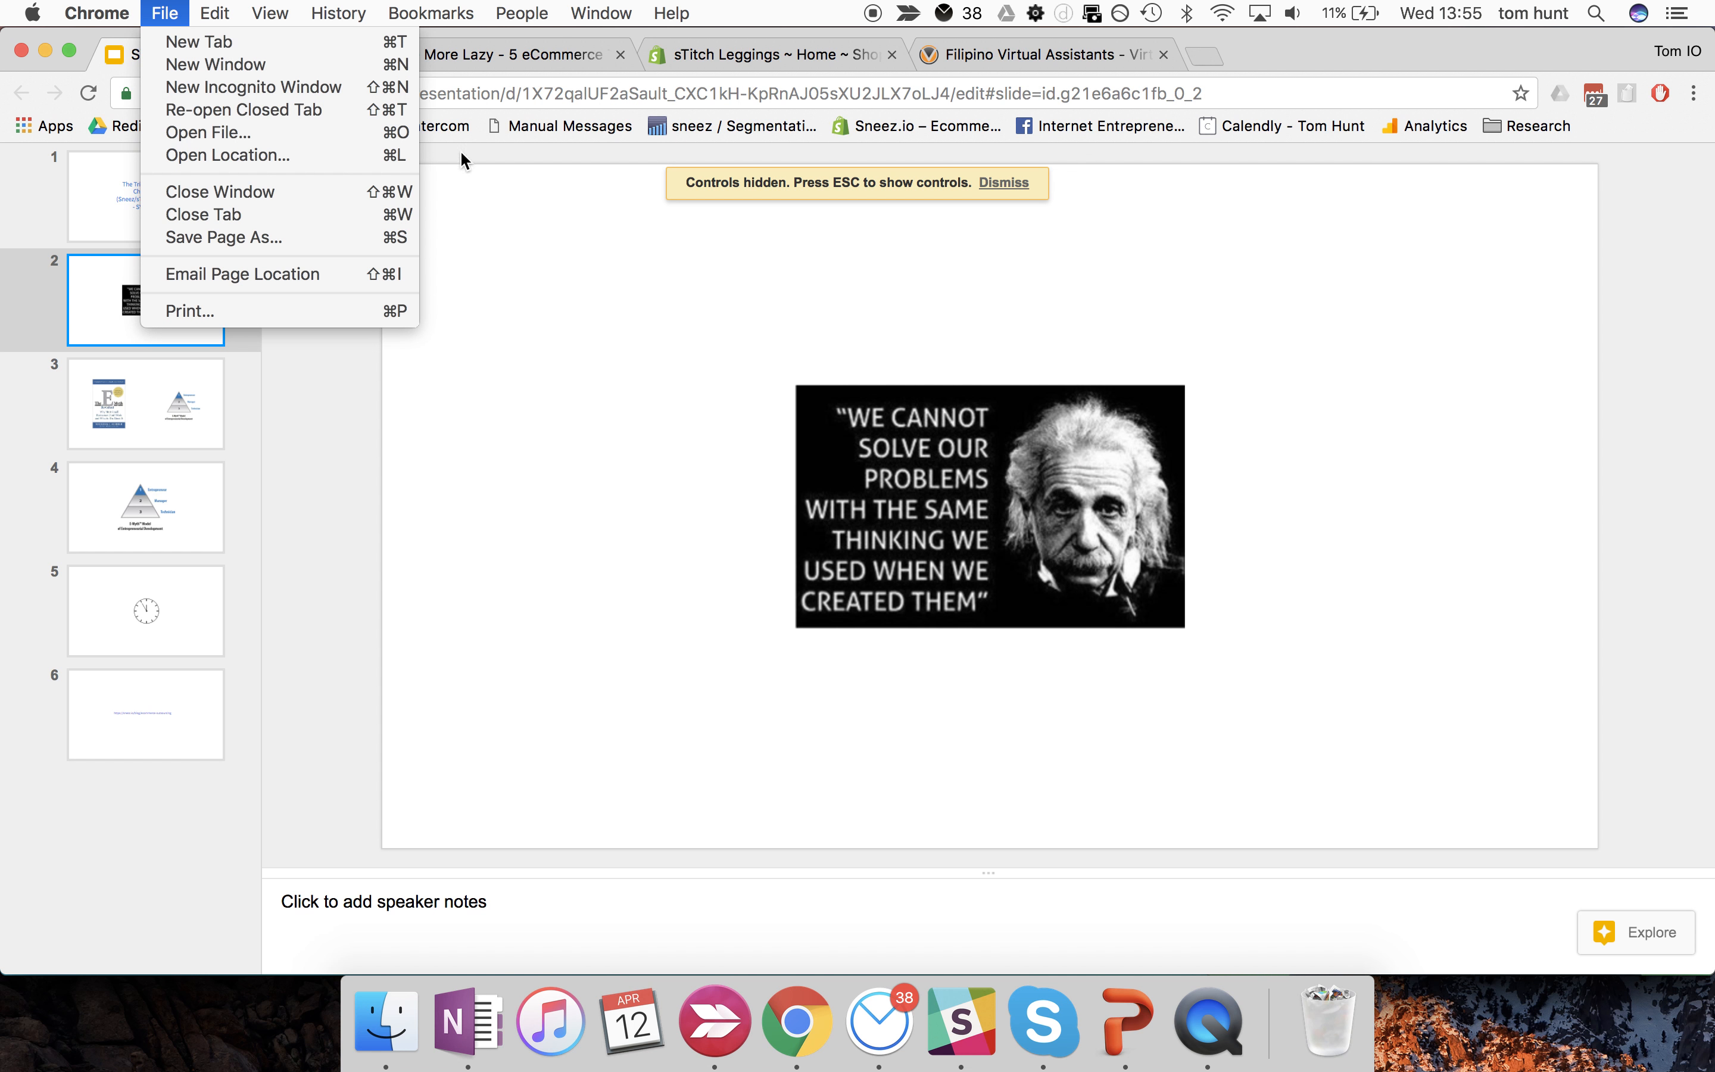
{"action": "left_click", "coordinate": [144, 195]}
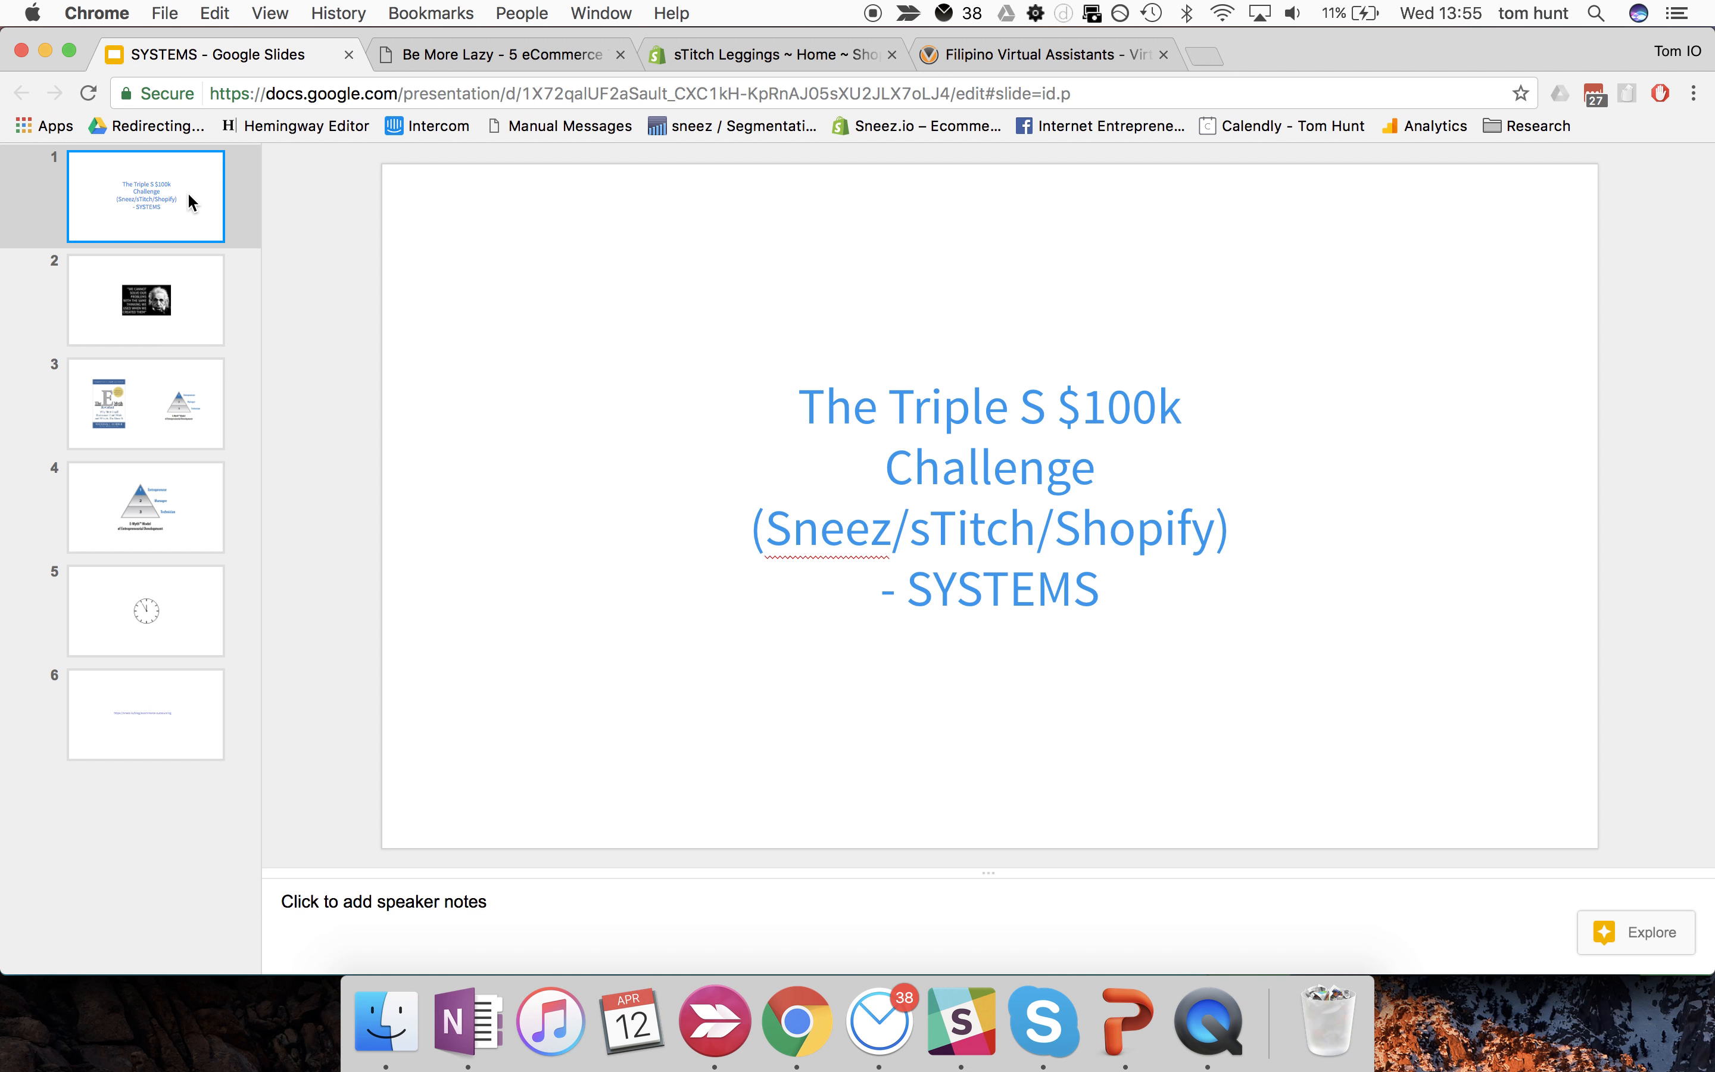
{"action": "mouse_move", "coordinate": [69, 87]}
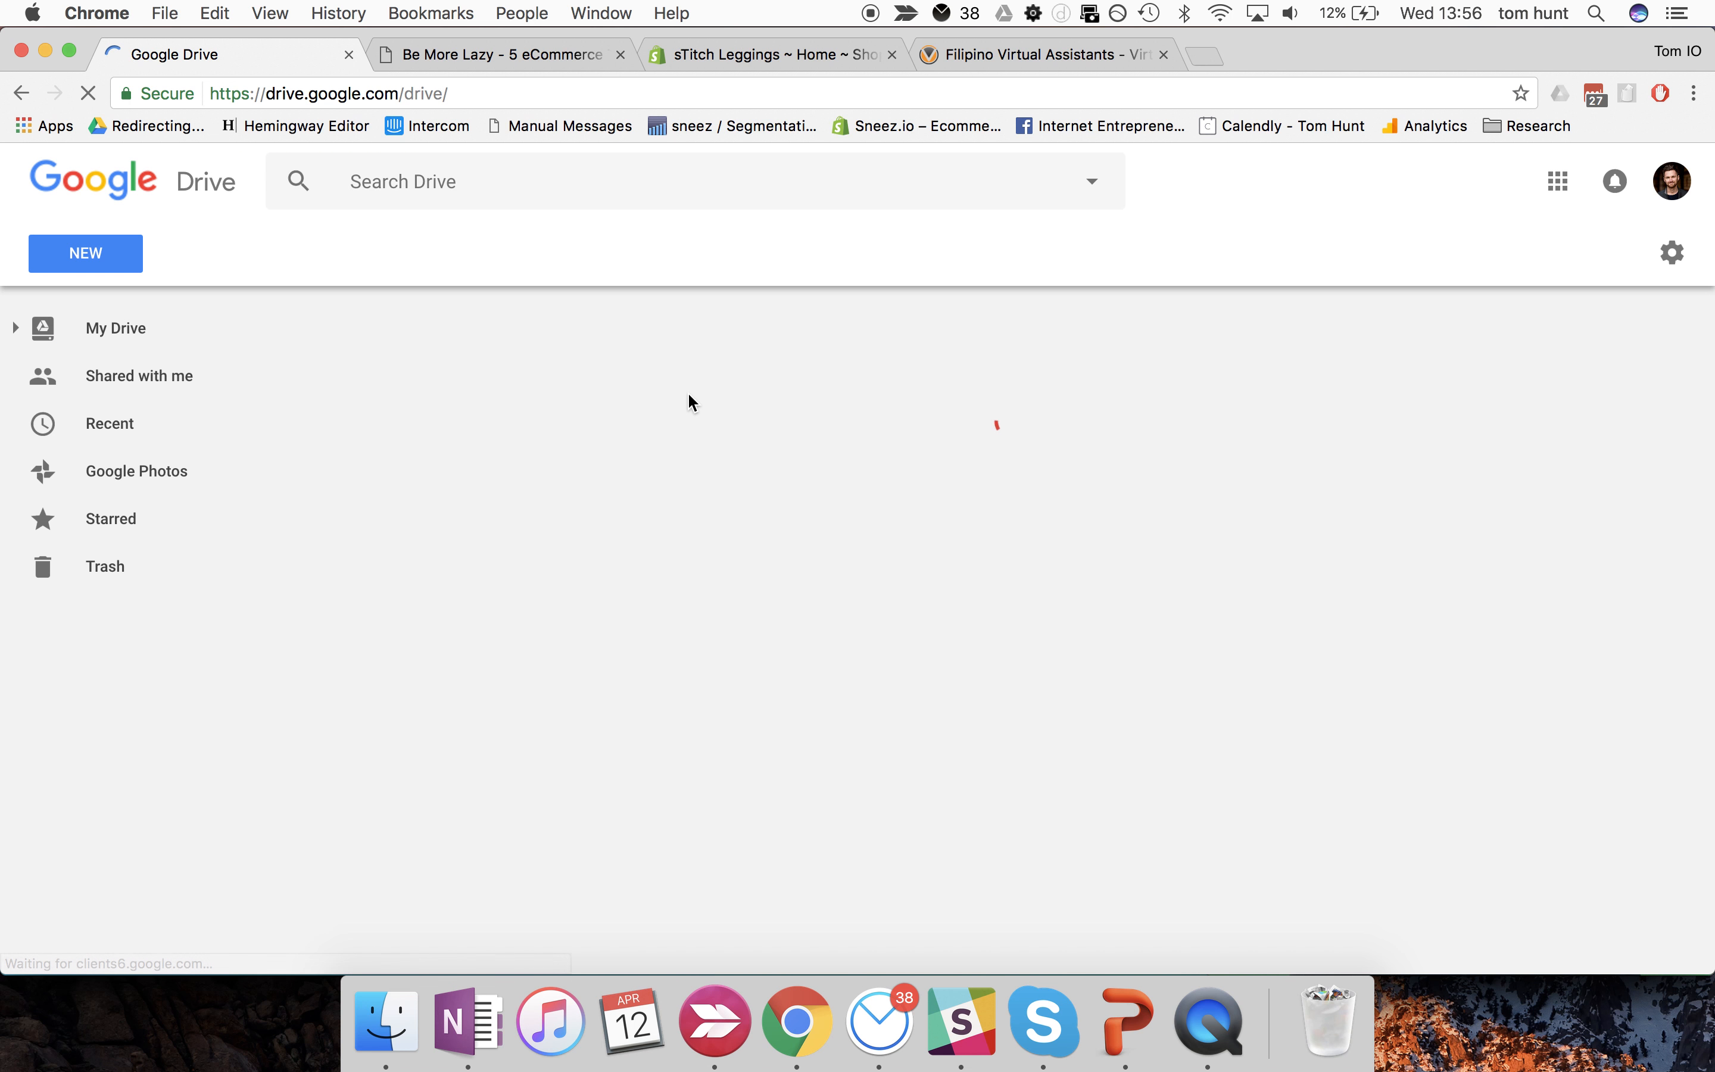
- Open the SYSTEMS presentation from the Triple S Challenge folder in My Drive
{"action": "left_click", "coordinate": [114, 329]}
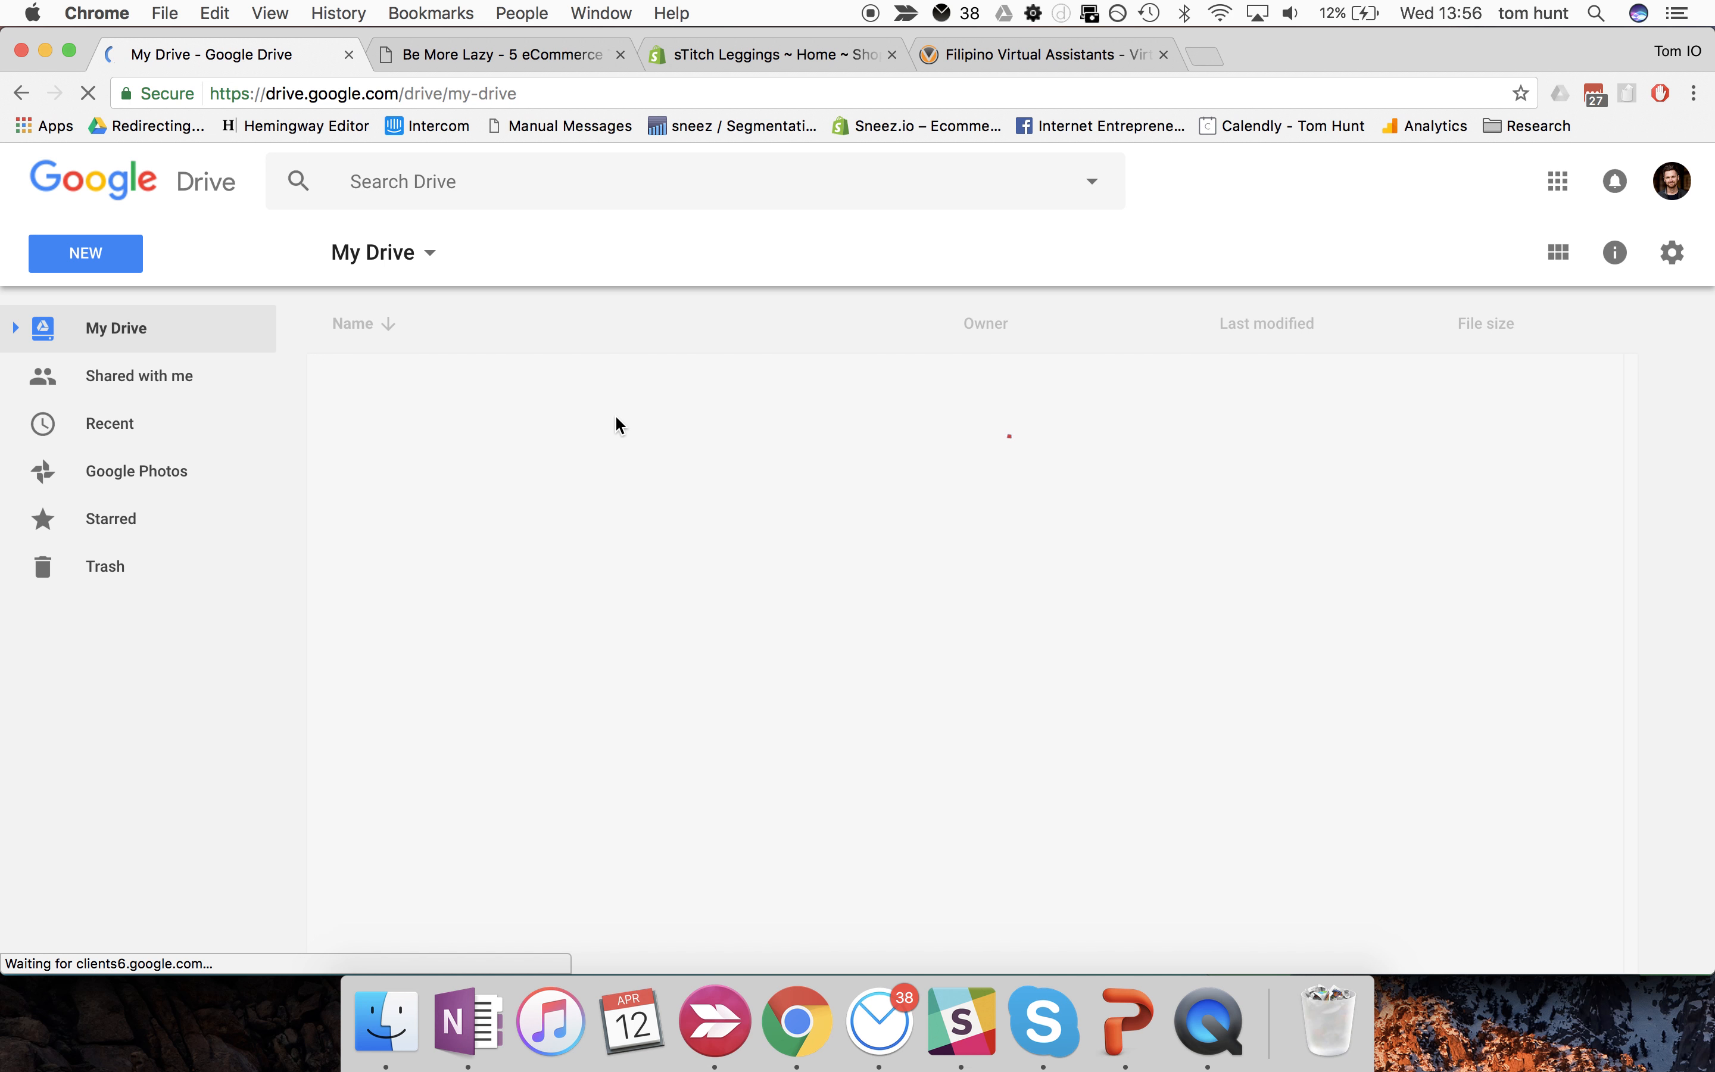
{"action": "mouse_move", "coordinate": [740, 472]}
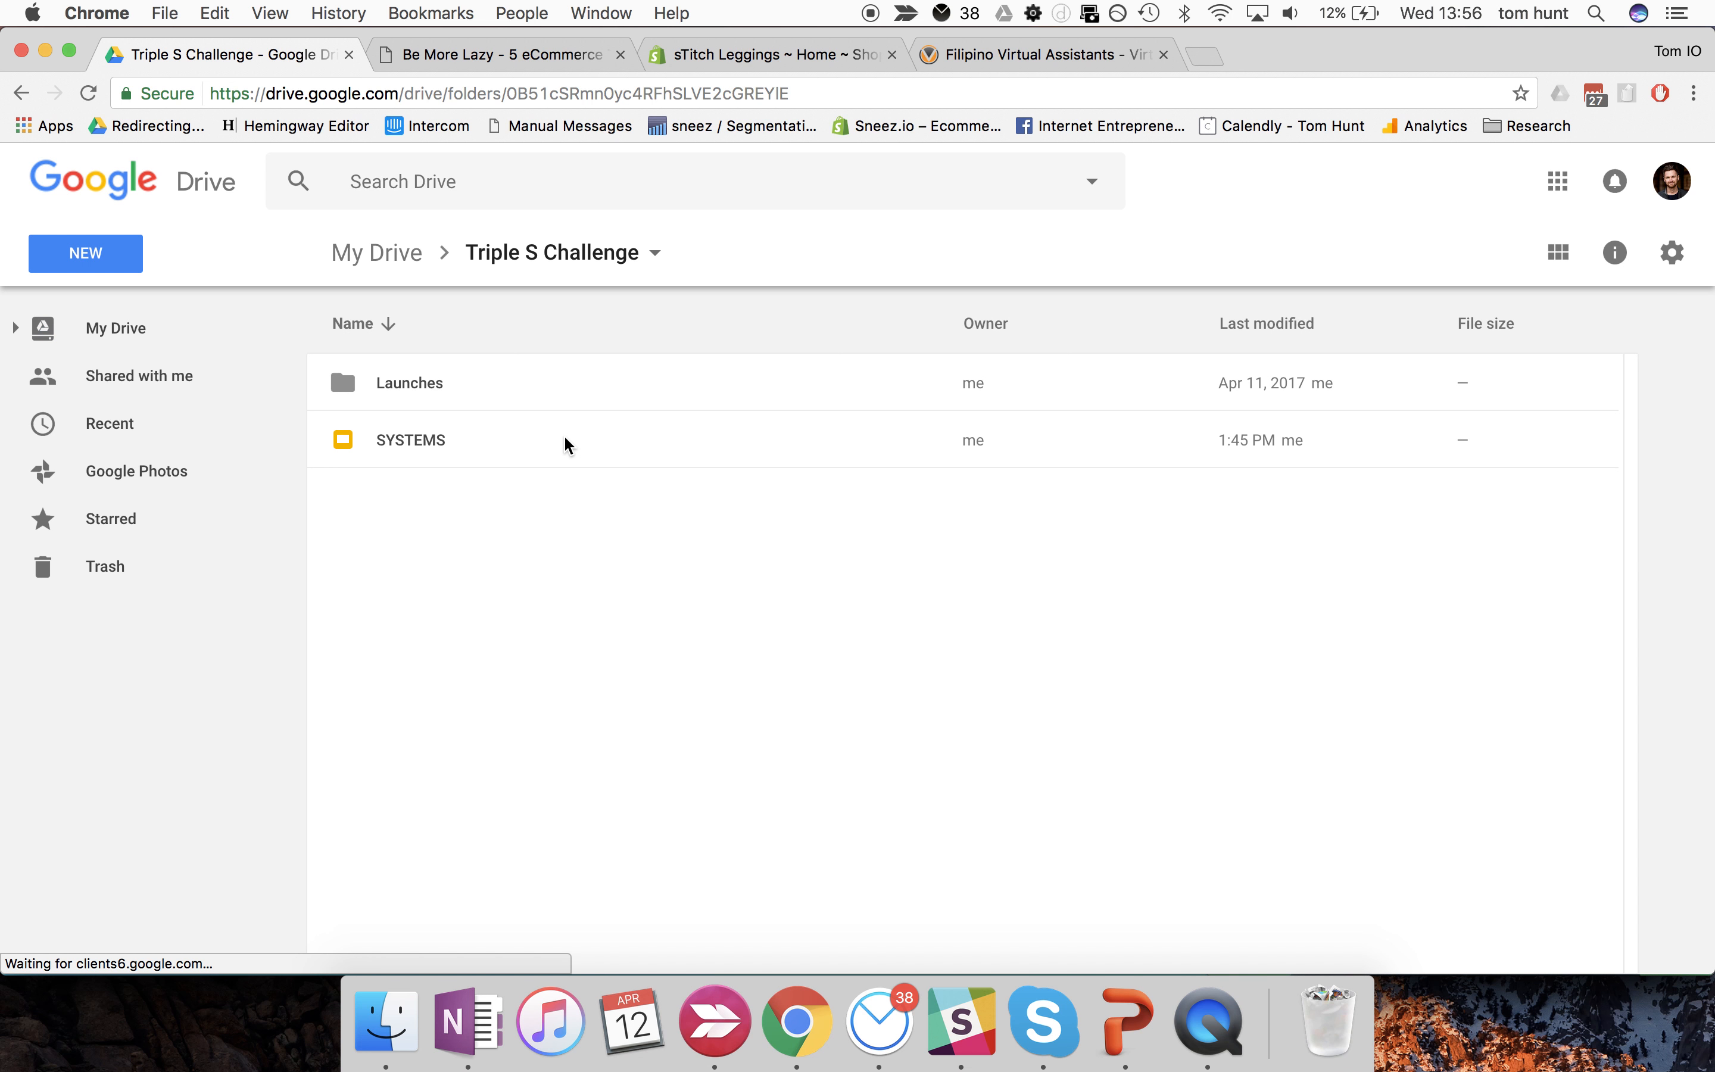
{"action": "double_click", "coordinate": [410, 440]}
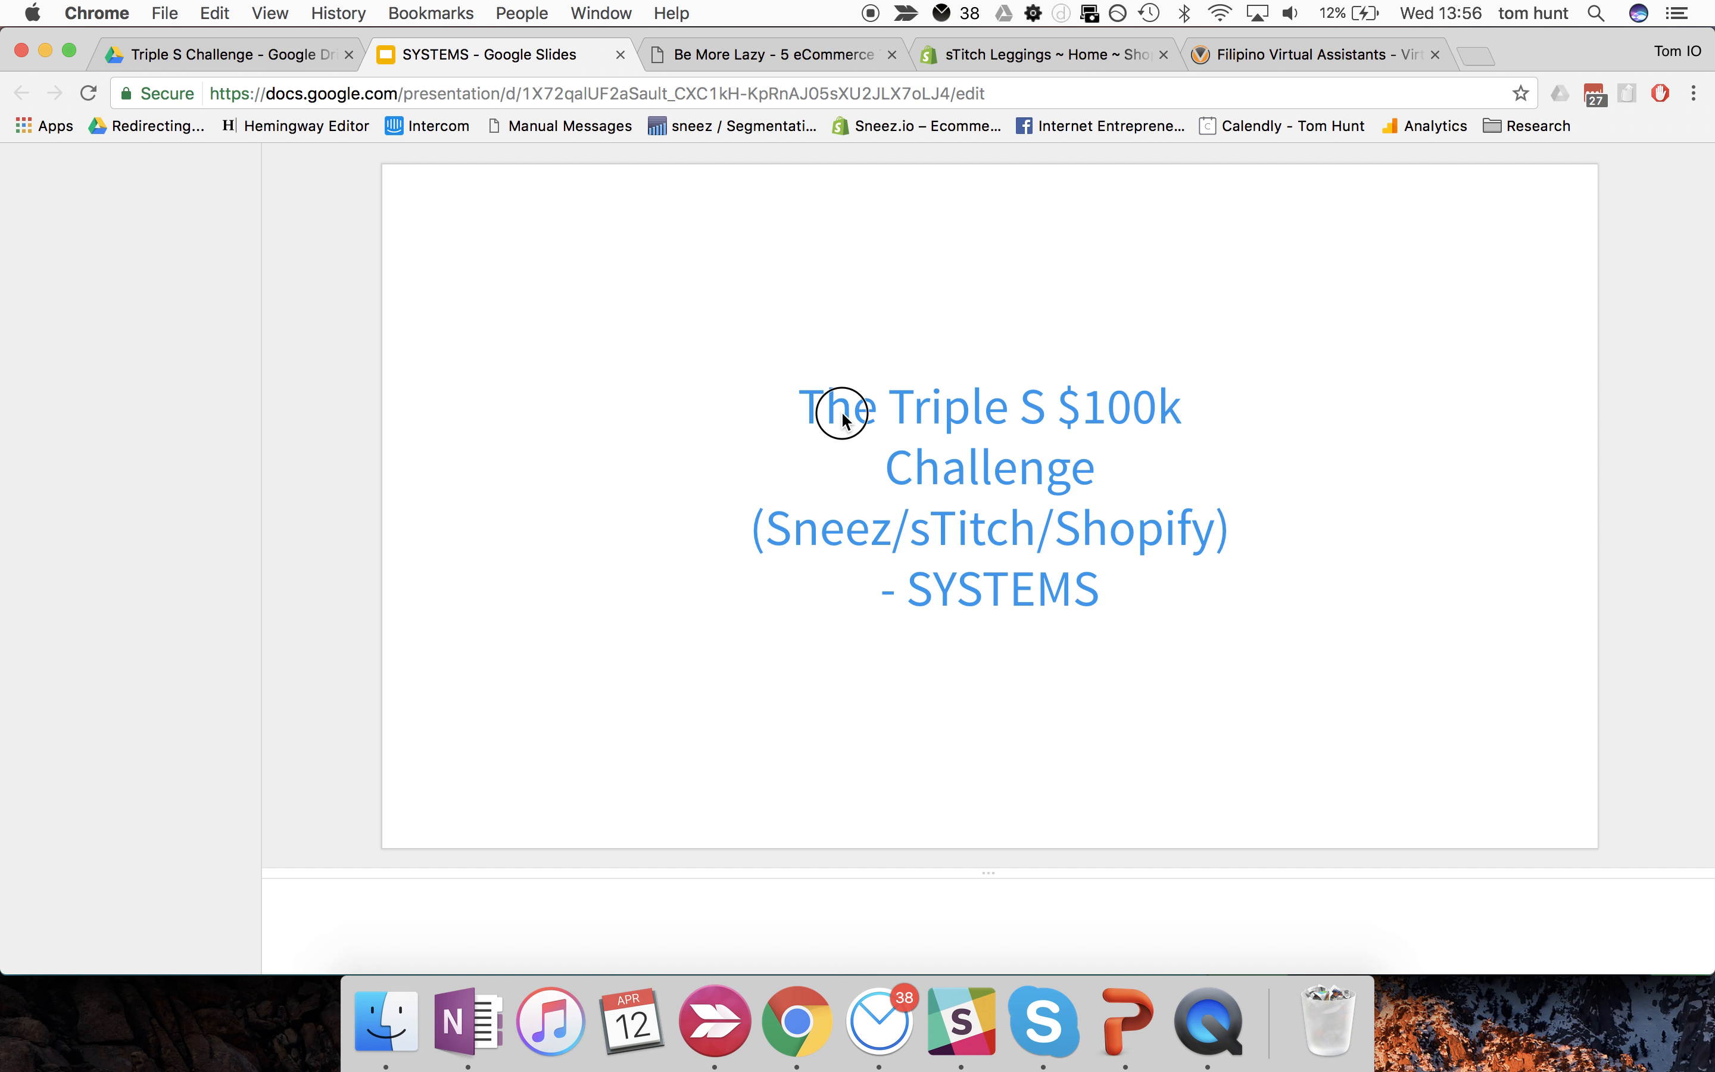
- Restore the full editing interface of the SYSTEMS deck and start presenting it
{"action": "left_click", "coordinate": [842, 421]}
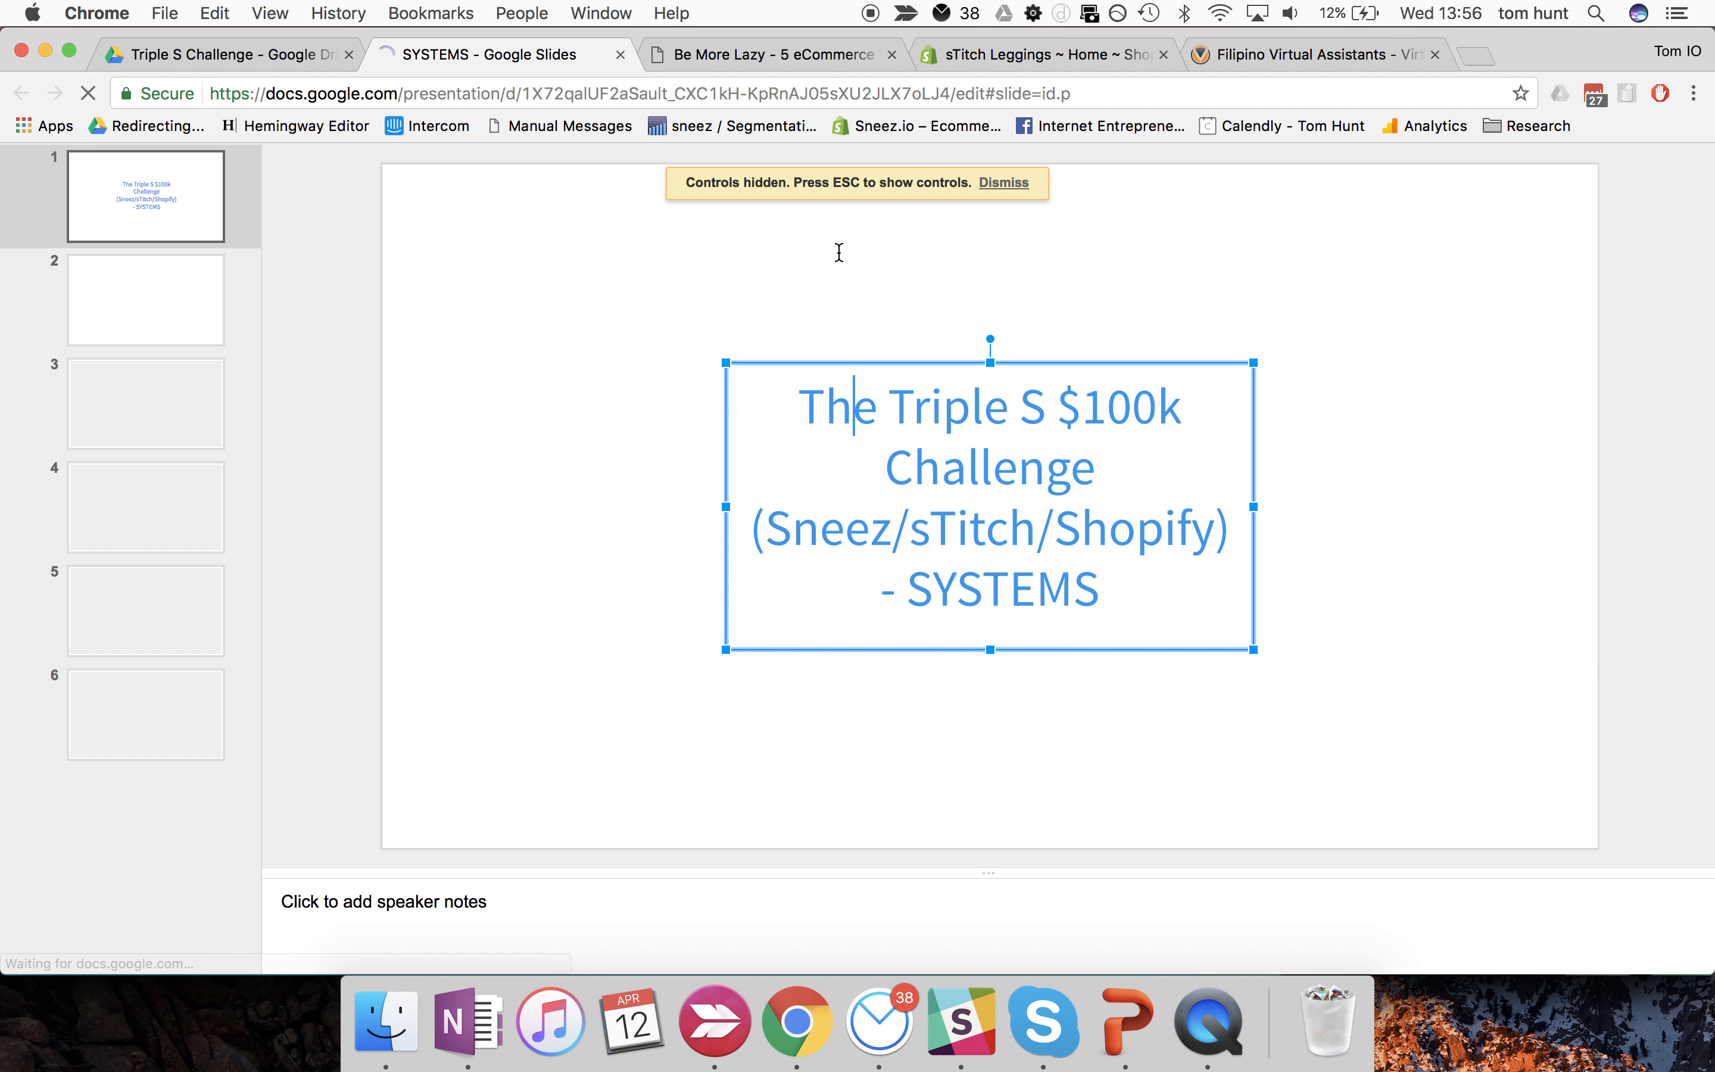
{"action": "left_click", "coordinate": [426, 361]}
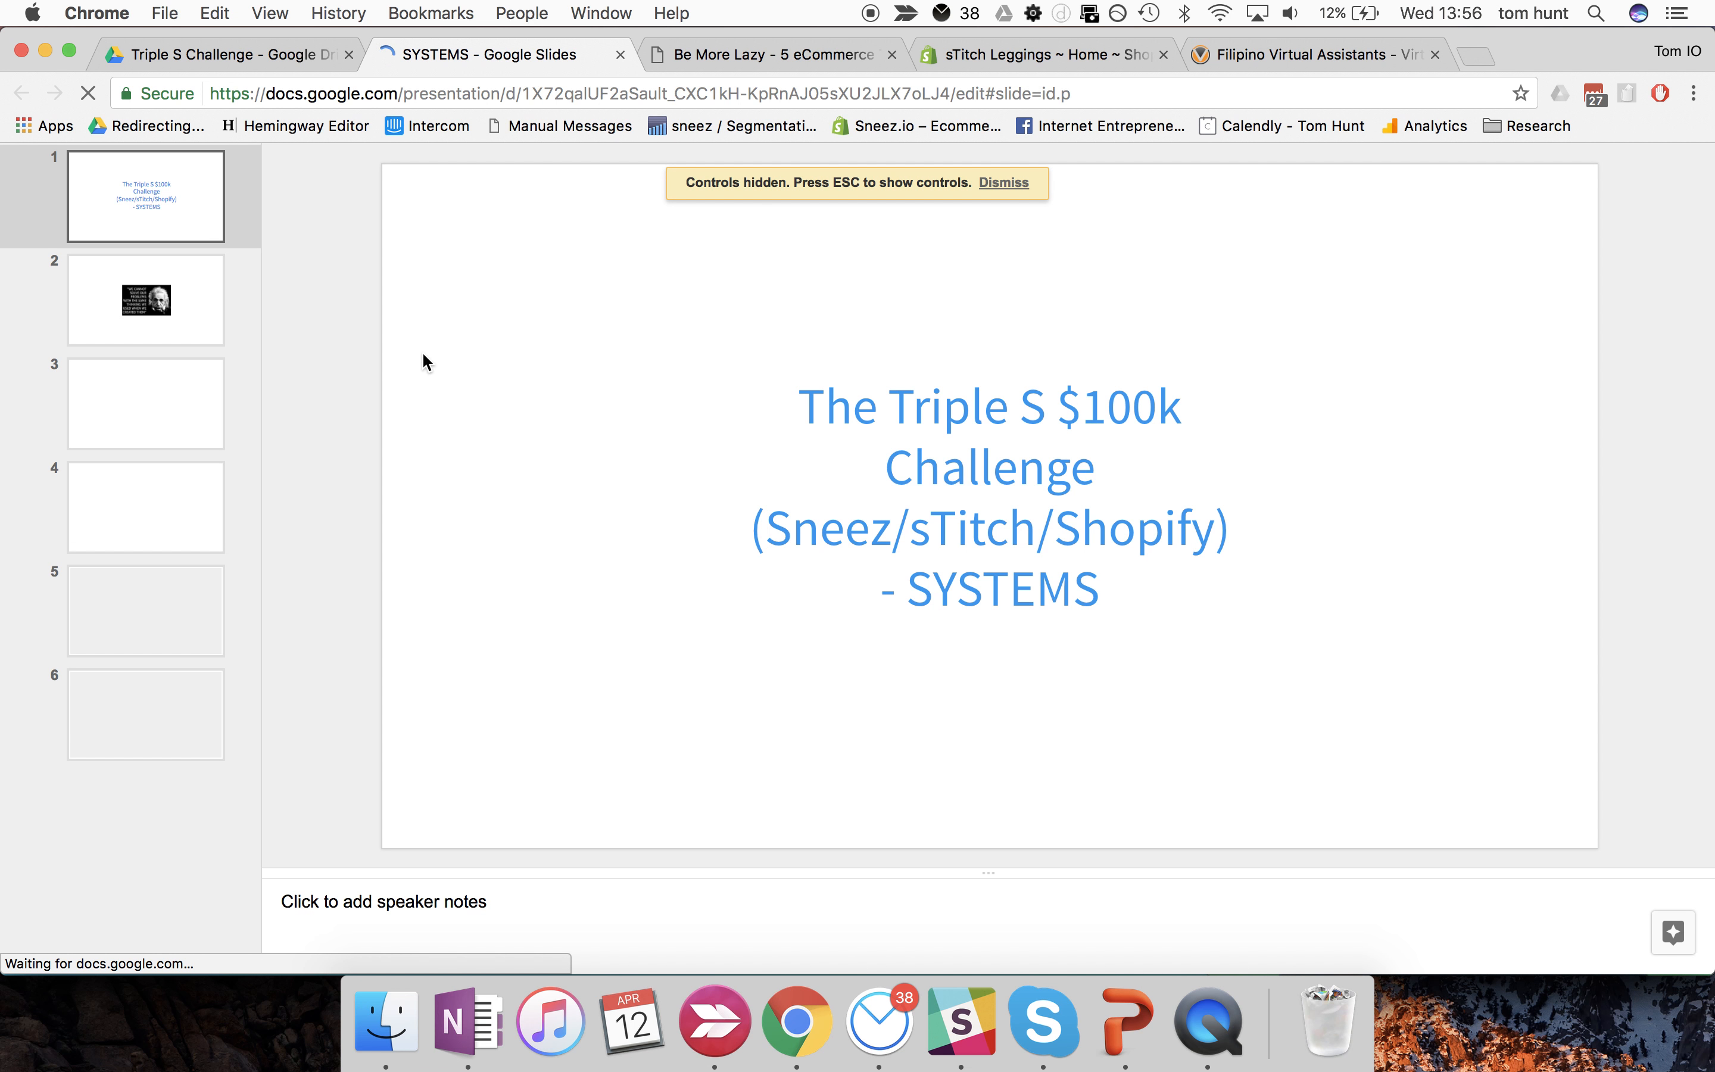
{"action": "mouse_move", "coordinate": [506, 382]}
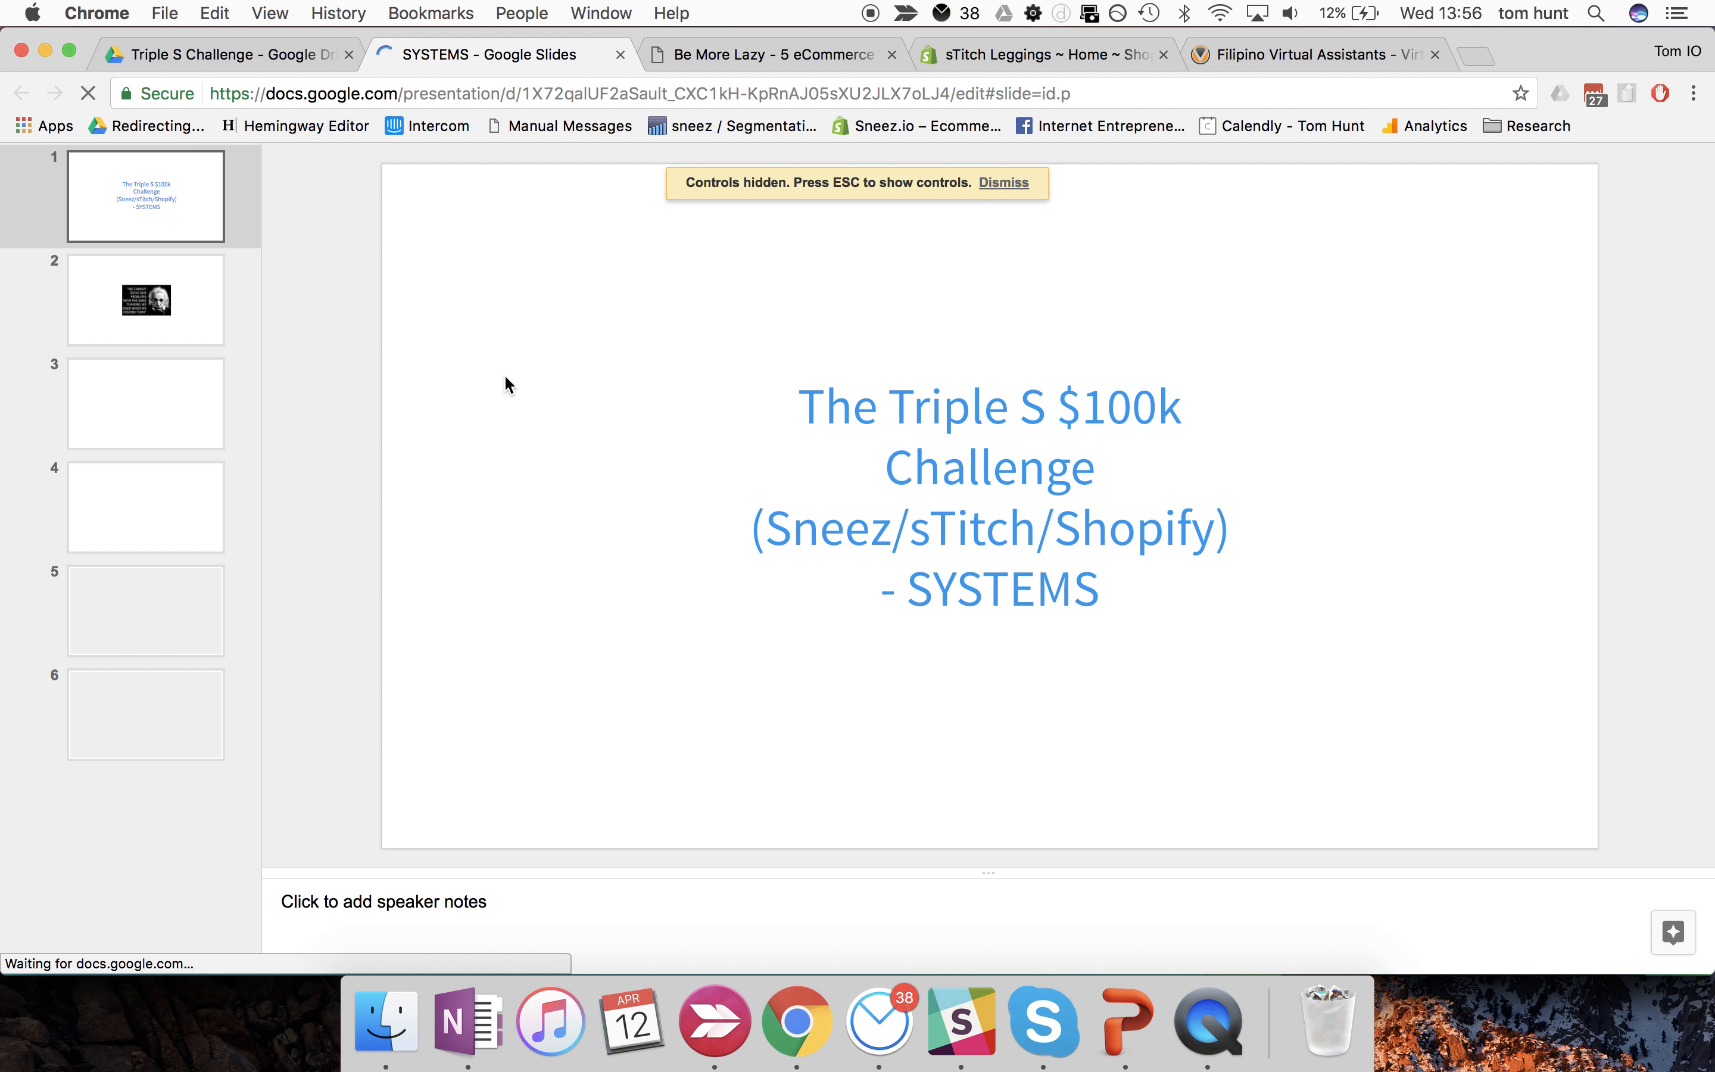
{"action": "left_click", "coordinate": [1002, 182]}
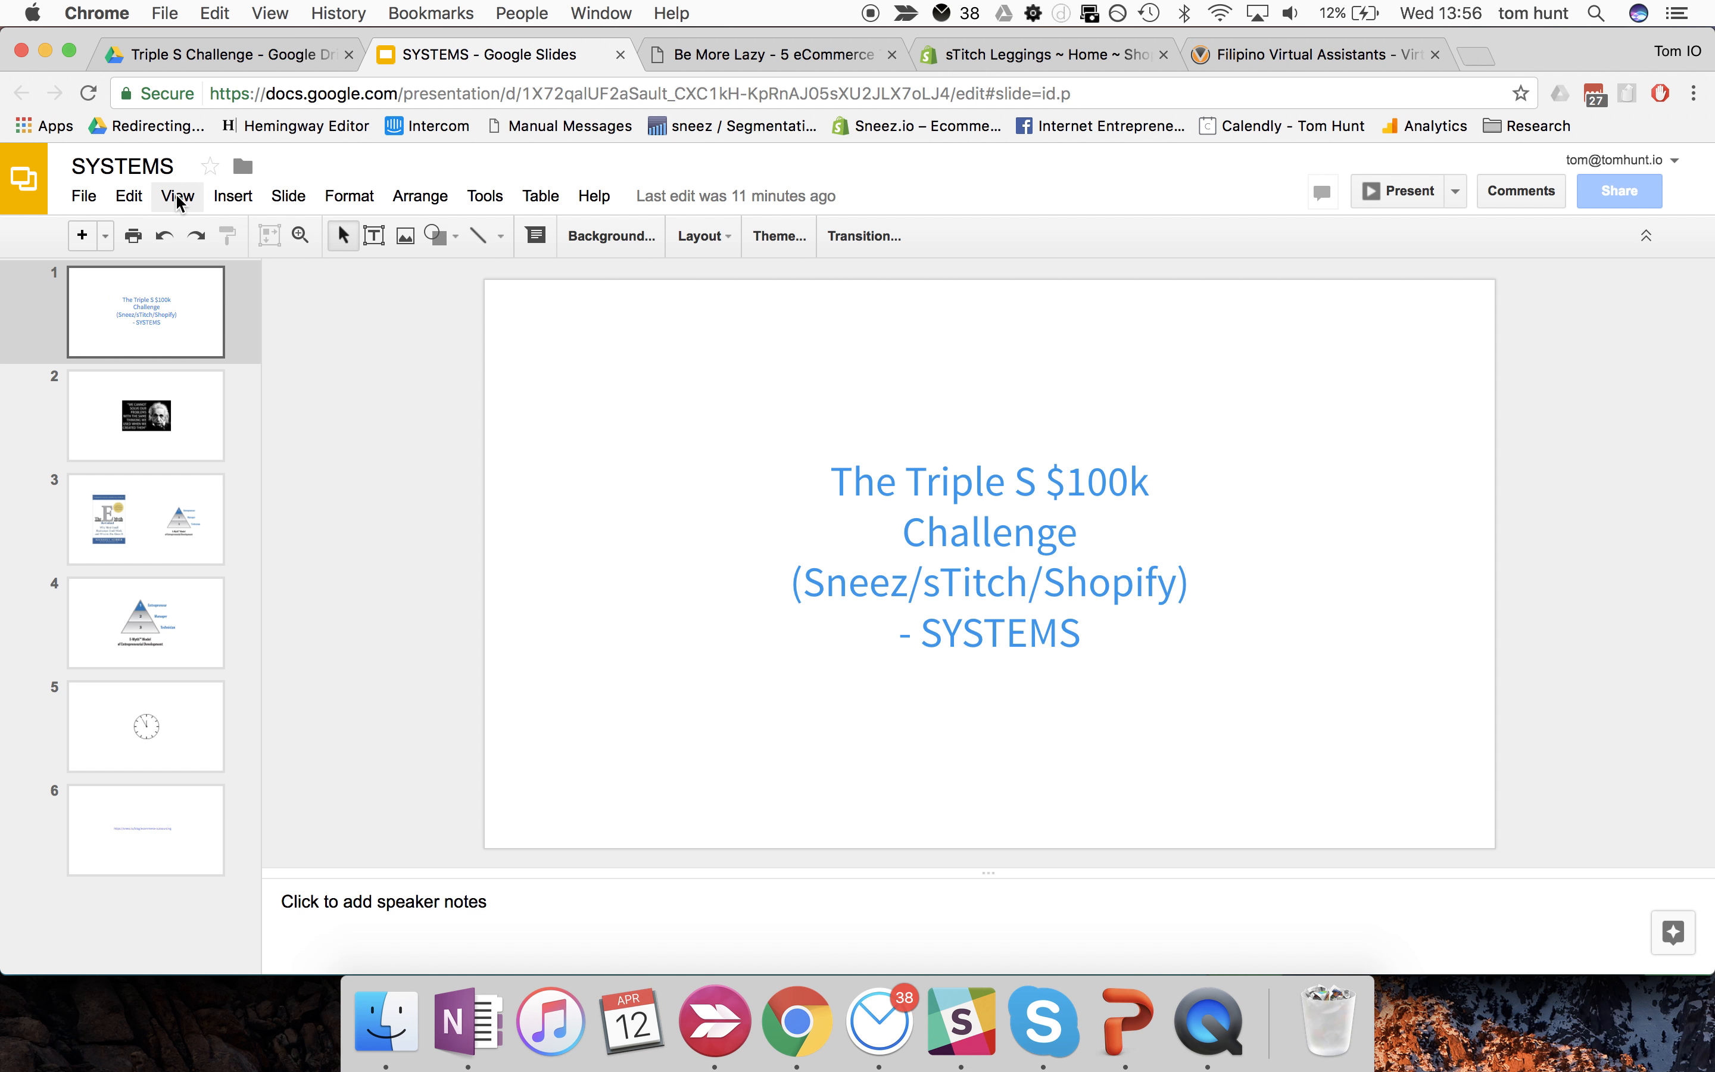
{"action": "left_click", "coordinate": [176, 195]}
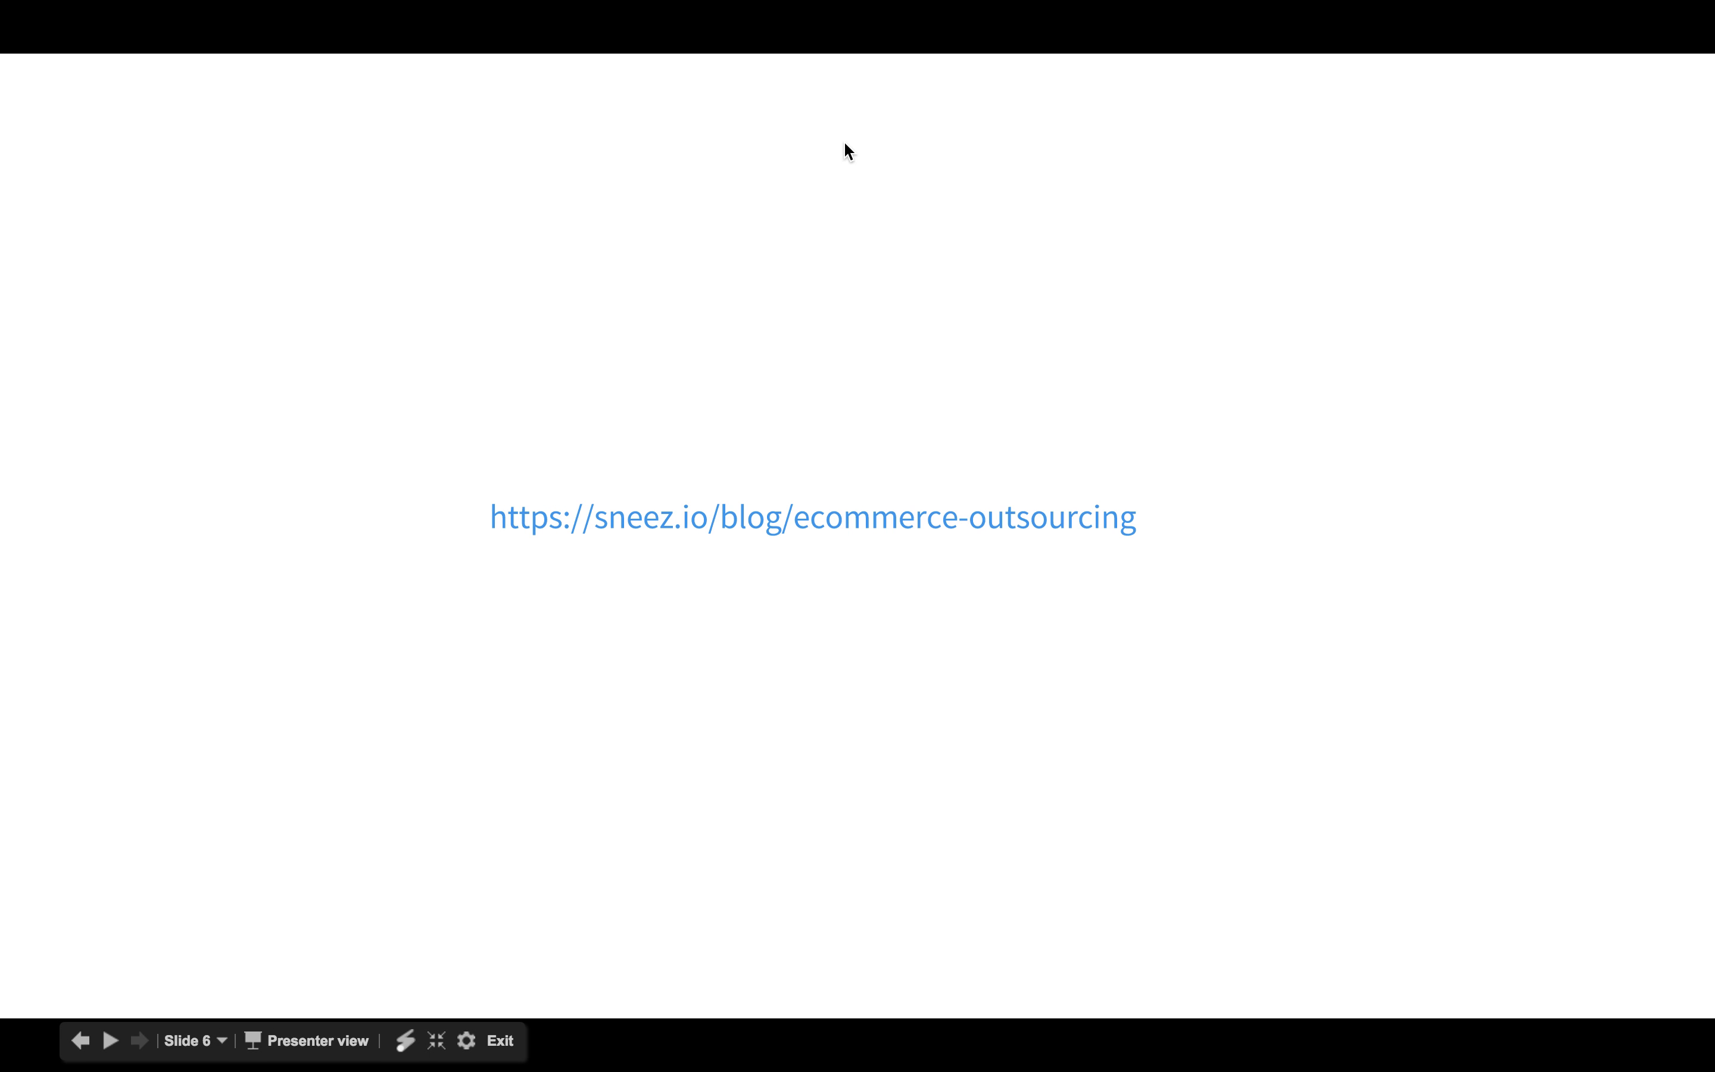
- Open the sneez.io ecommerce outsourcing post and move down to Step #1, Identify tasks to be outsourced
{"action": "left_click", "coordinate": [499, 1040]}
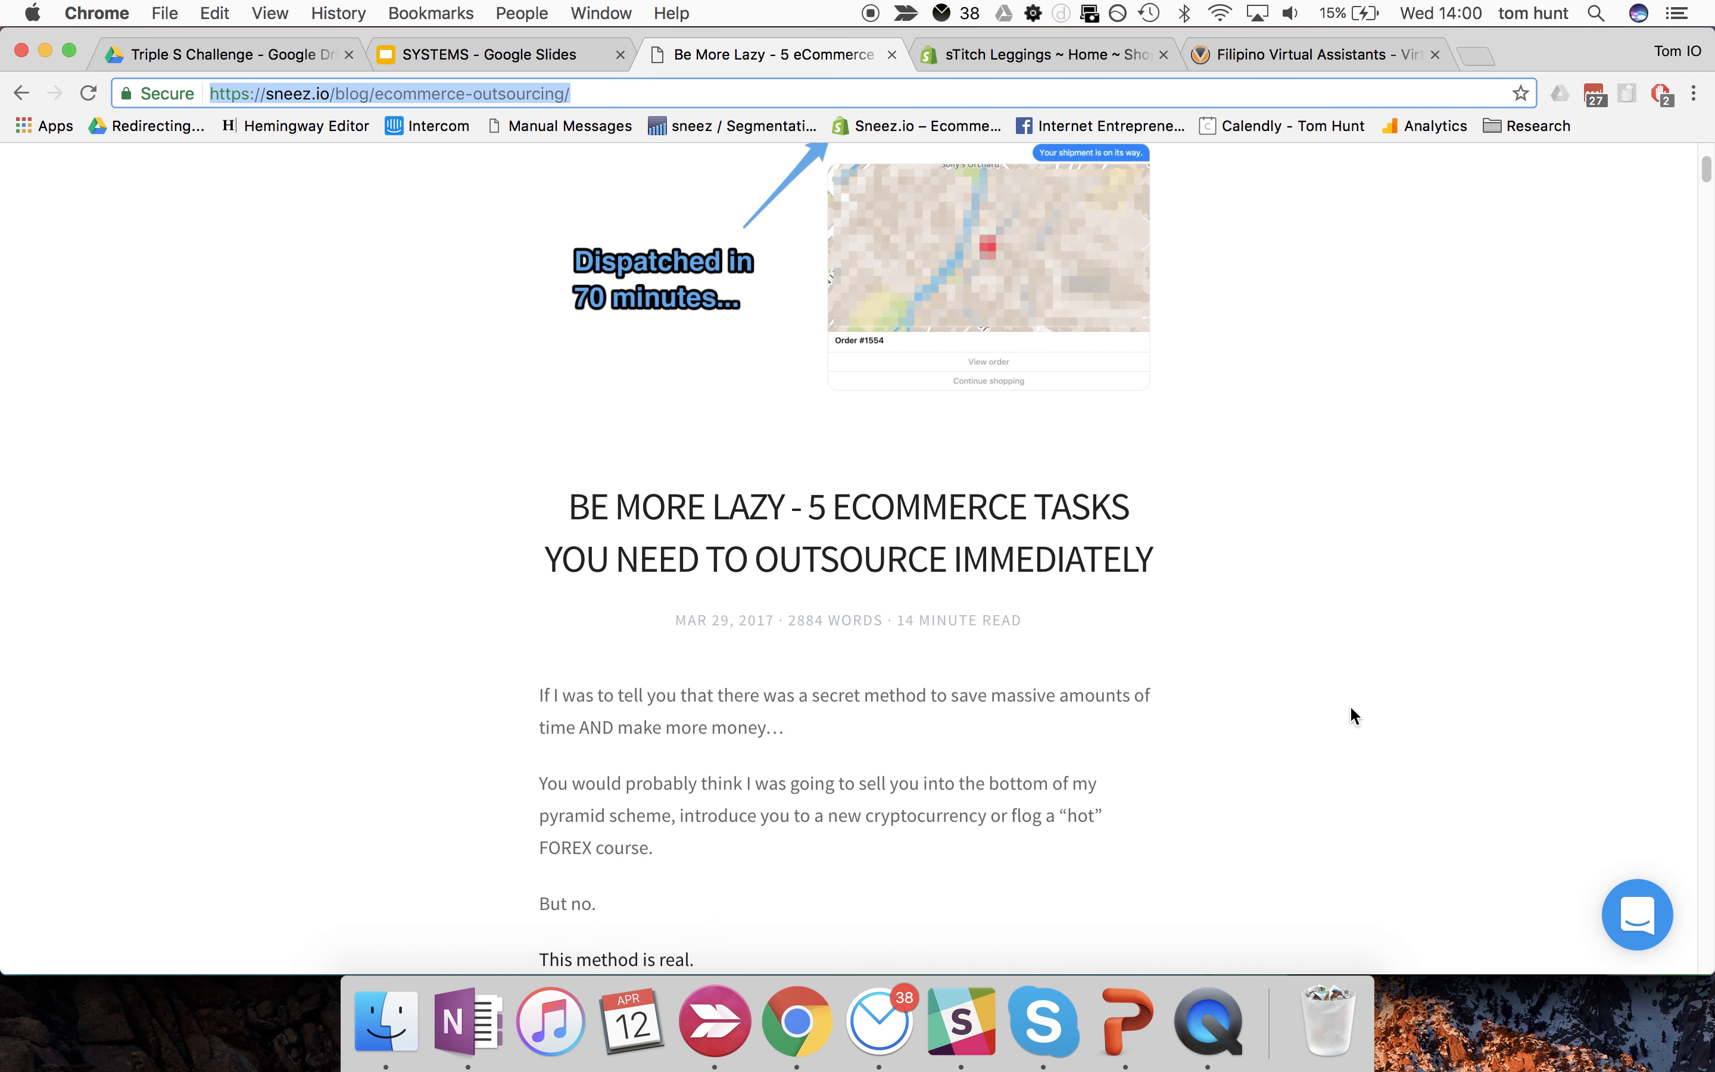
{"action": "scroll", "scroll_direction": "down", "scroll_amount": 3}
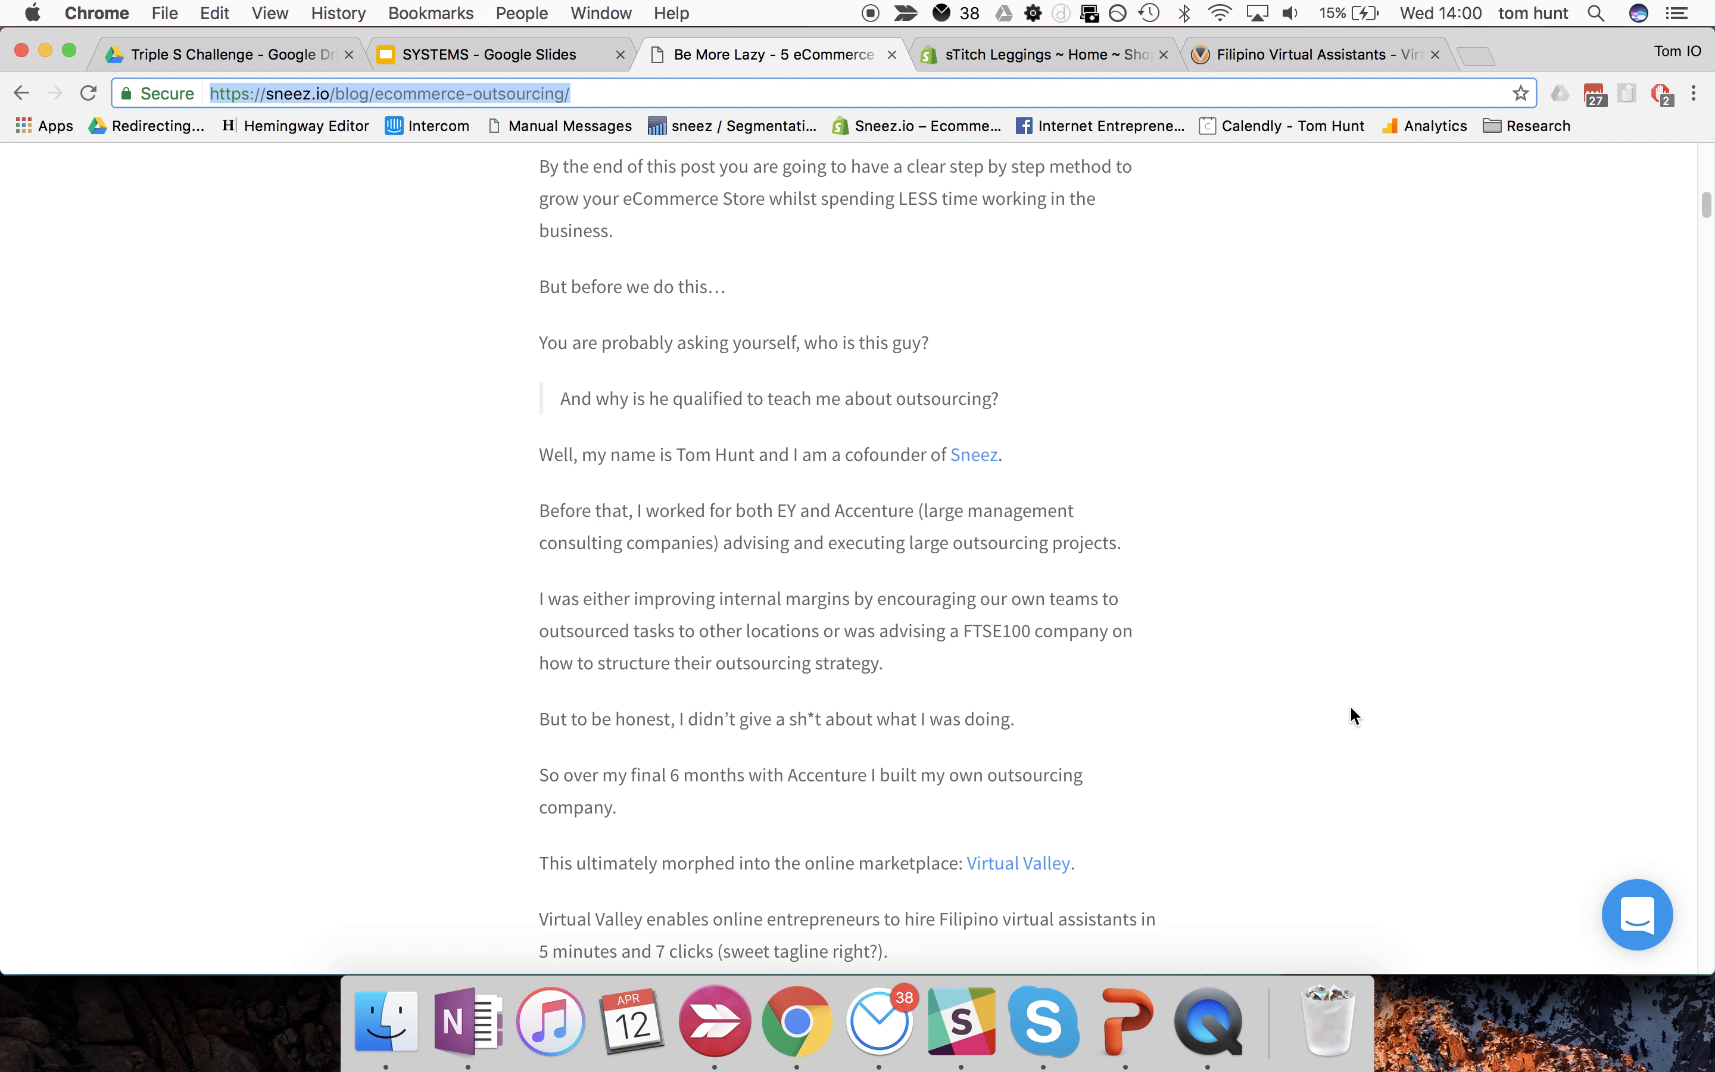
{"action": "scroll", "scroll_direction": "up", "scroll_amount": 3}
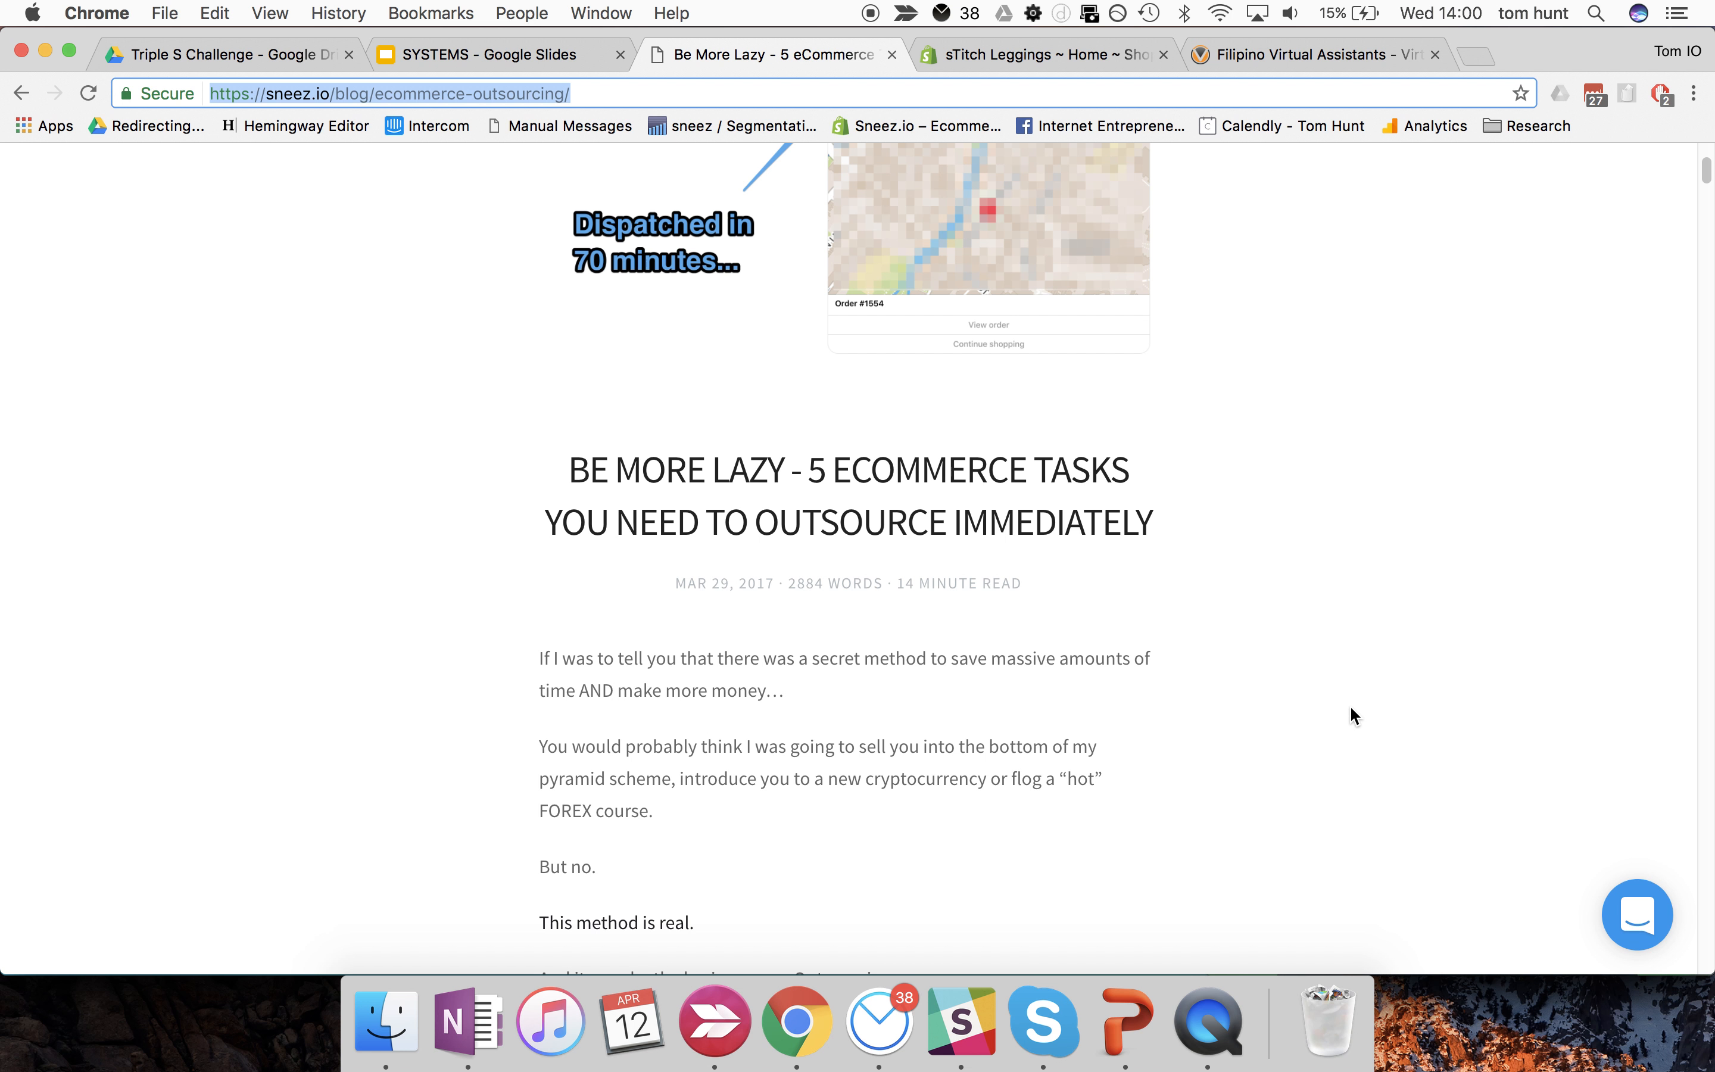
{"action": "scroll", "scroll_direction": "down", "scroll_amount": 3}
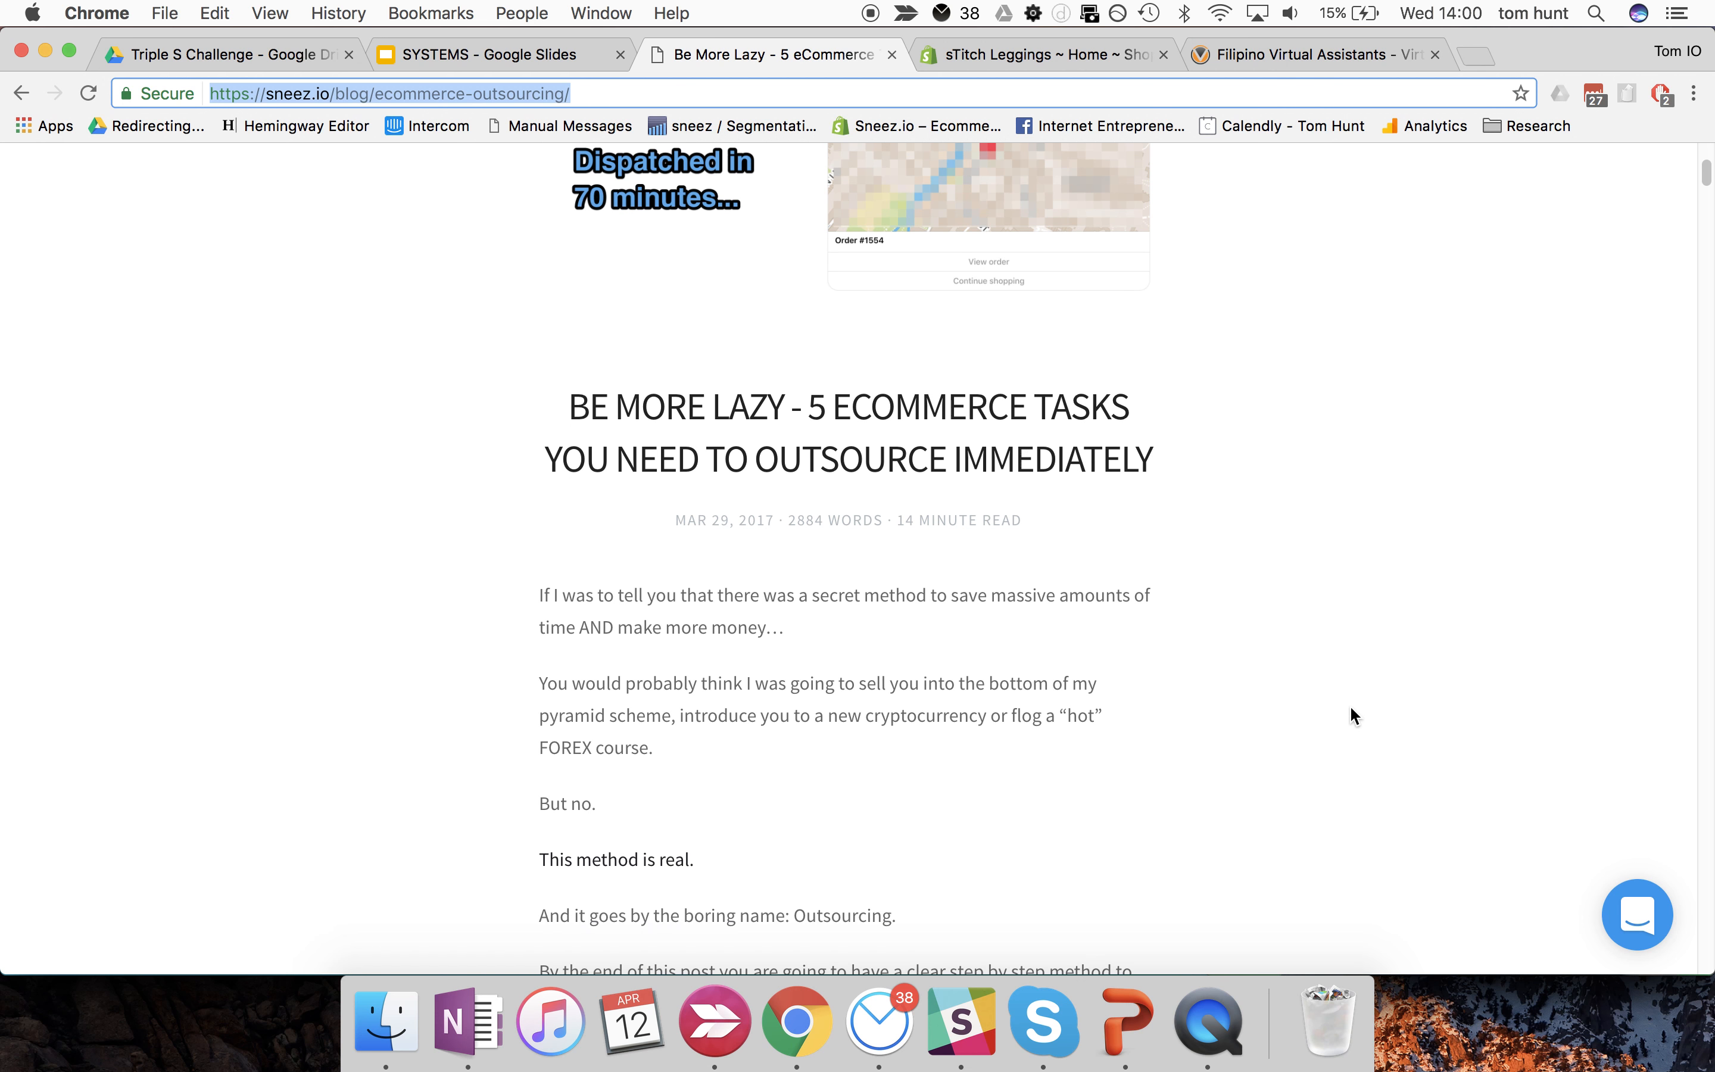
{"action": "scroll", "scroll_direction": "down", "scroll_amount": 3}
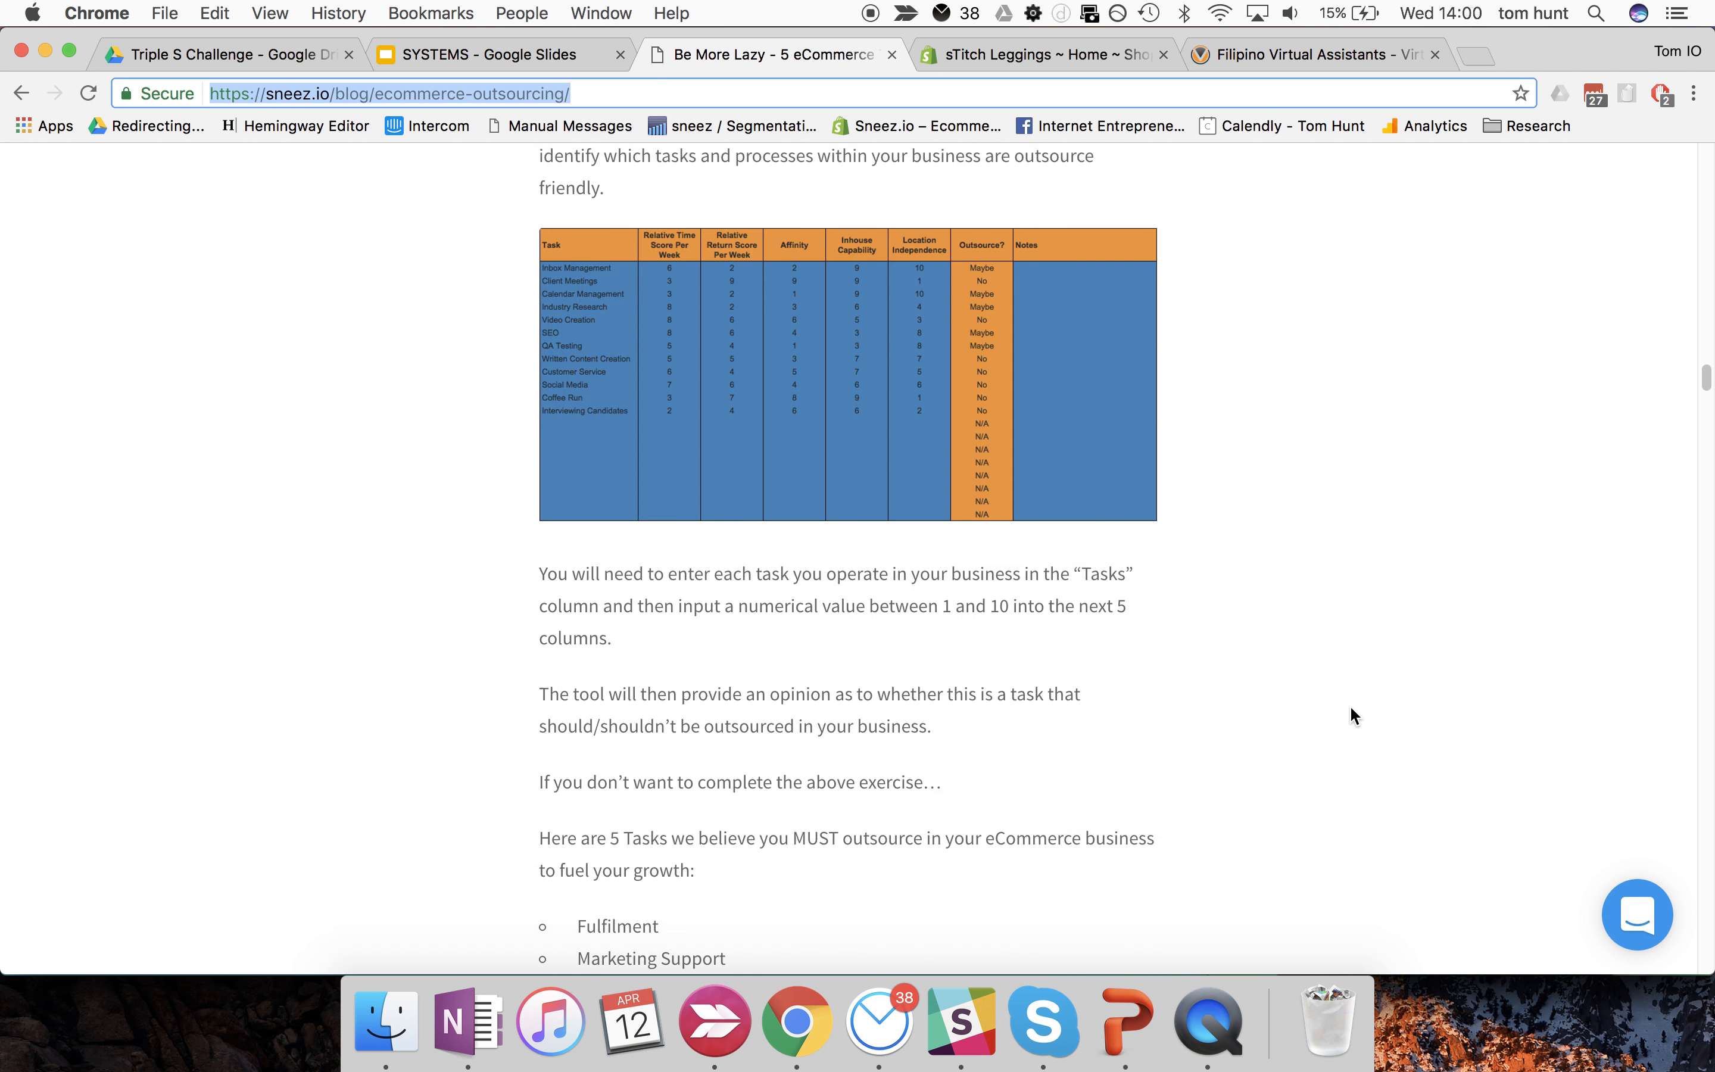
{"action": "scroll", "scroll_direction": "down", "scroll_amount": 3}
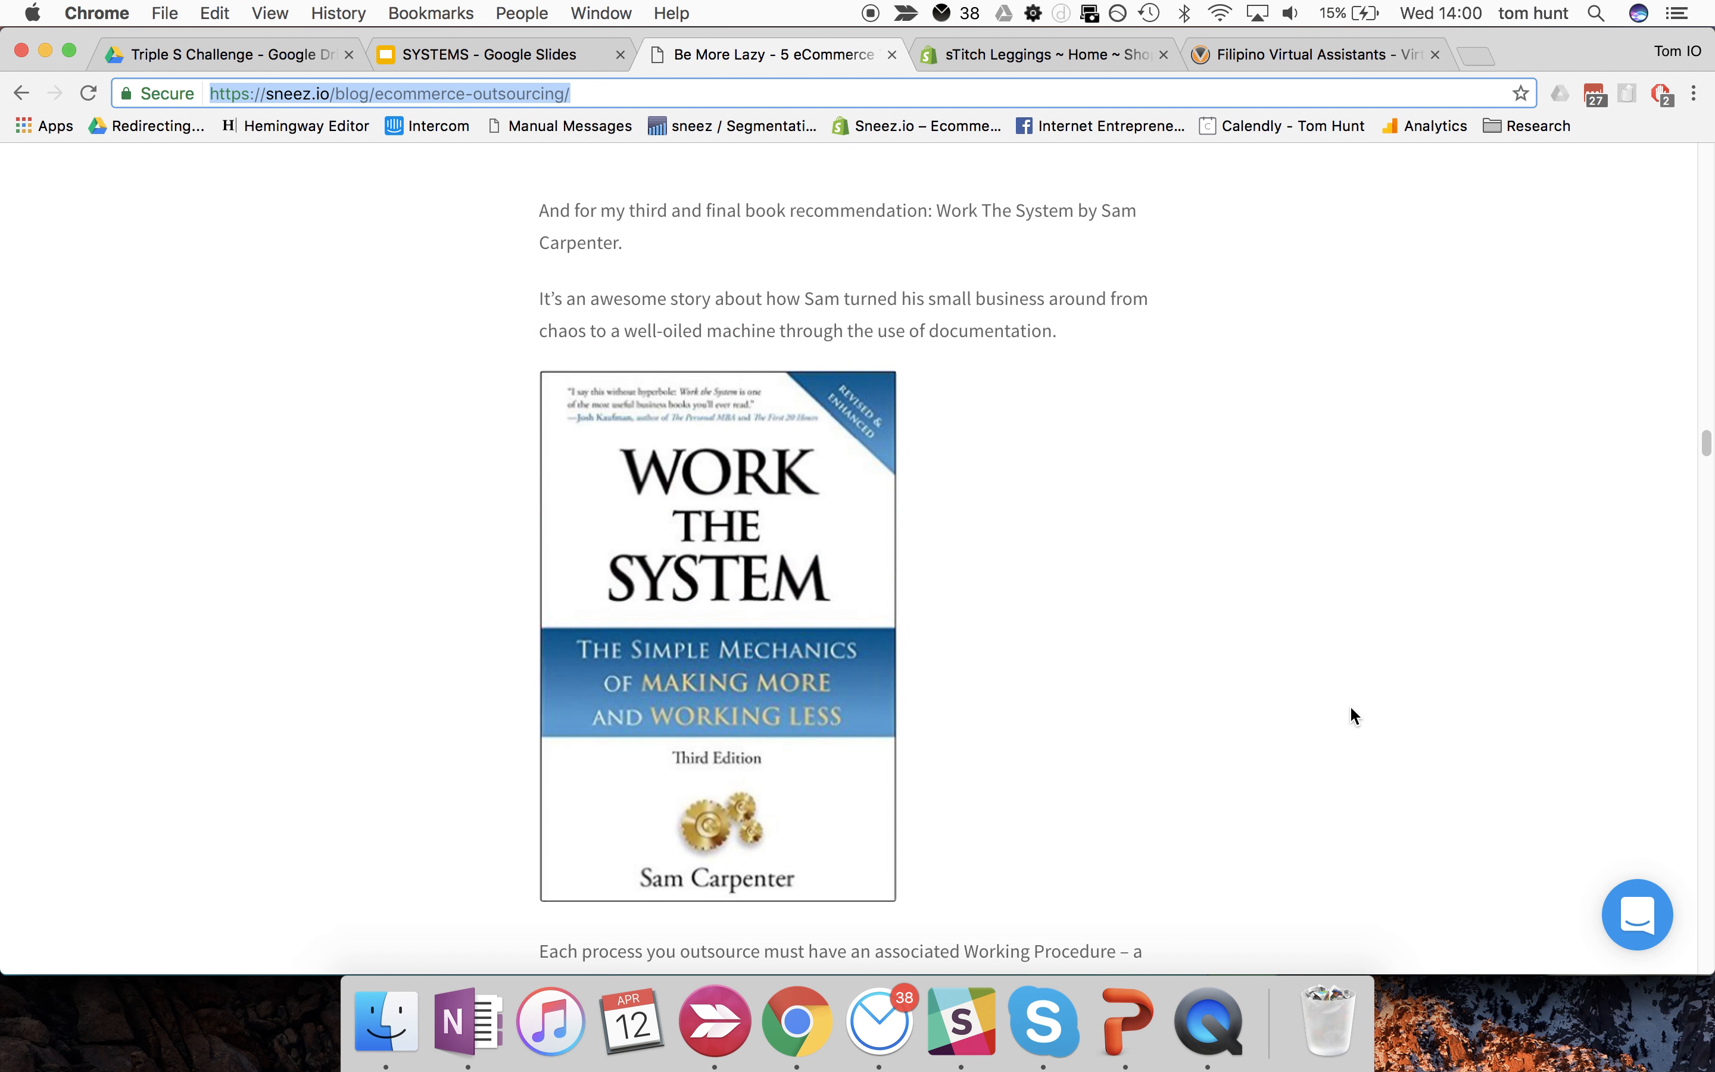
{"action": "scroll", "scroll_direction": "down", "scroll_amount": 3}
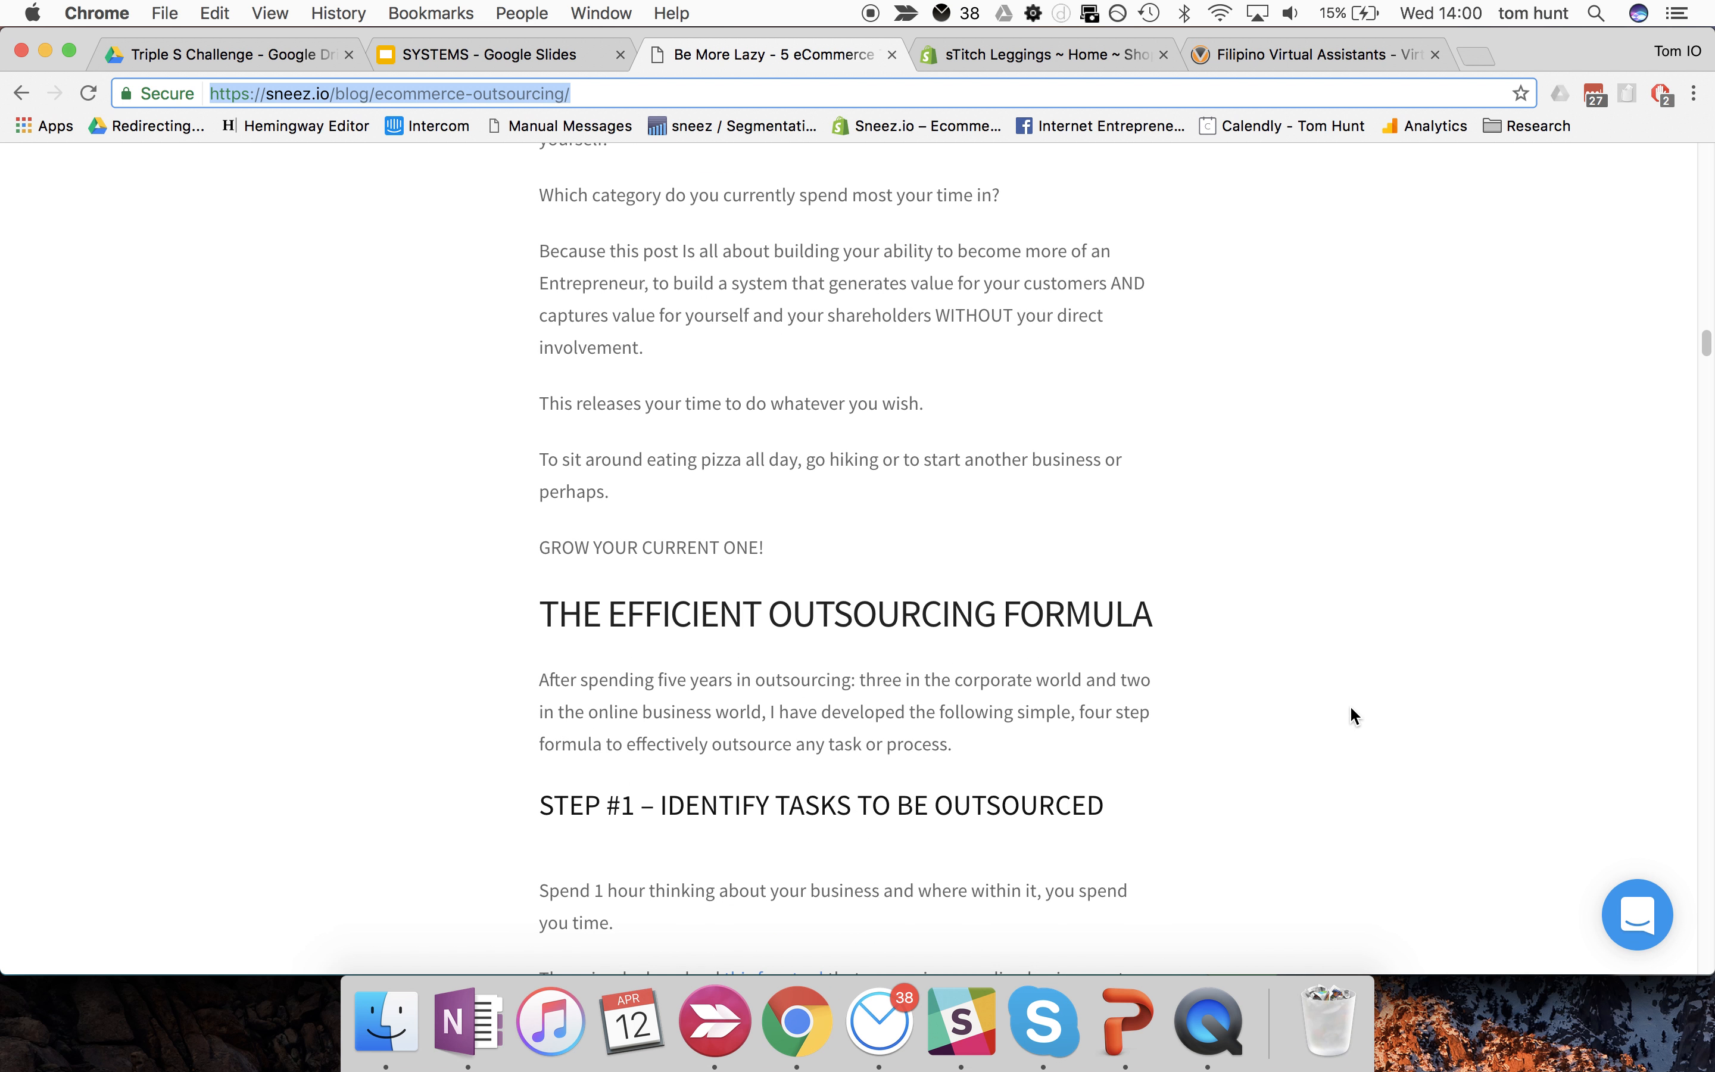
{"action": "scroll", "scroll_direction": "down", "scroll_amount": 3}
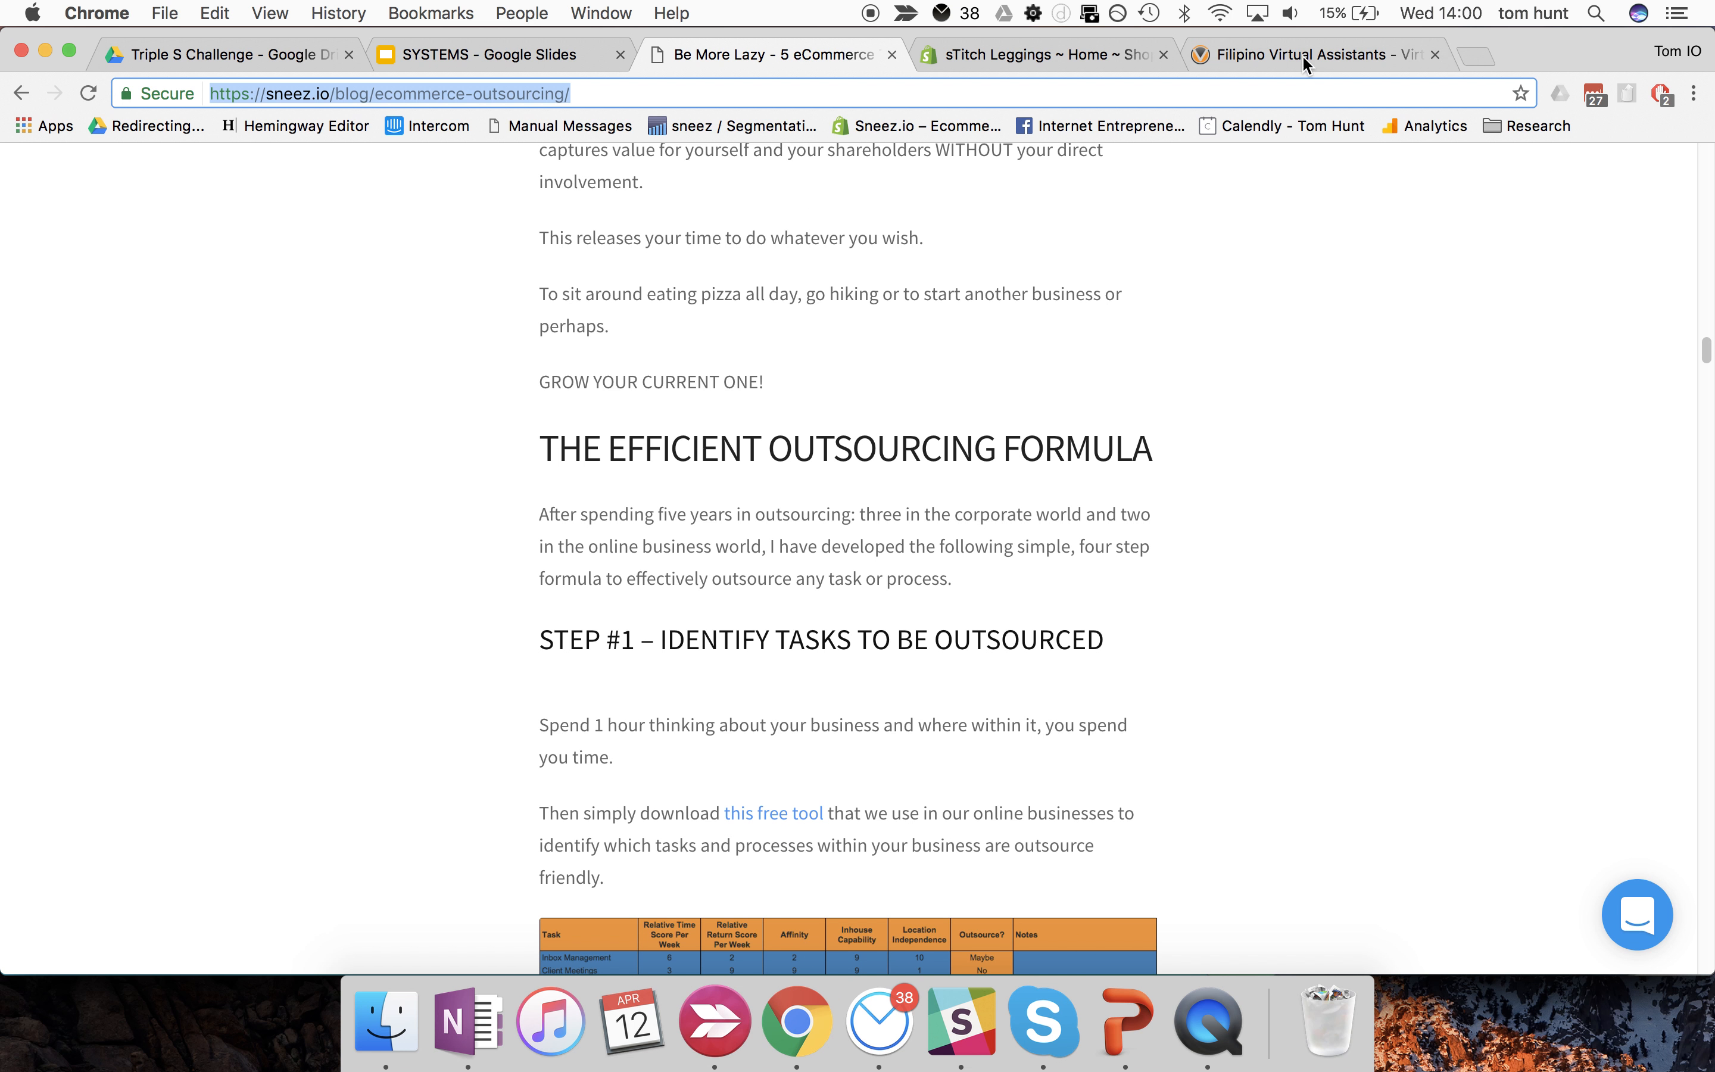
{"action": "left_click", "coordinate": [1302, 55]}
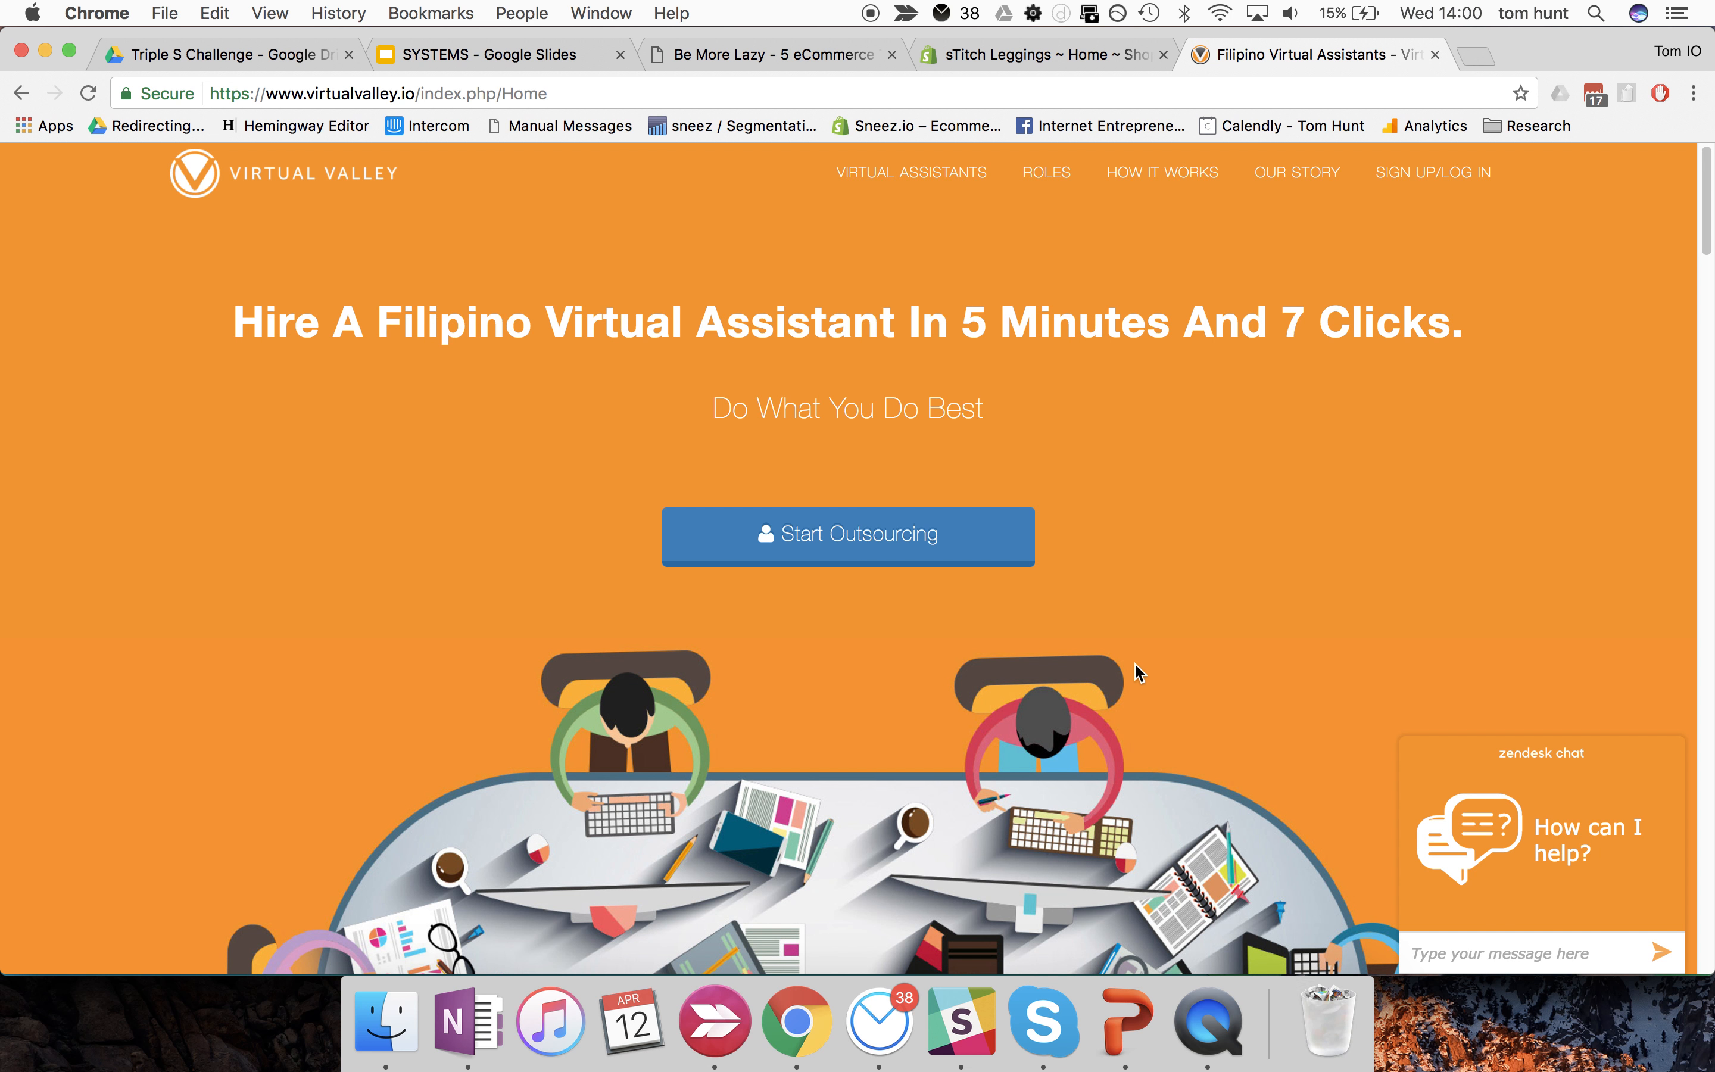
{"action": "mouse_move", "coordinate": [911, 411]}
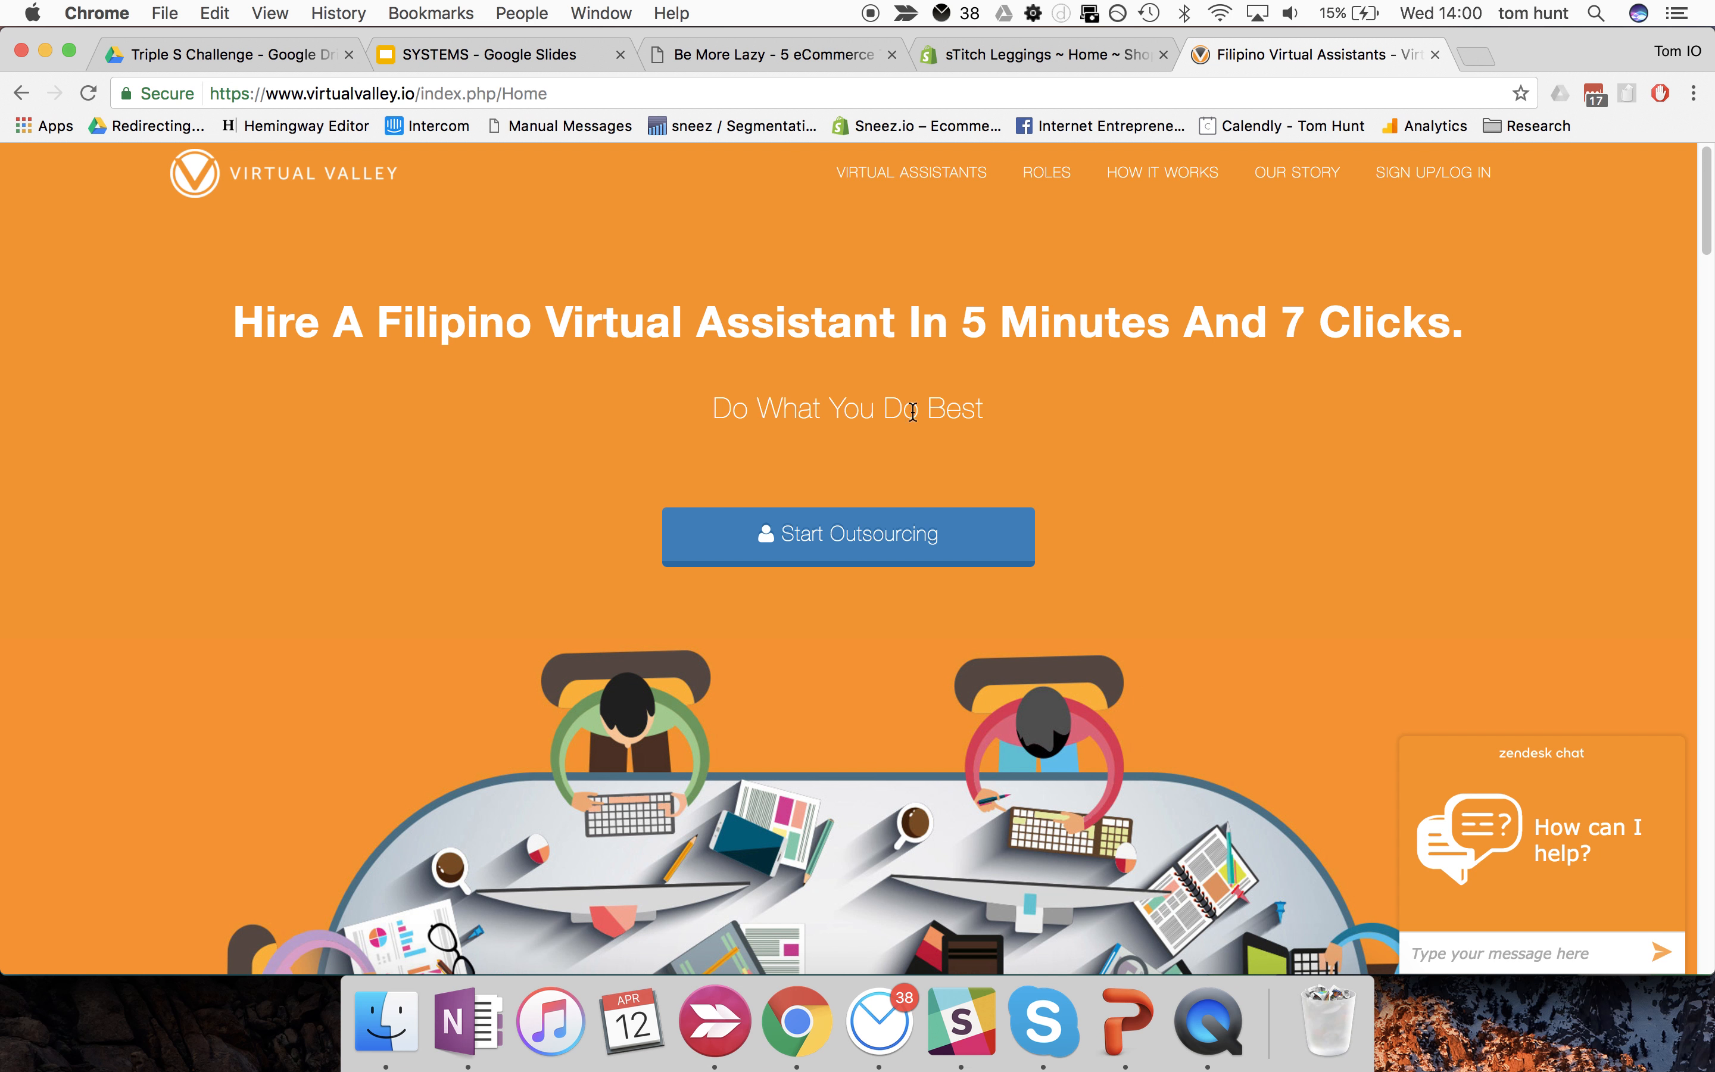
{"action": "left_click", "coordinate": [771, 55]}
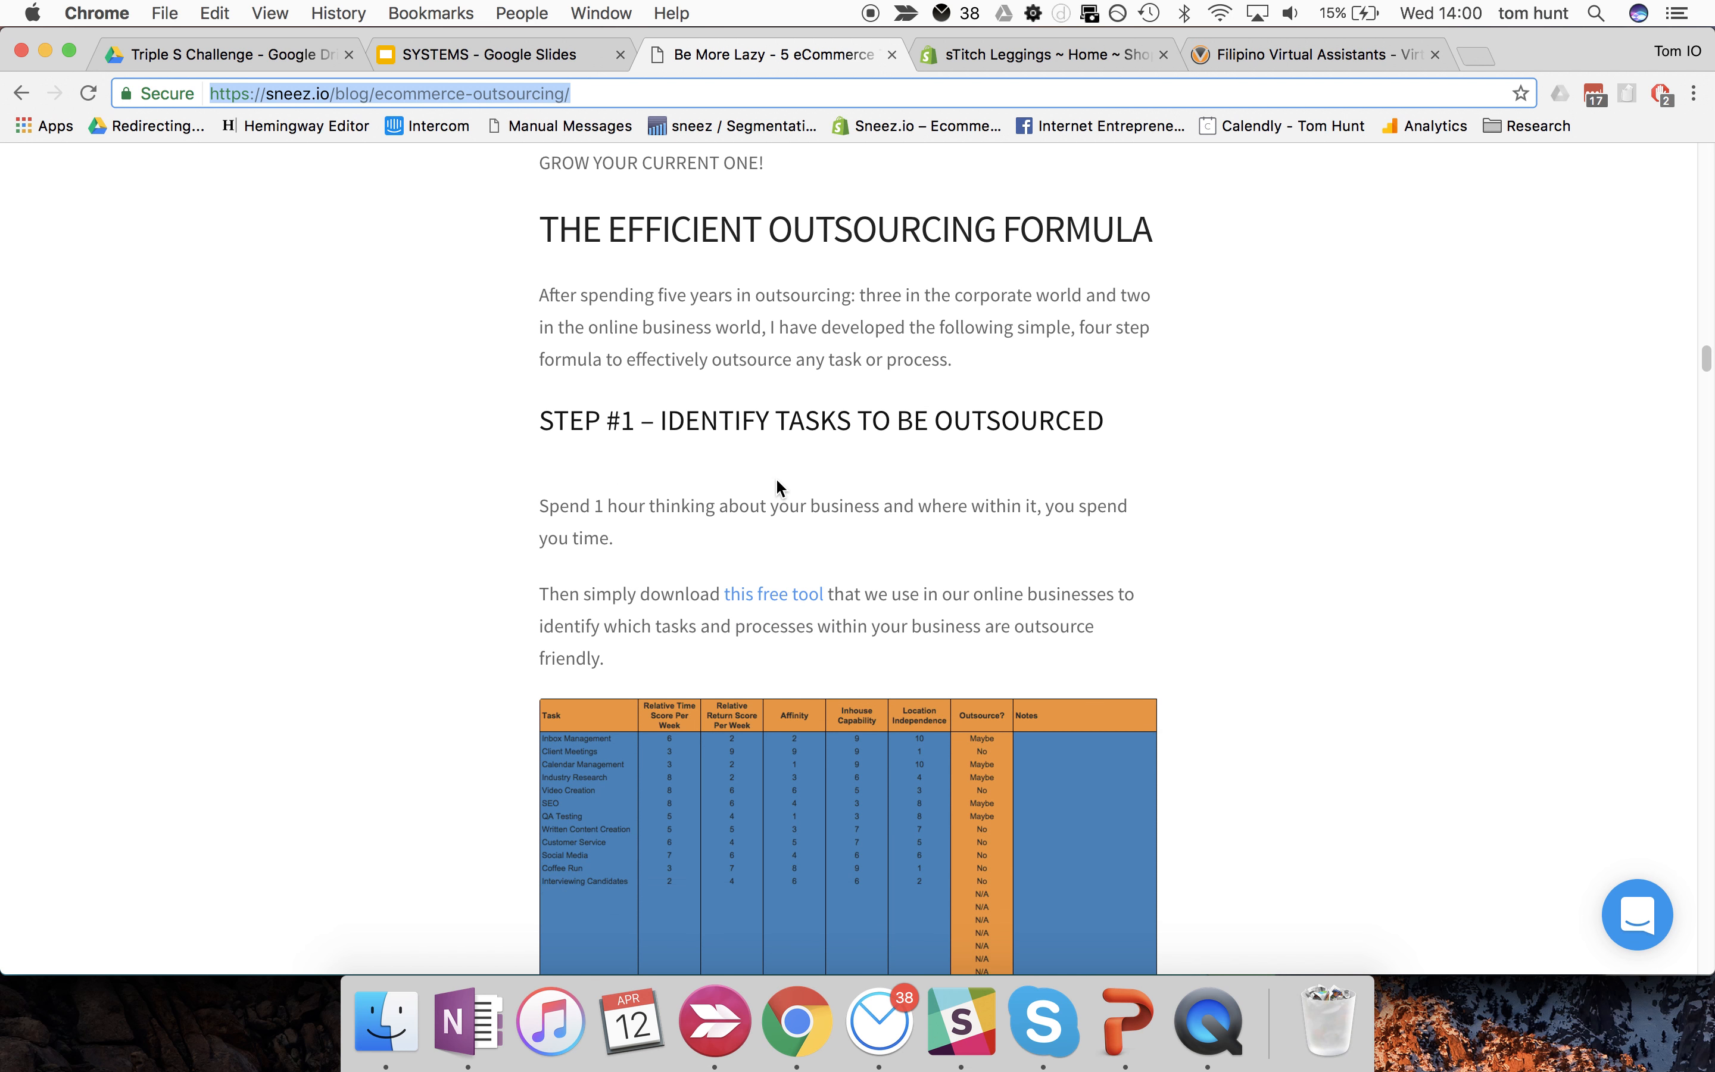
- Move down past Step #2 to the five must-outsource tasks and the Virtual Assistant Manager concept
{"action": "scroll", "scroll_direction": "down", "scroll_amount": 3}
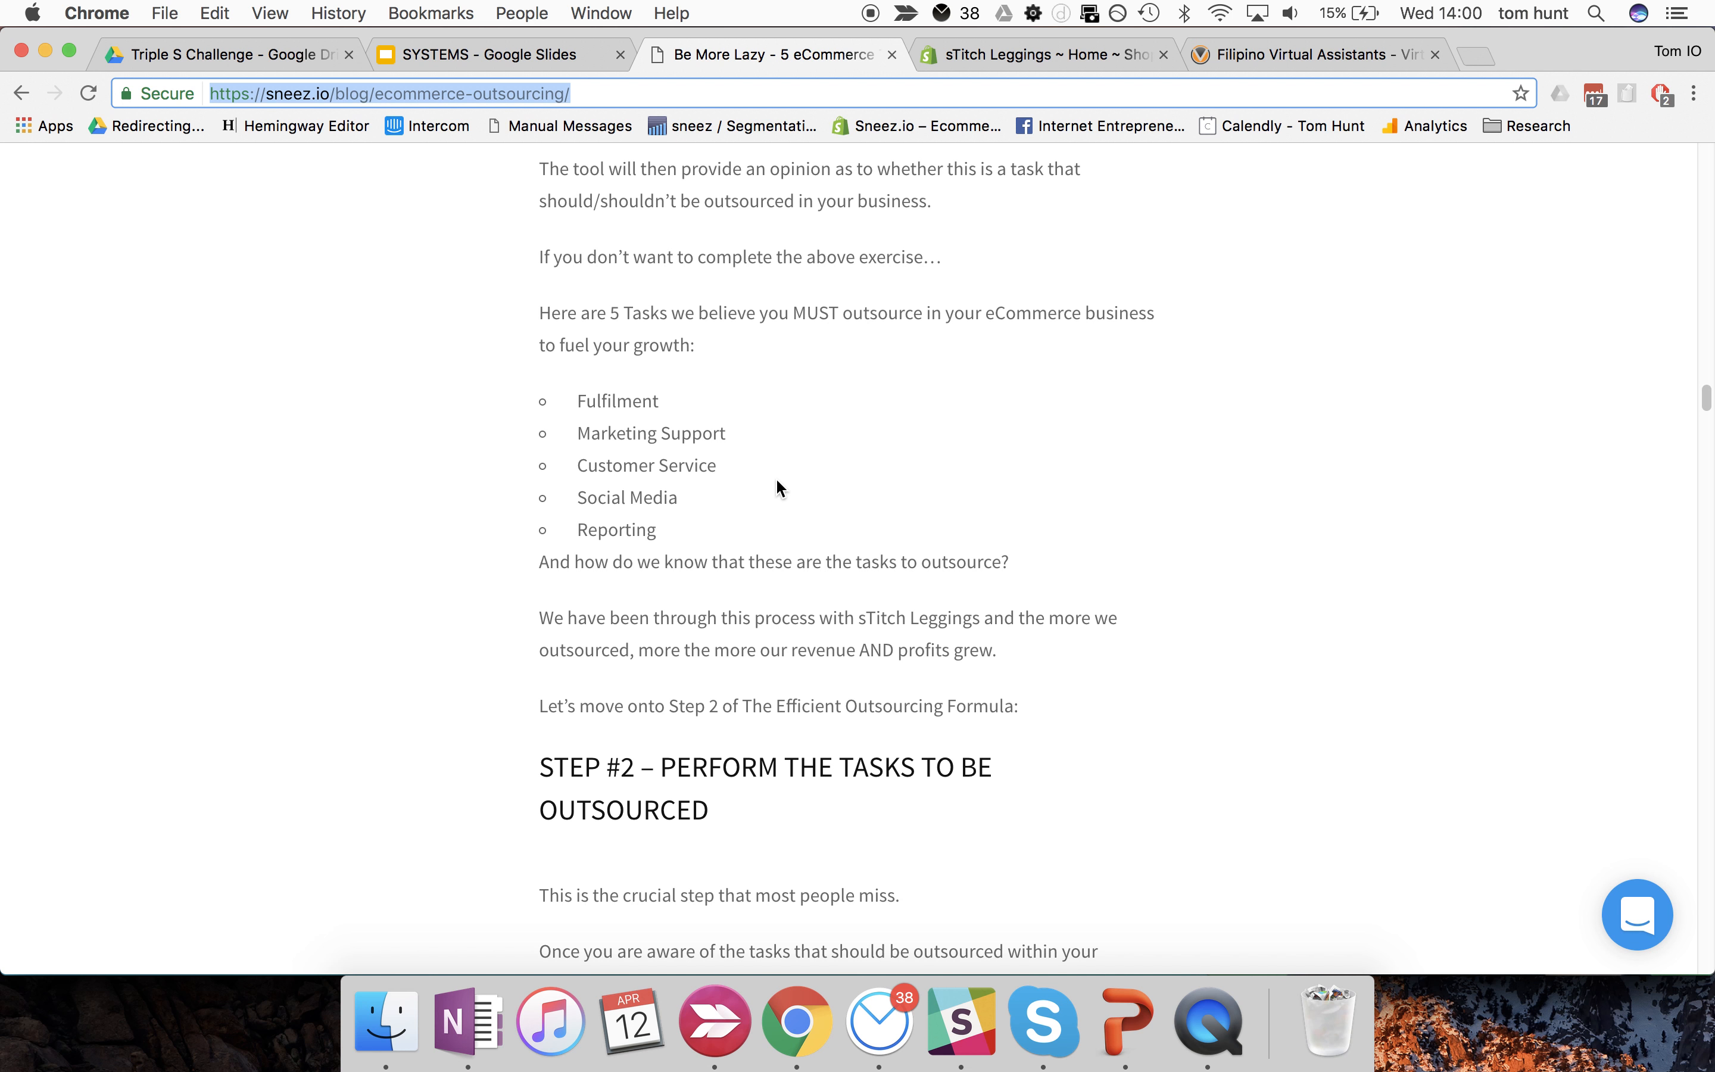
{"action": "mouse_move", "coordinate": [895, 455]}
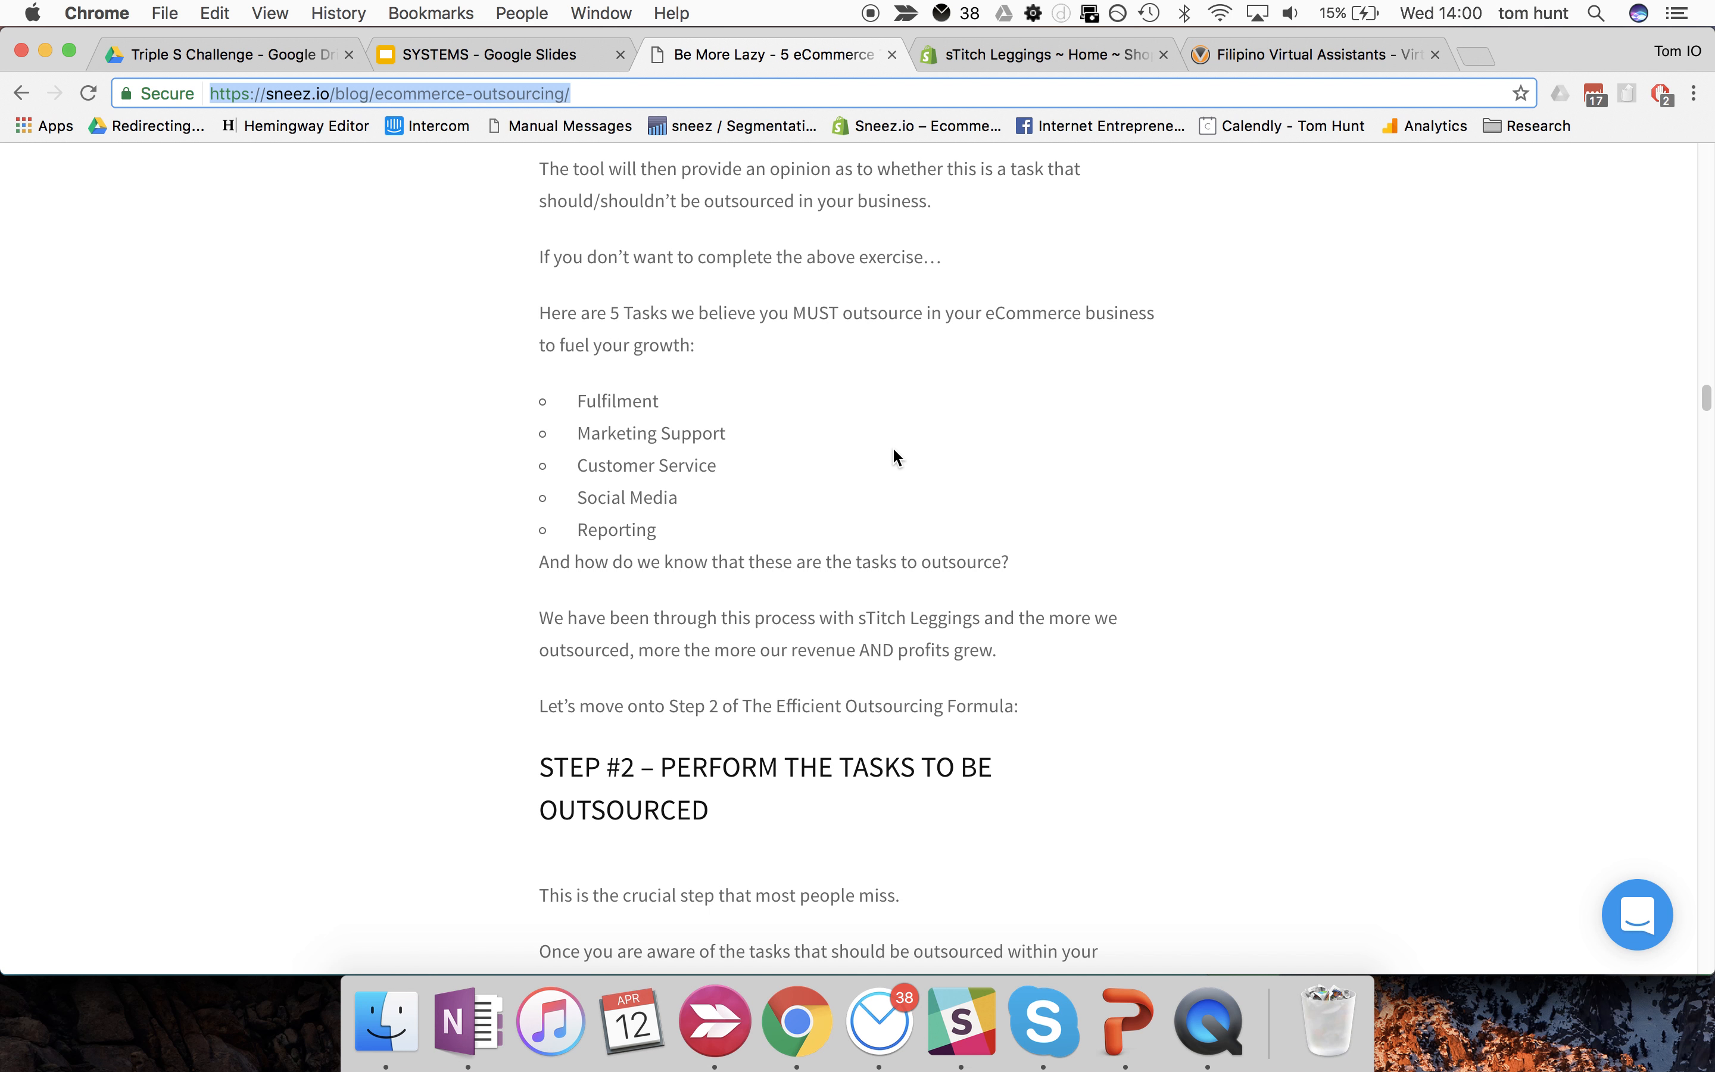
{"action": "scroll", "scroll_direction": "down", "scroll_amount": 3}
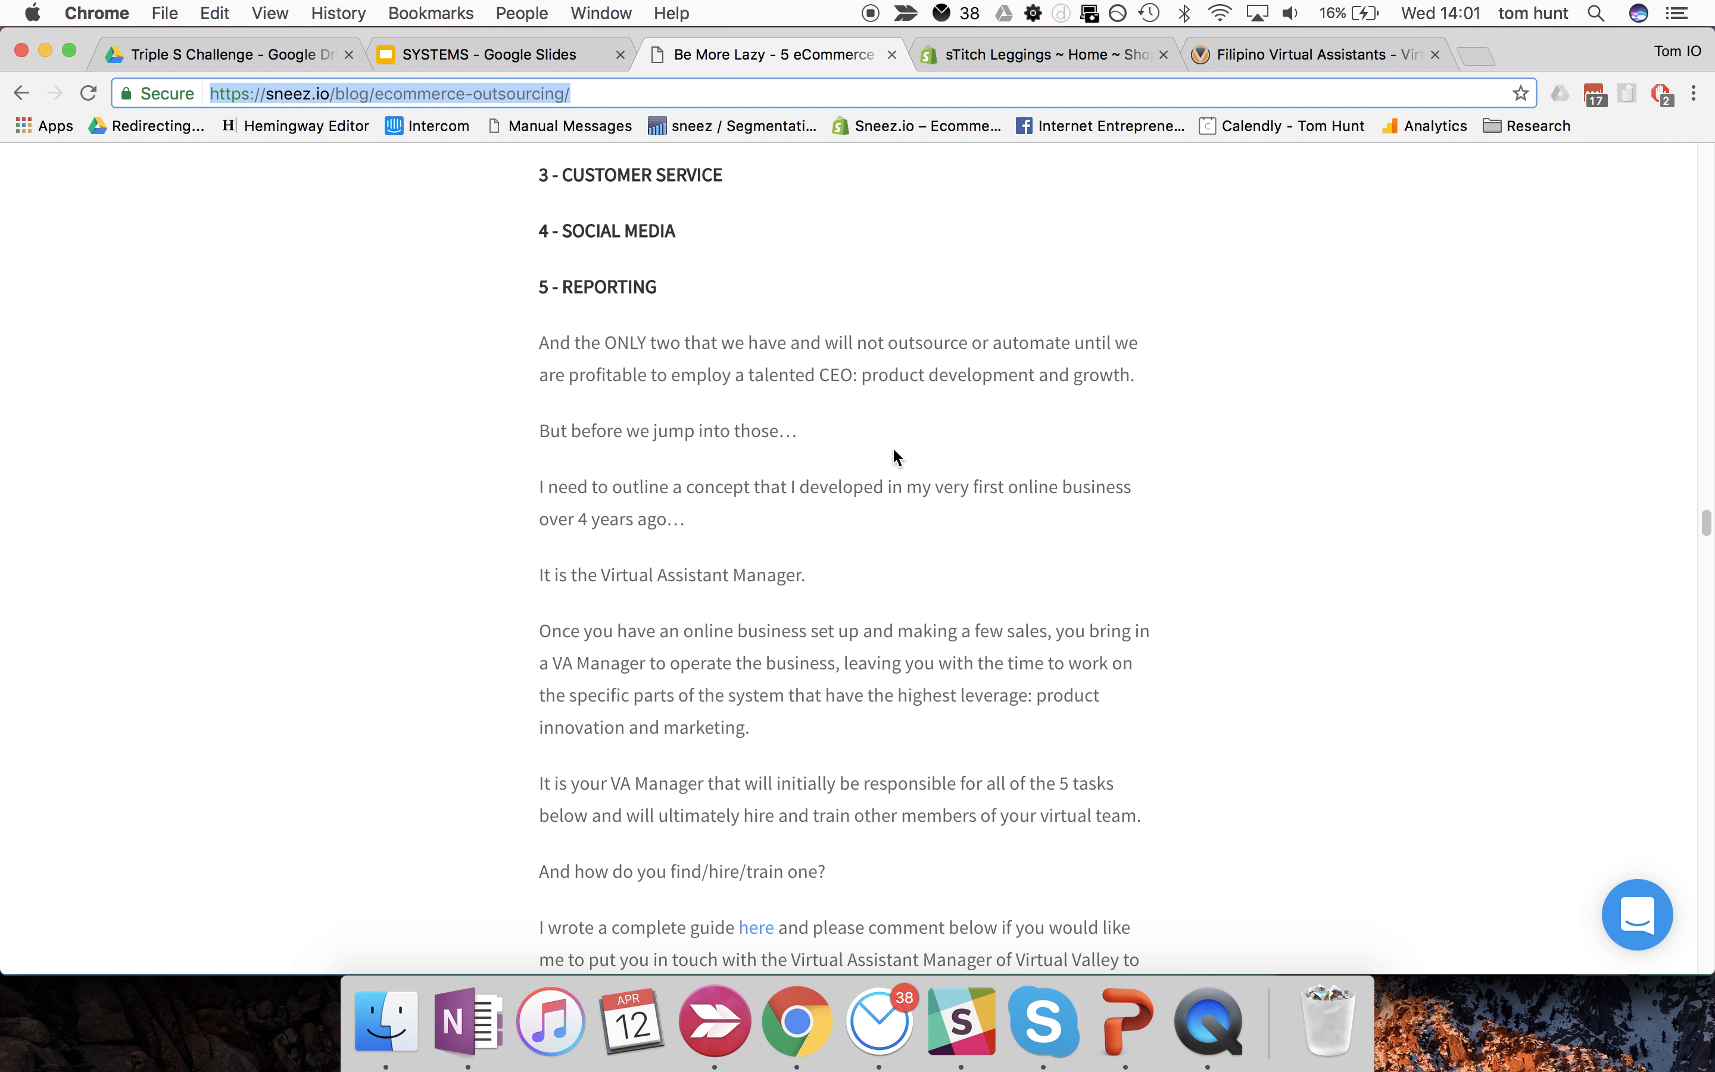
- Move back up to the author's outsourcing background and the Virtual Valley founding story
{"action": "scroll", "scroll_direction": "up", "scroll_amount": 3}
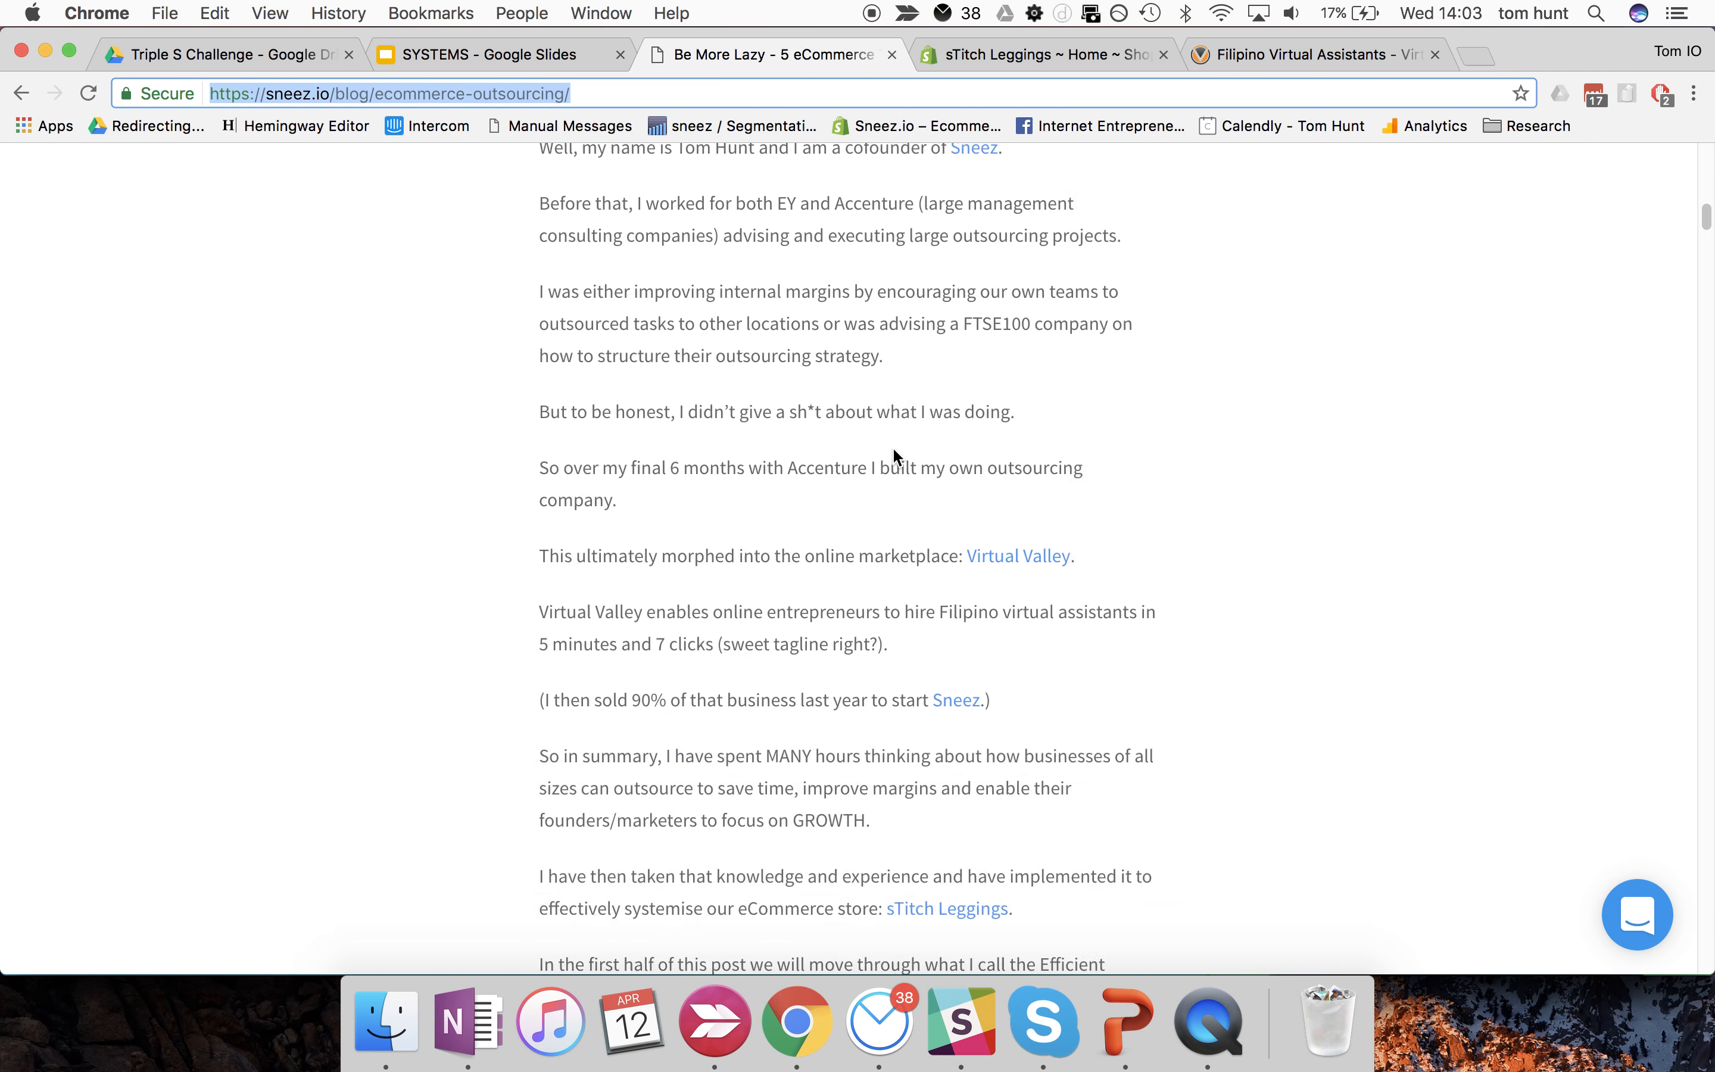
- Move down to the '1 - Fulfilment' task under the five tasks to outsource immediately
{"action": "scroll", "scroll_direction": "down", "scroll_amount": 3}
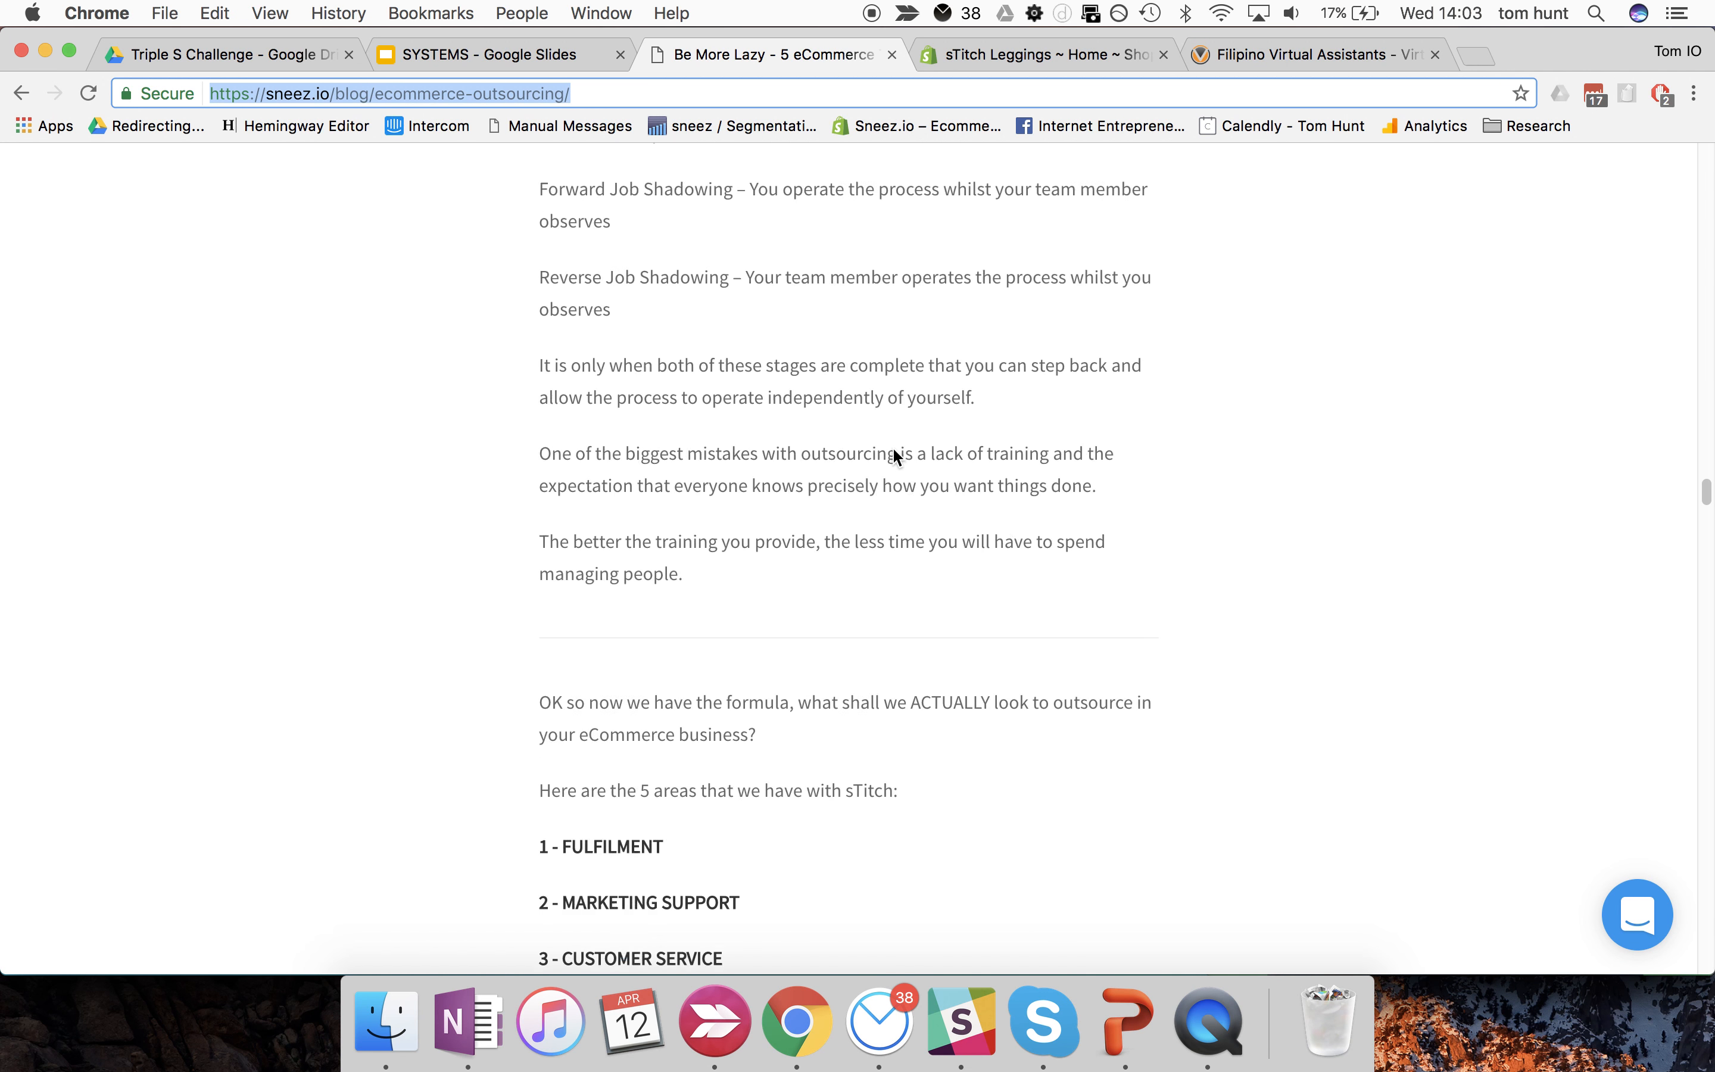
{"action": "scroll", "scroll_direction": "down", "scroll_amount": 3}
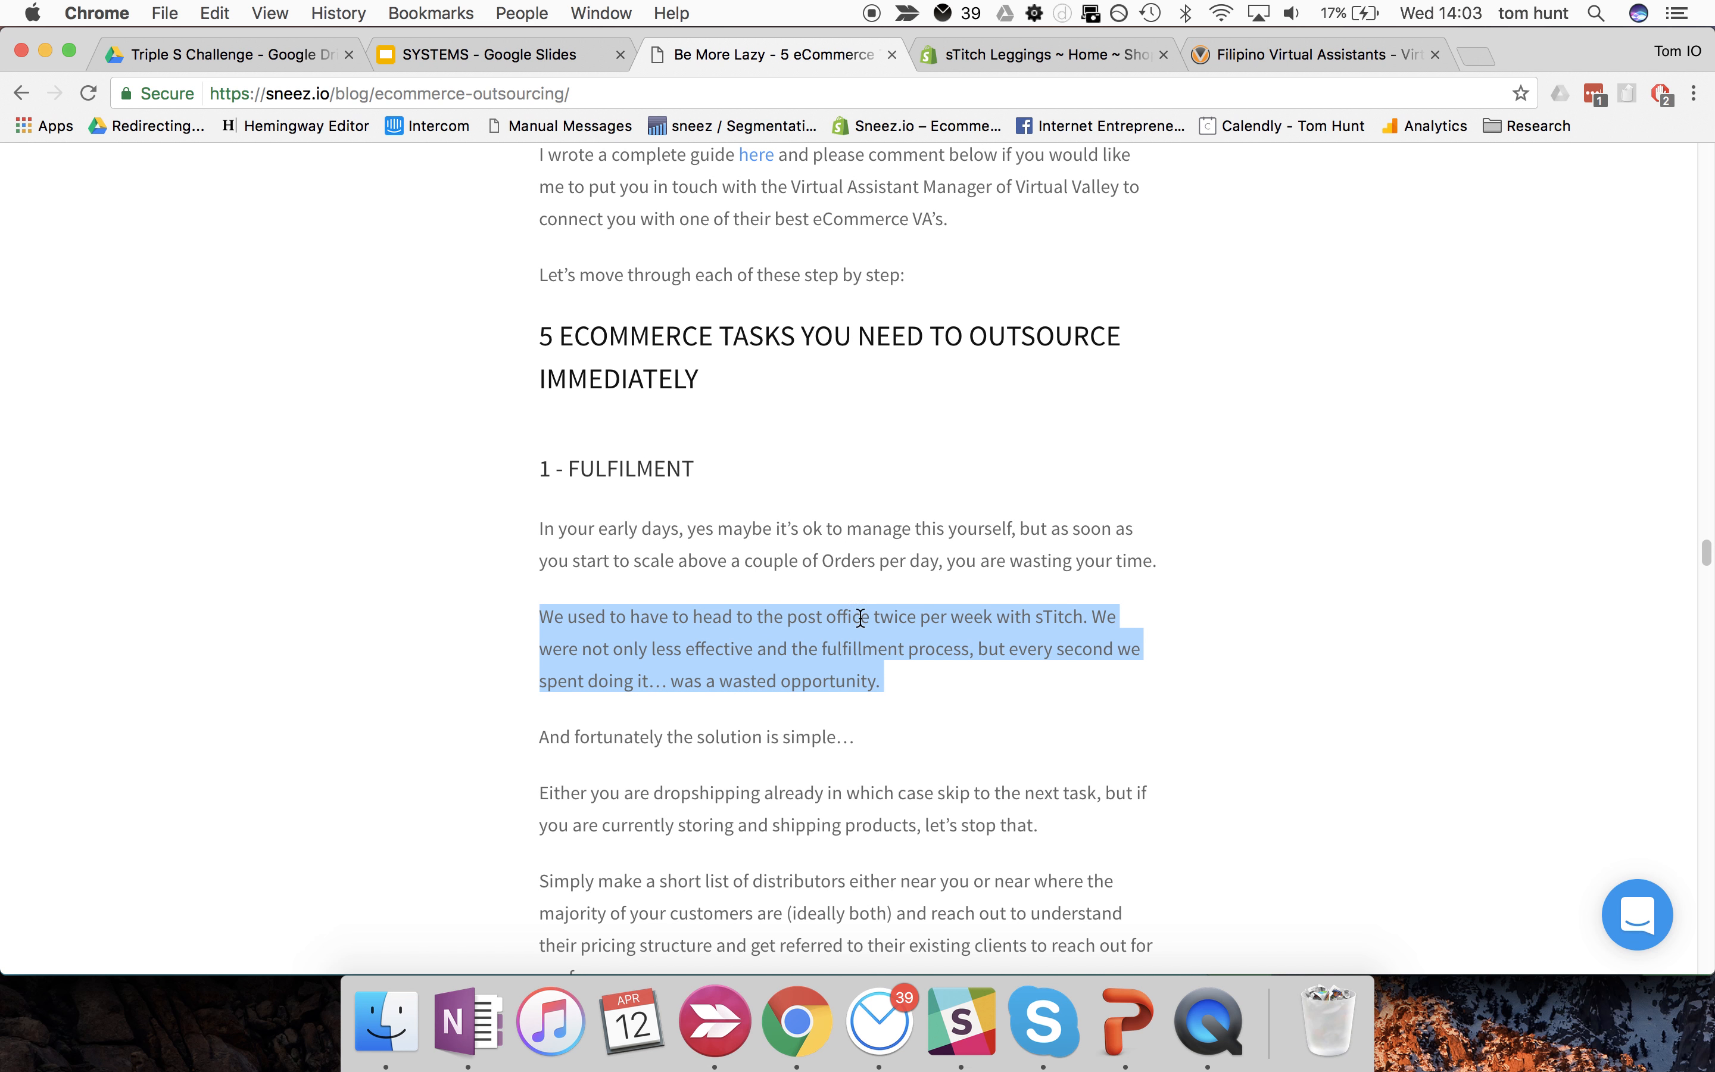
{"action": "mouse_move", "coordinate": [1198, 703]}
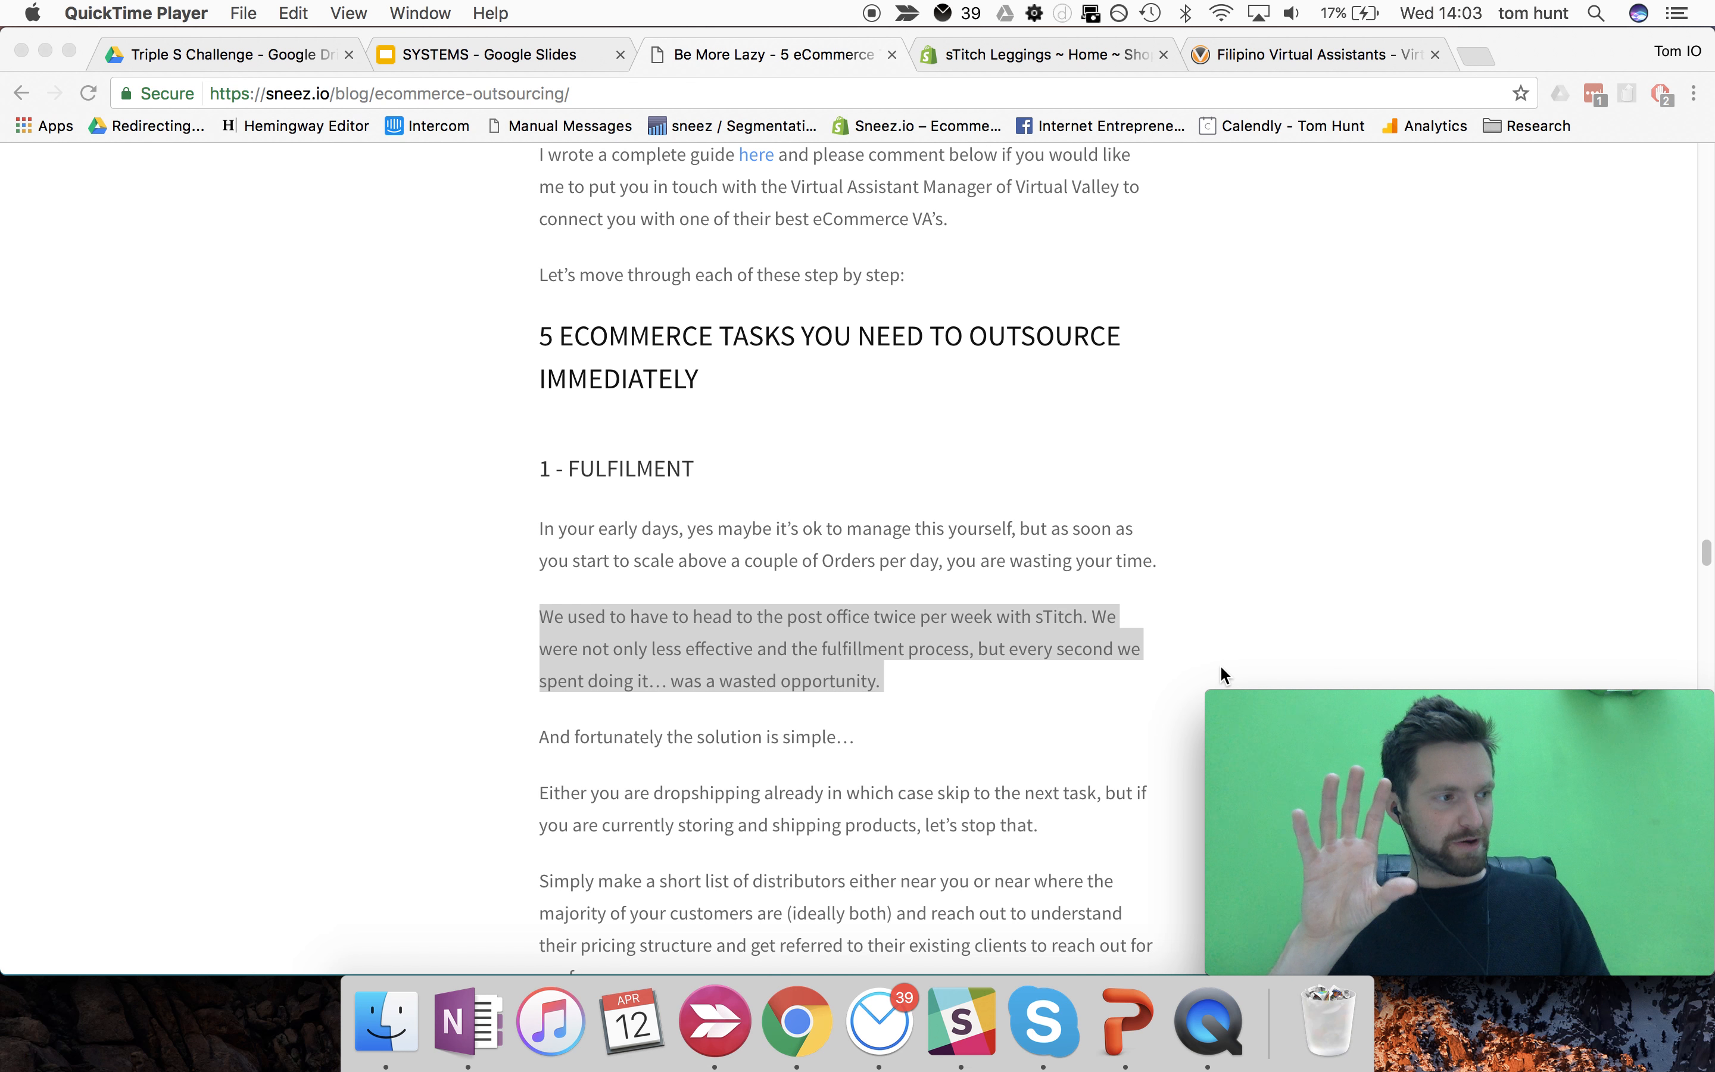
- Show slide 4, the E-Myth Model pyramid of Entrepreneur, Manager and Technician, in the SYSTEMS deck
{"action": "left_click", "coordinate": [498, 54]}
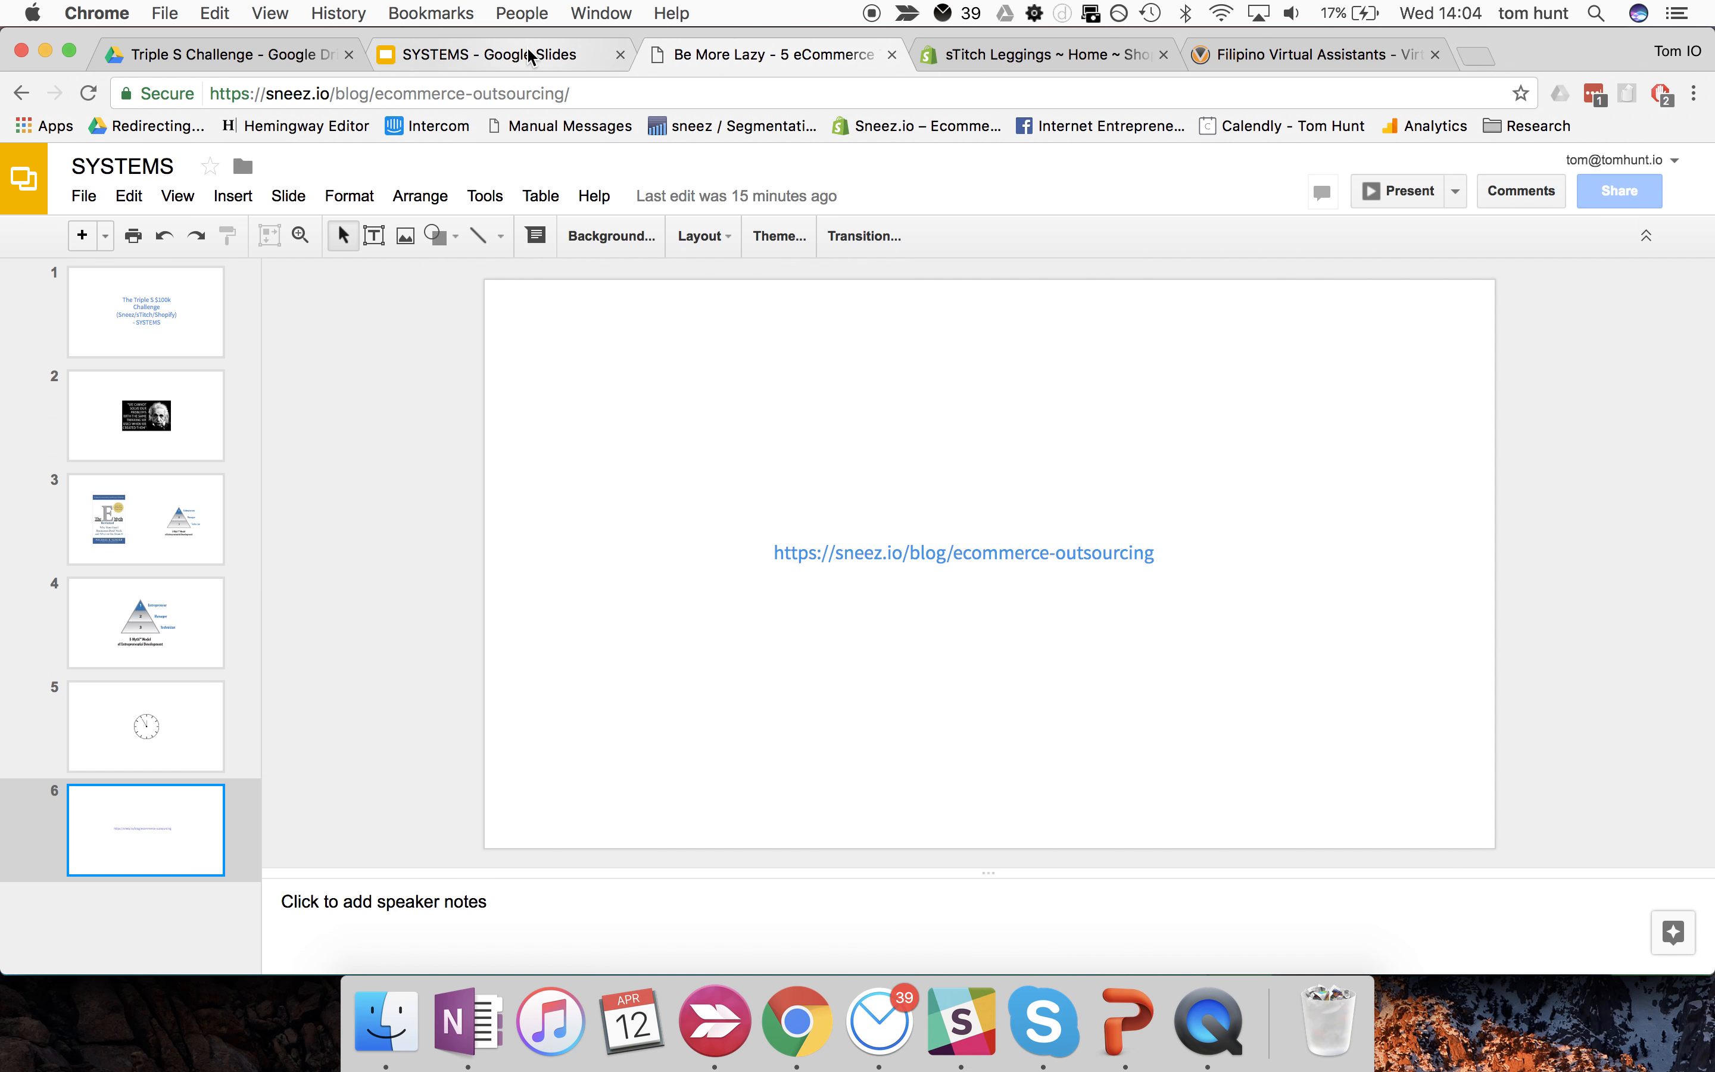
{"action": "left_click", "coordinate": [145, 623]}
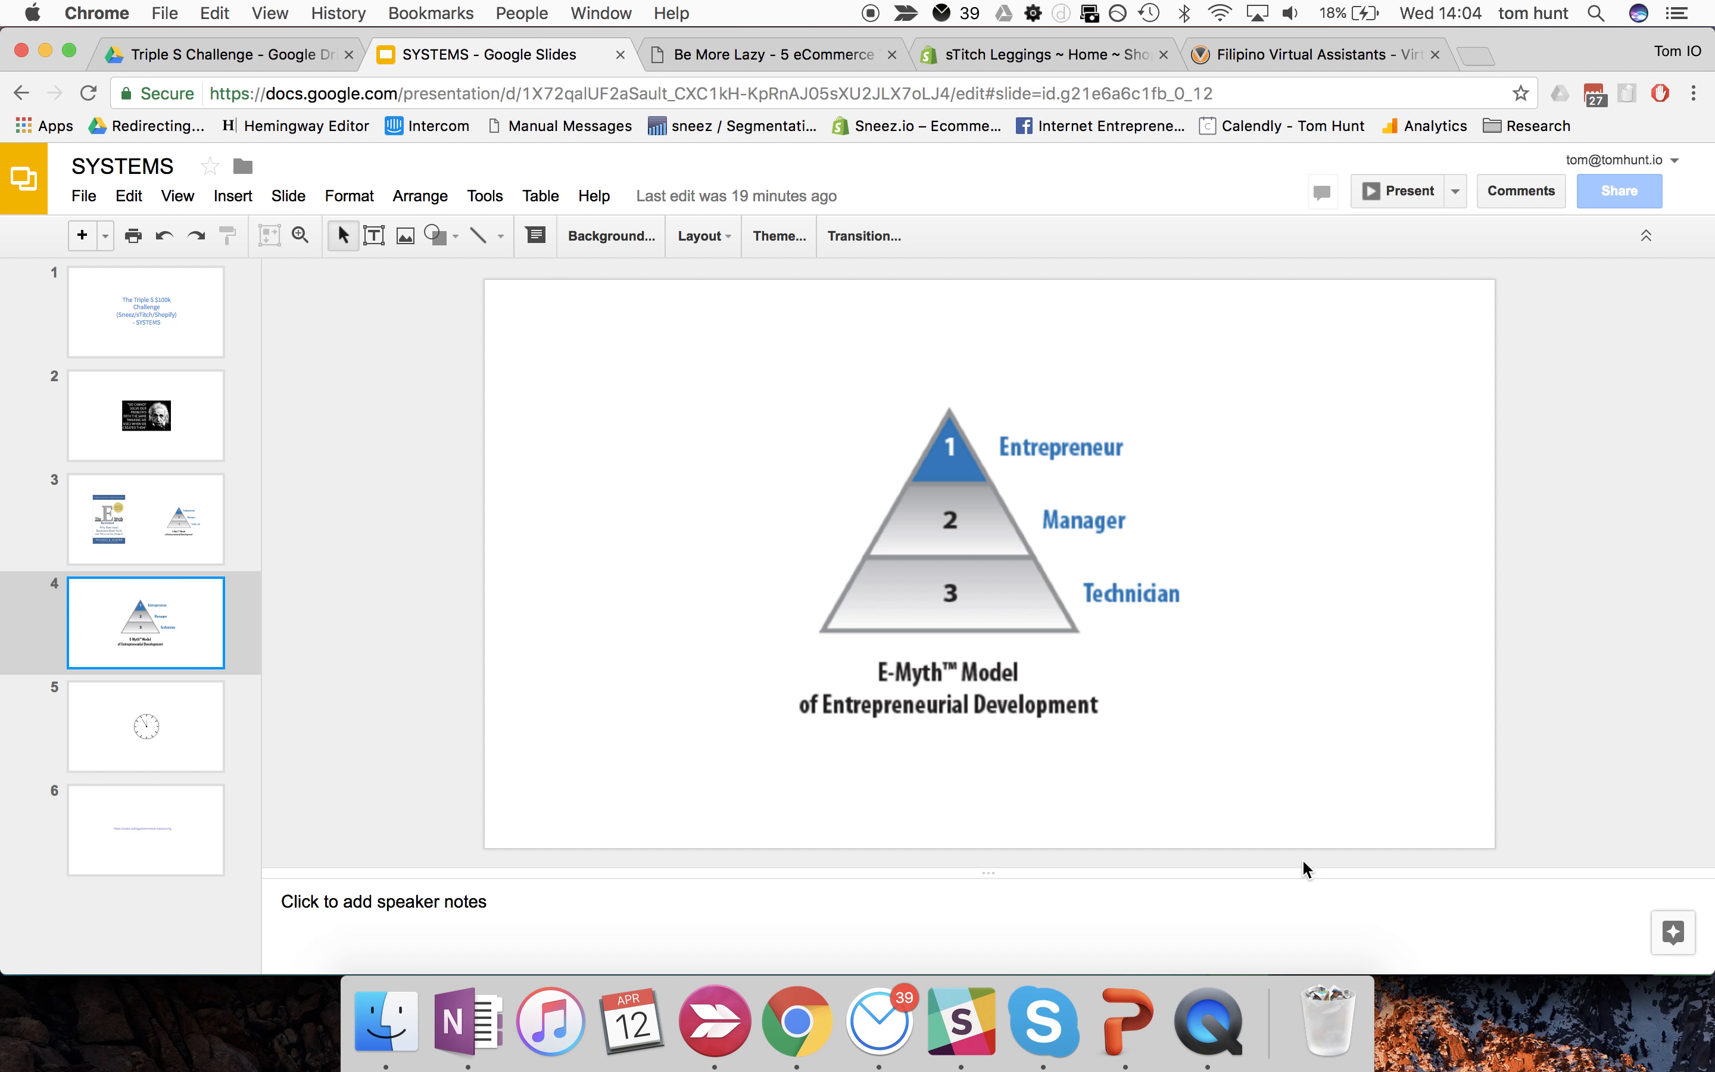
{"action": "left_click", "coordinate": [1208, 1022]}
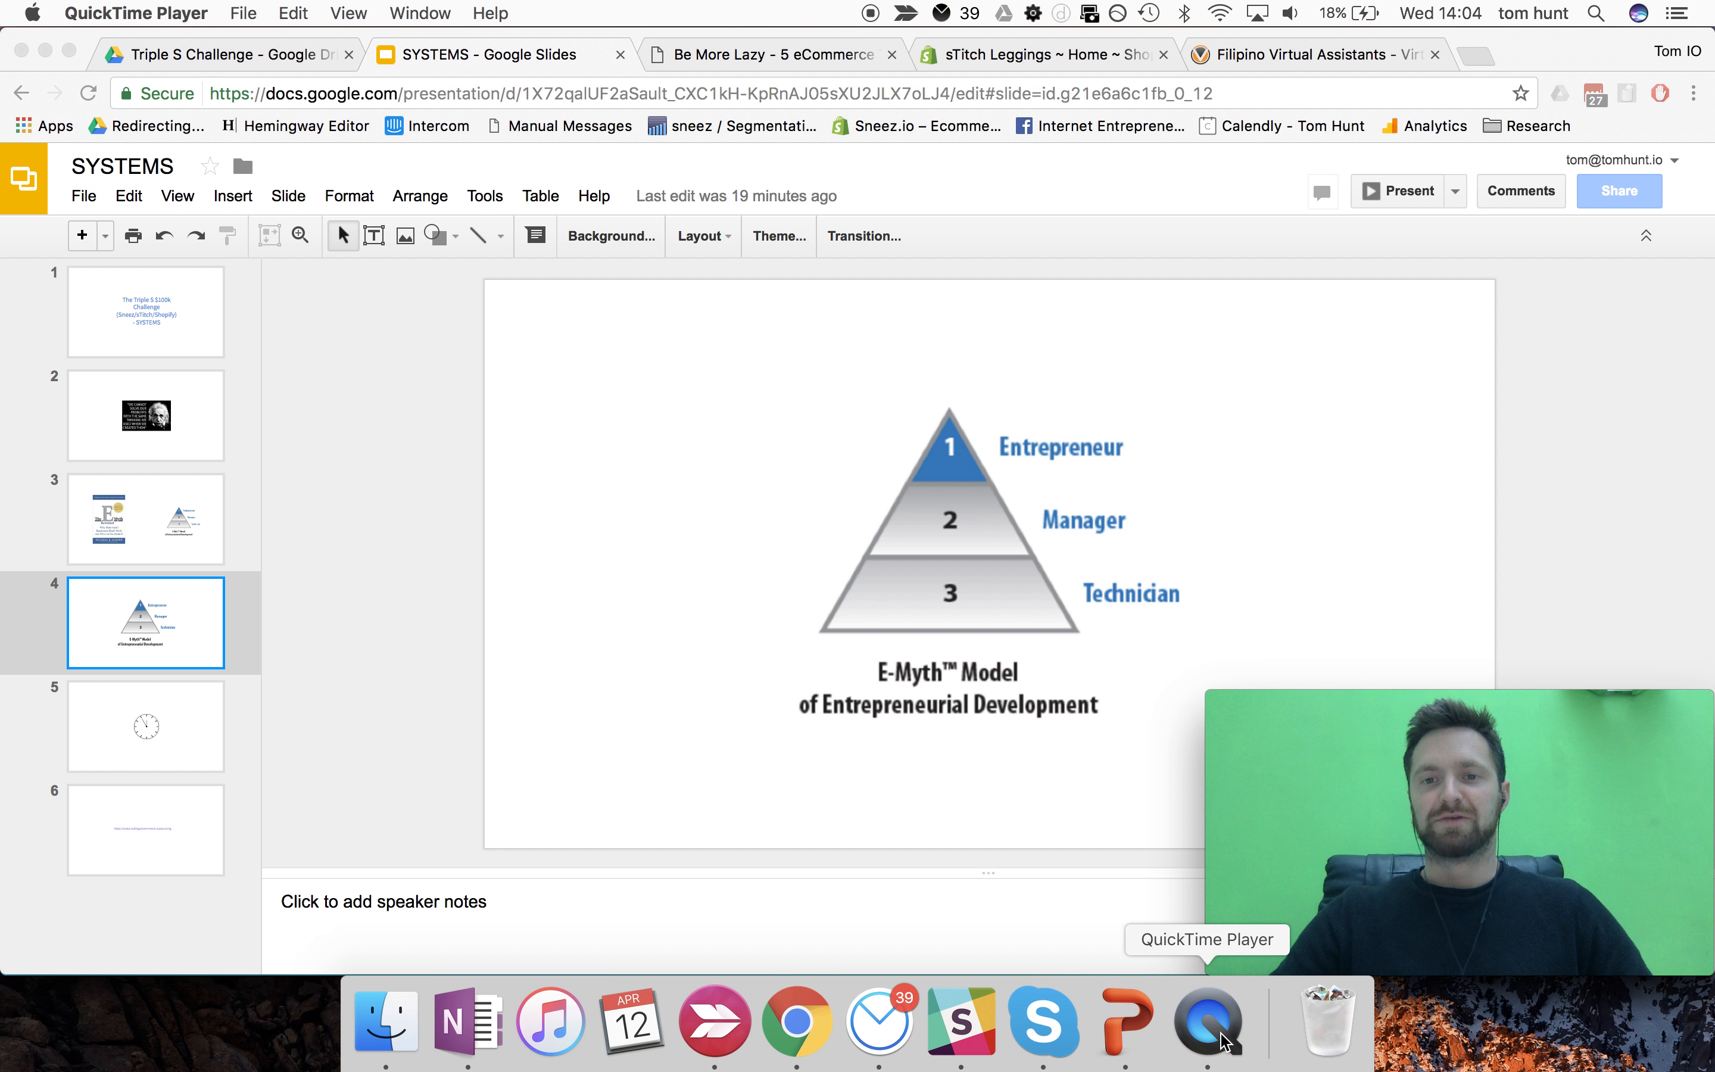